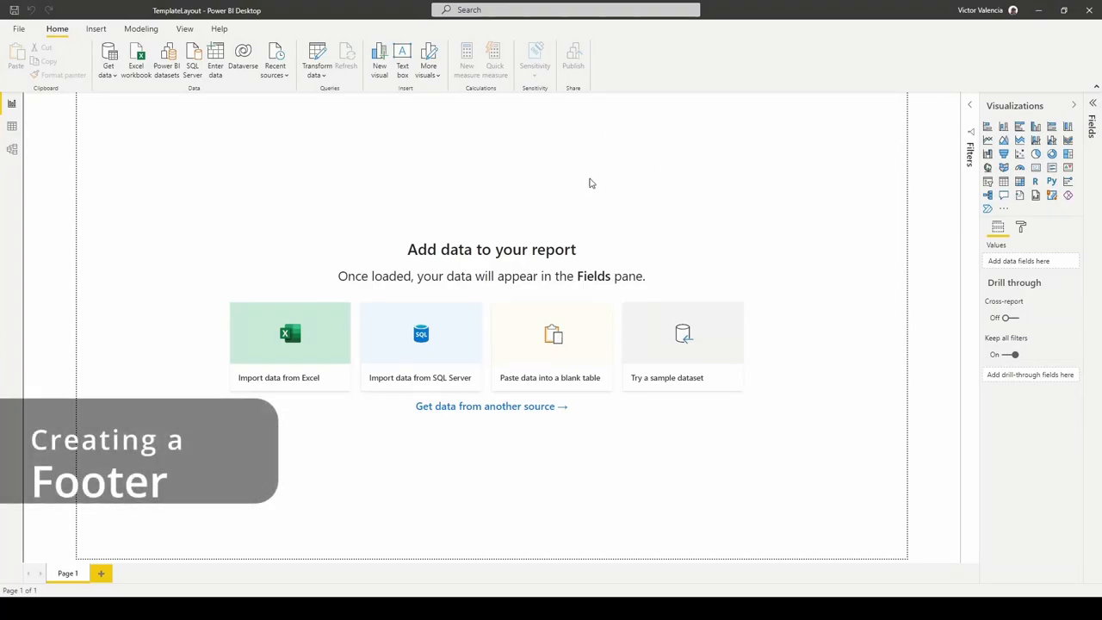
mouse_move(85, 534)
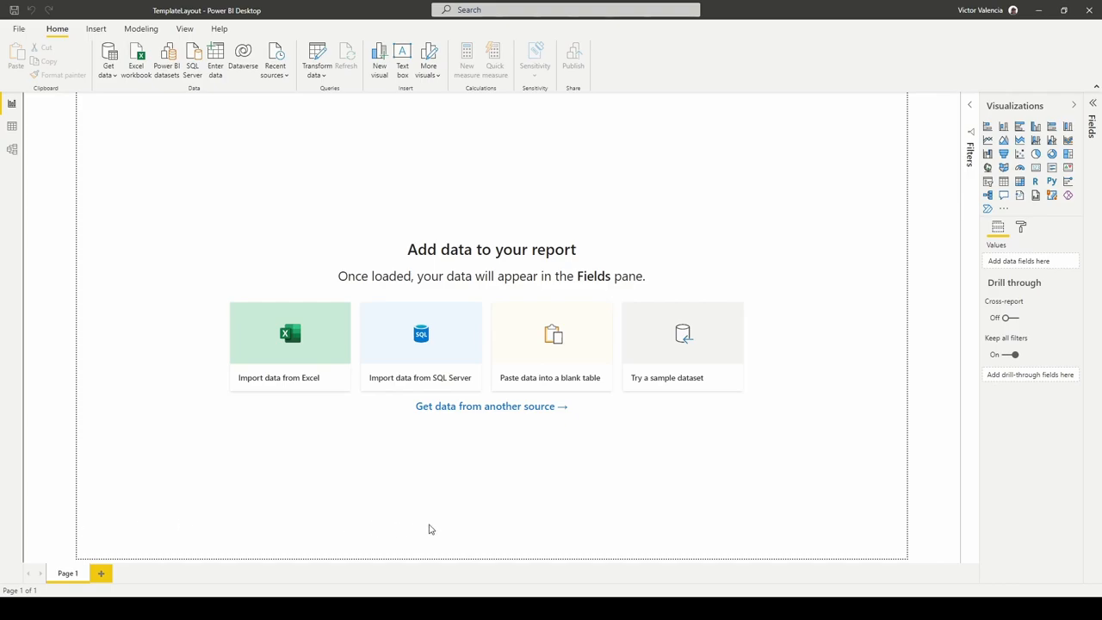
mouse_move(822, 521)
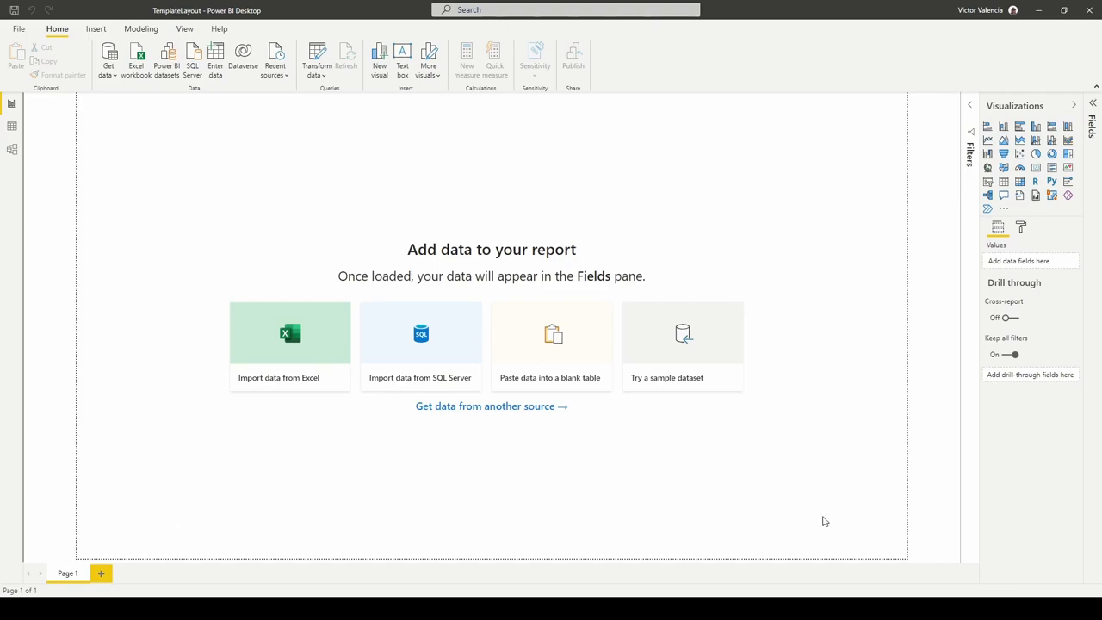
mouse_move(424, 485)
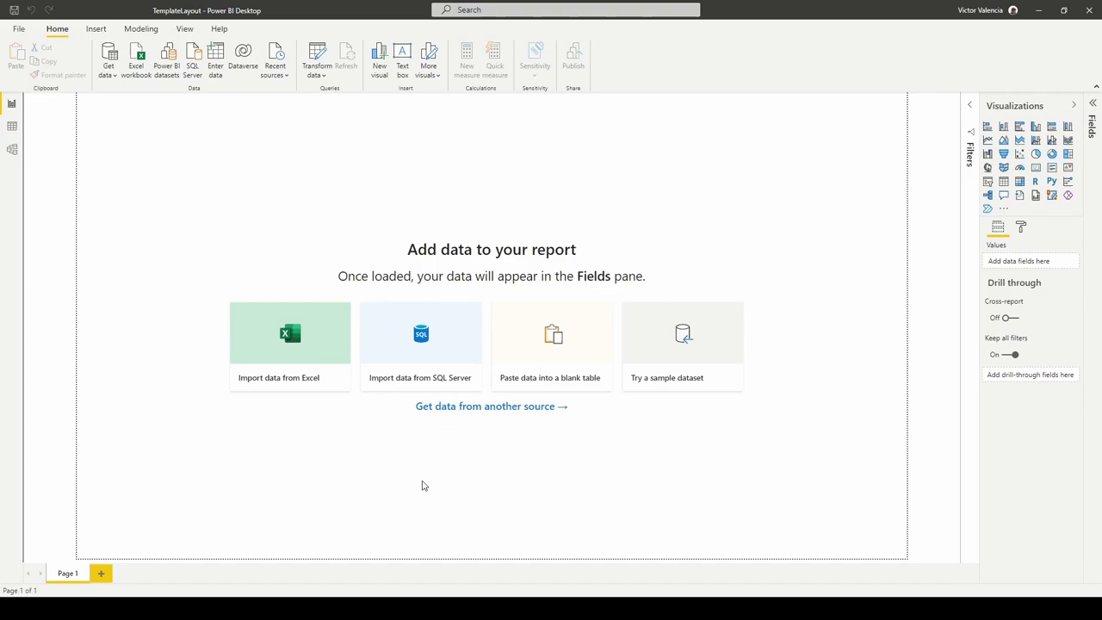
mouse_move(211, 128)
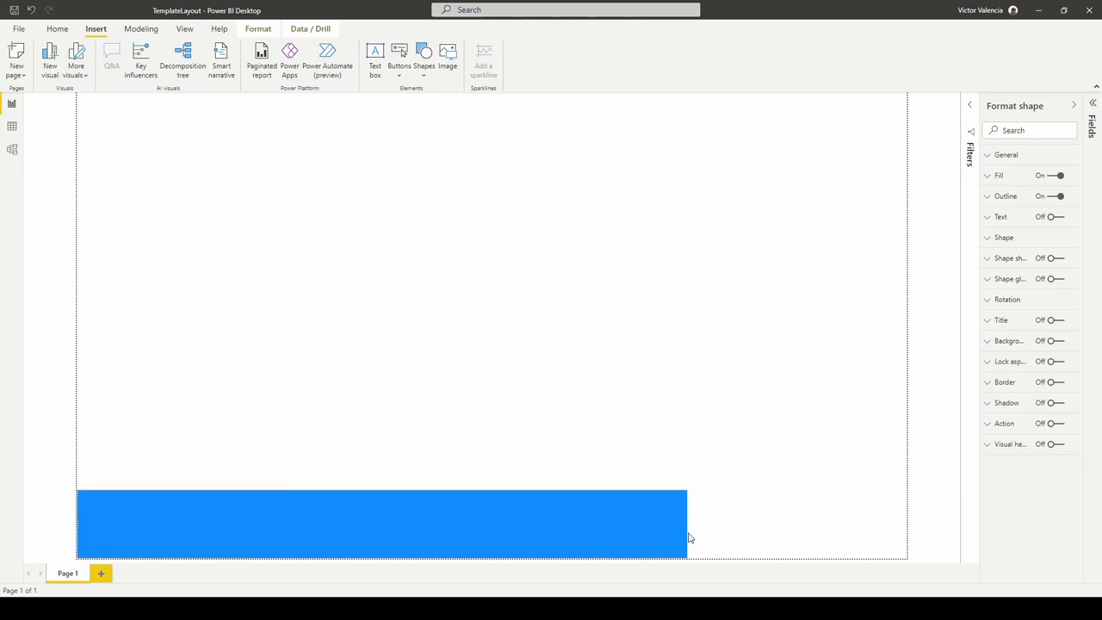
- Stretch the dark blue rectangle across the full page width as a bottom footer
drag(684, 523, 904, 523)
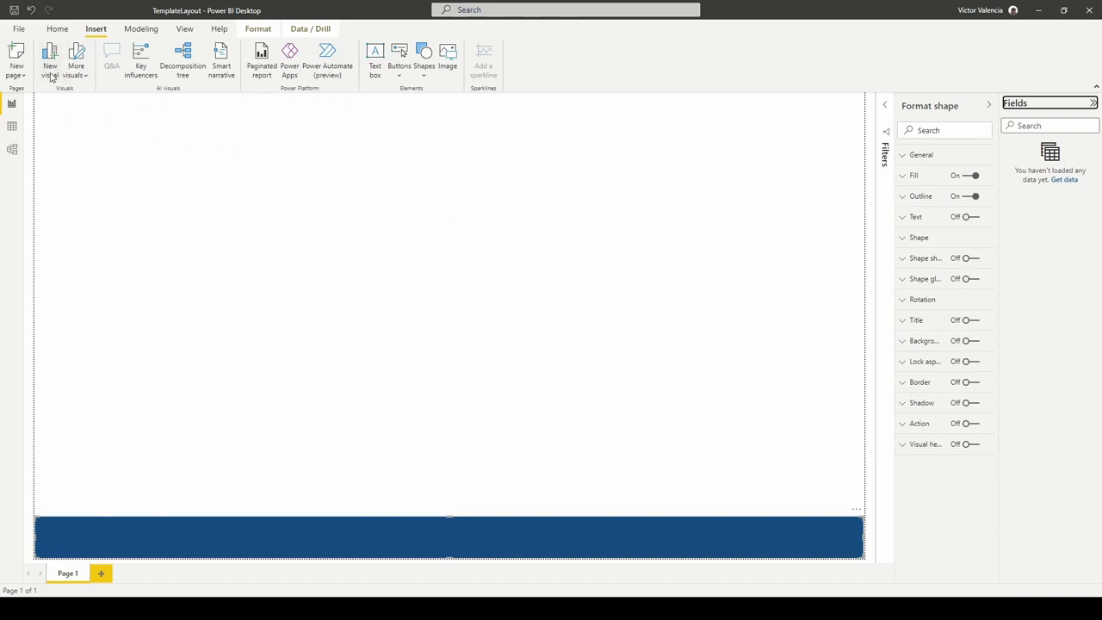
click(58, 30)
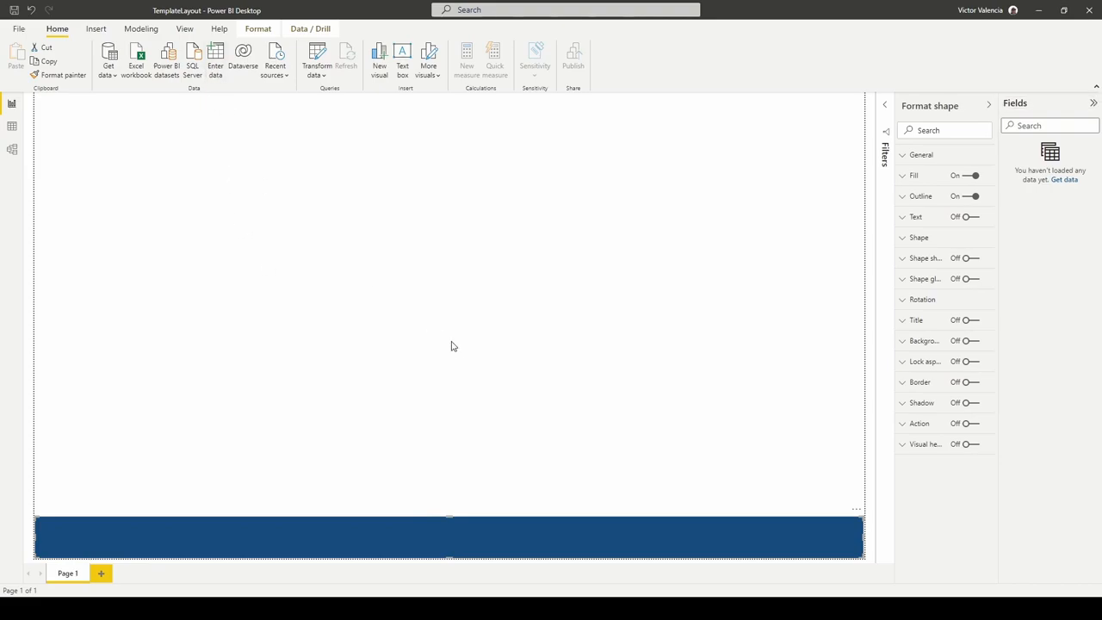
- Enter and load a table with columns Date (12/1/2021) and Slicer (Dapper Dash)
click(213, 56)
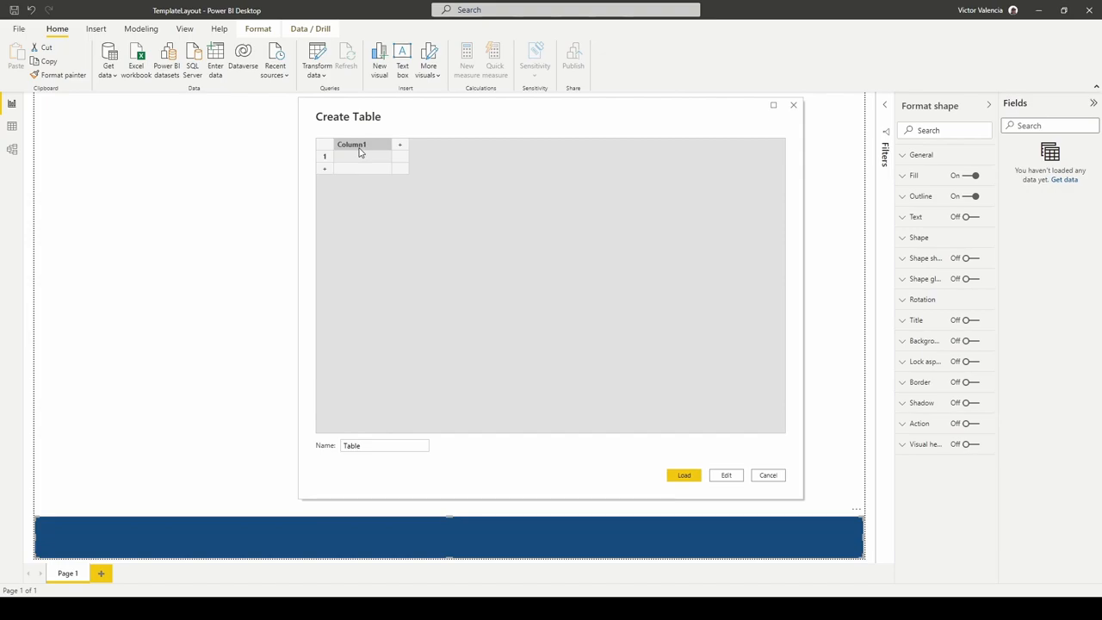
text(Date)
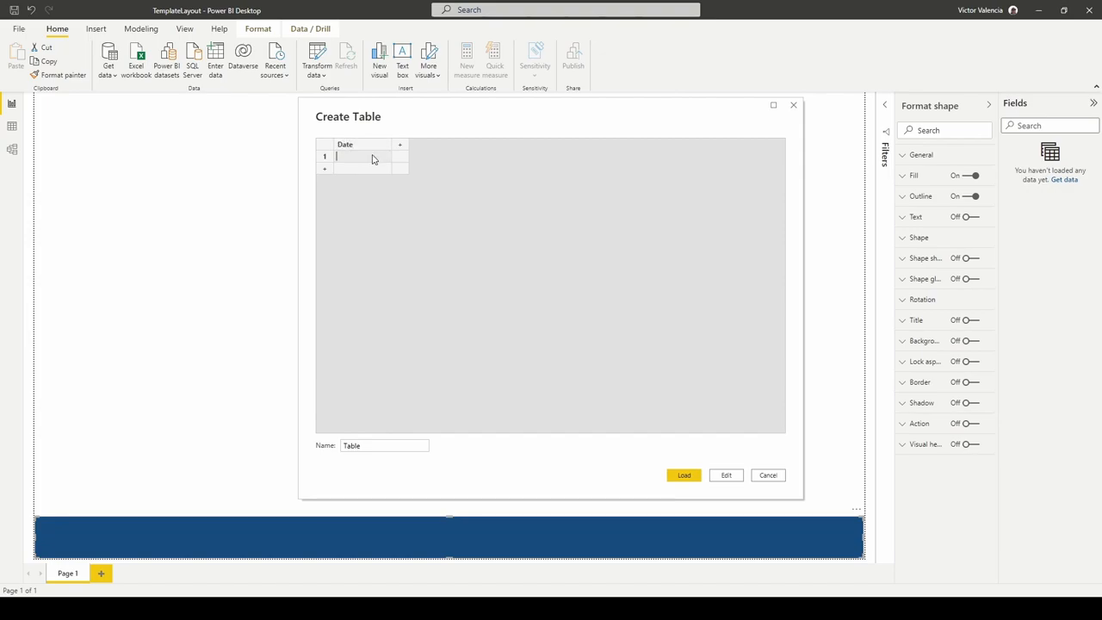
text(12/1/2023)
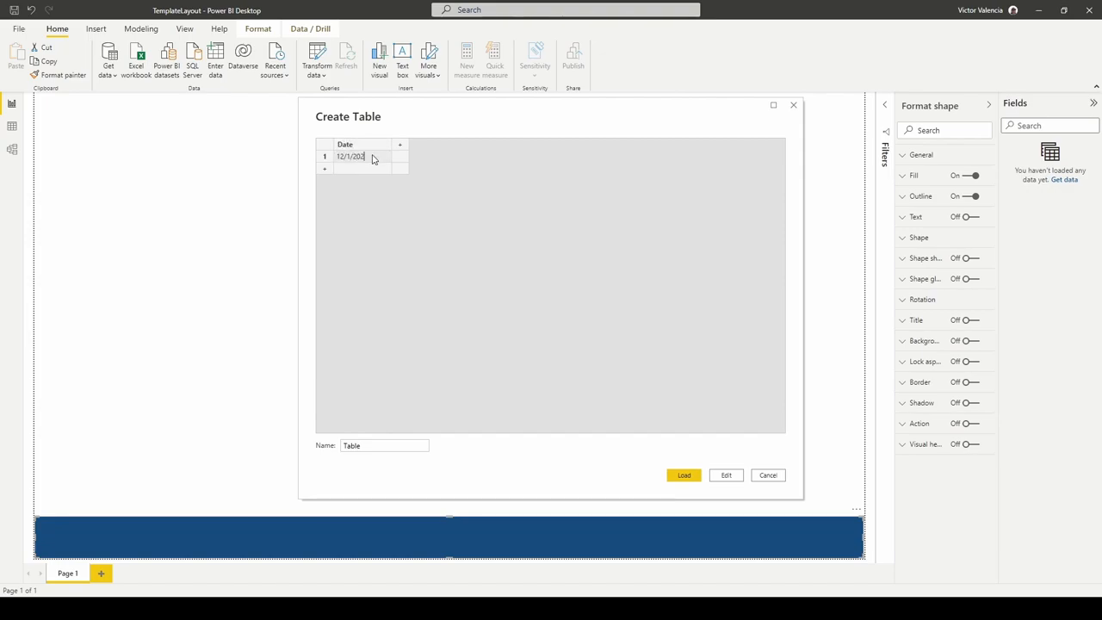
mouse_move(400, 145)
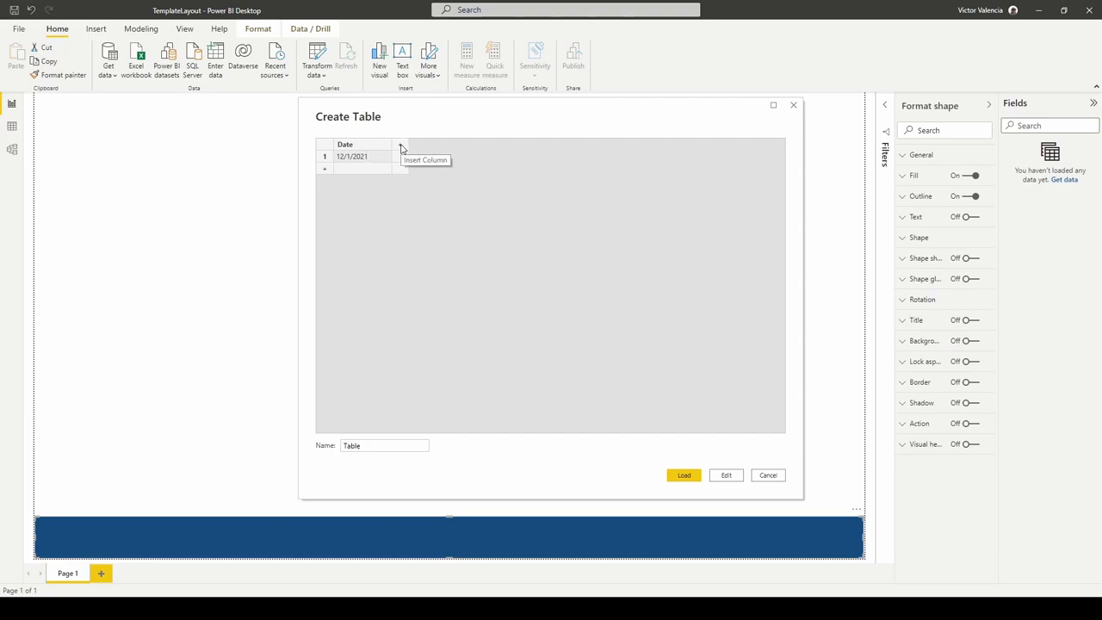
click(400, 144)
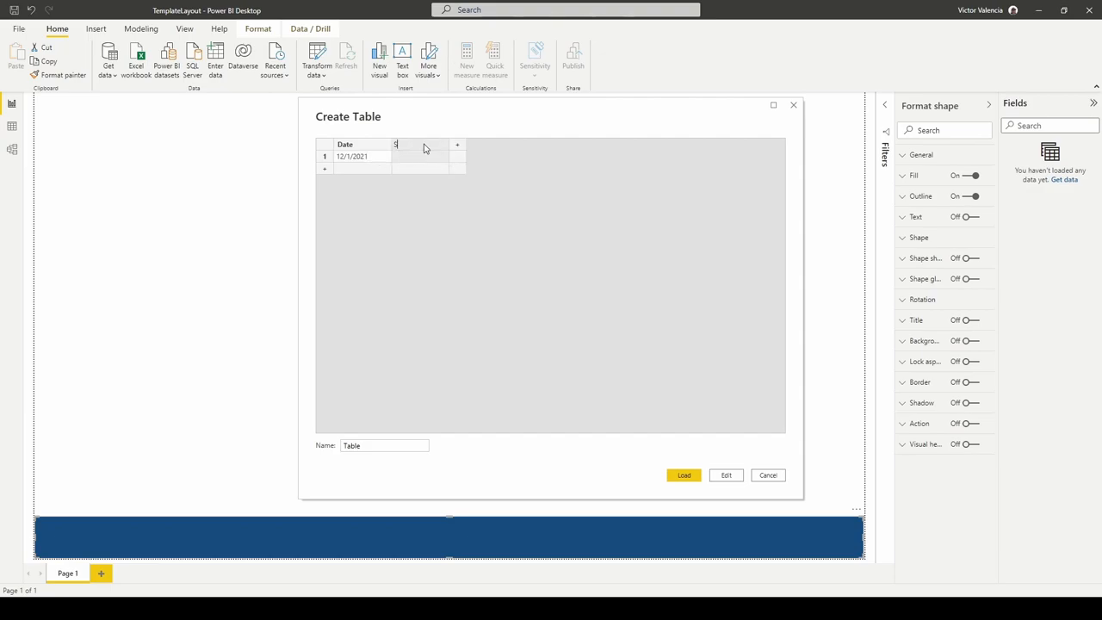
text(Slicer)
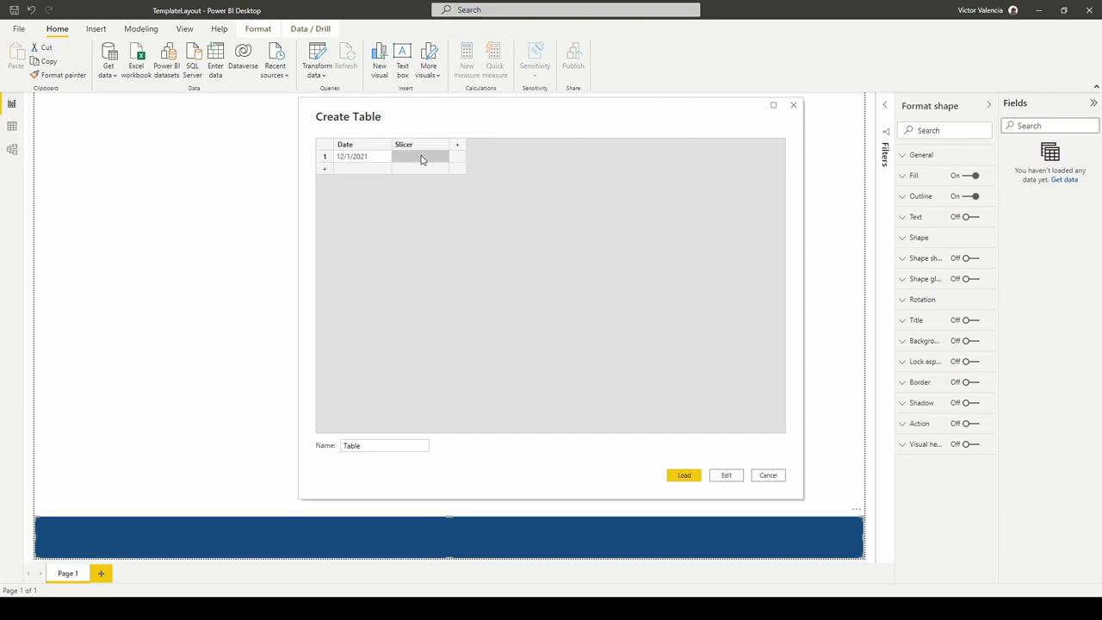
text(Da)
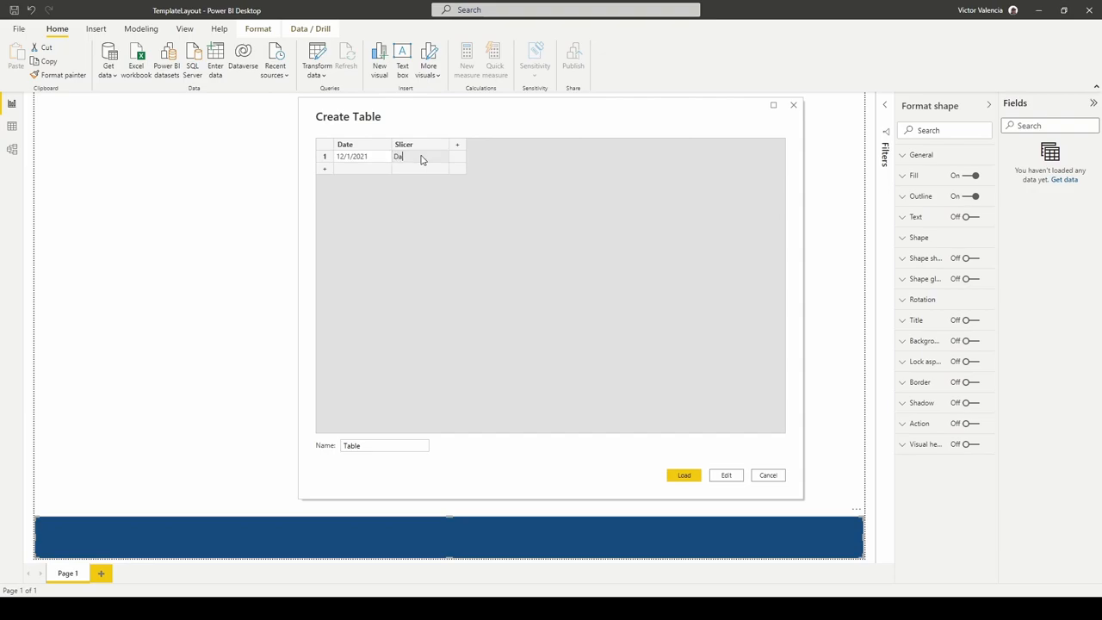
text(Dapper Dash)
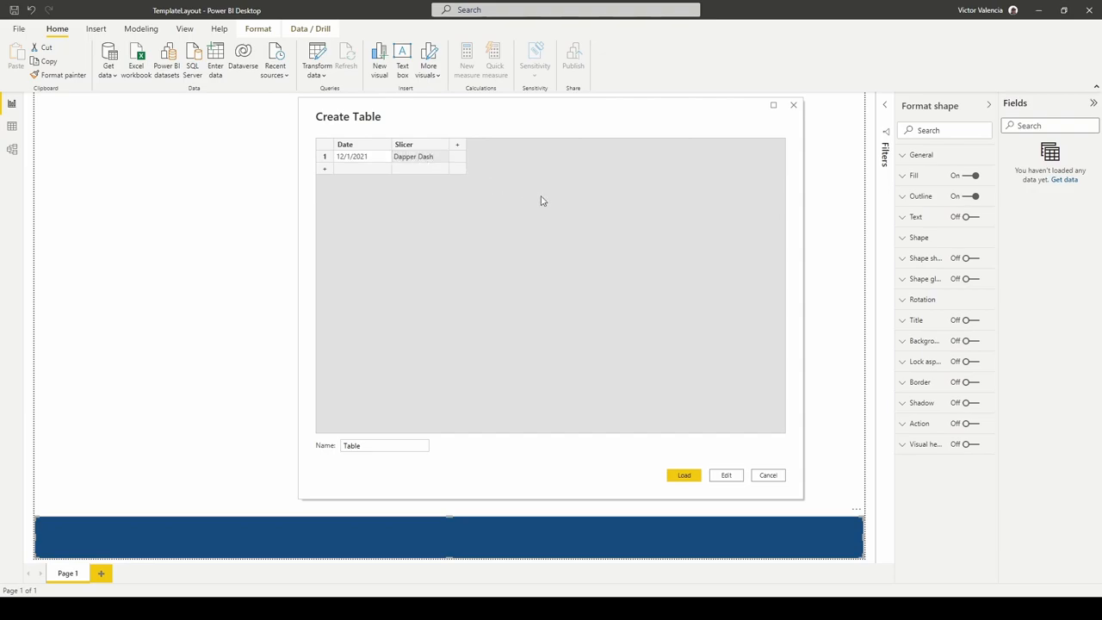
click(683, 474)
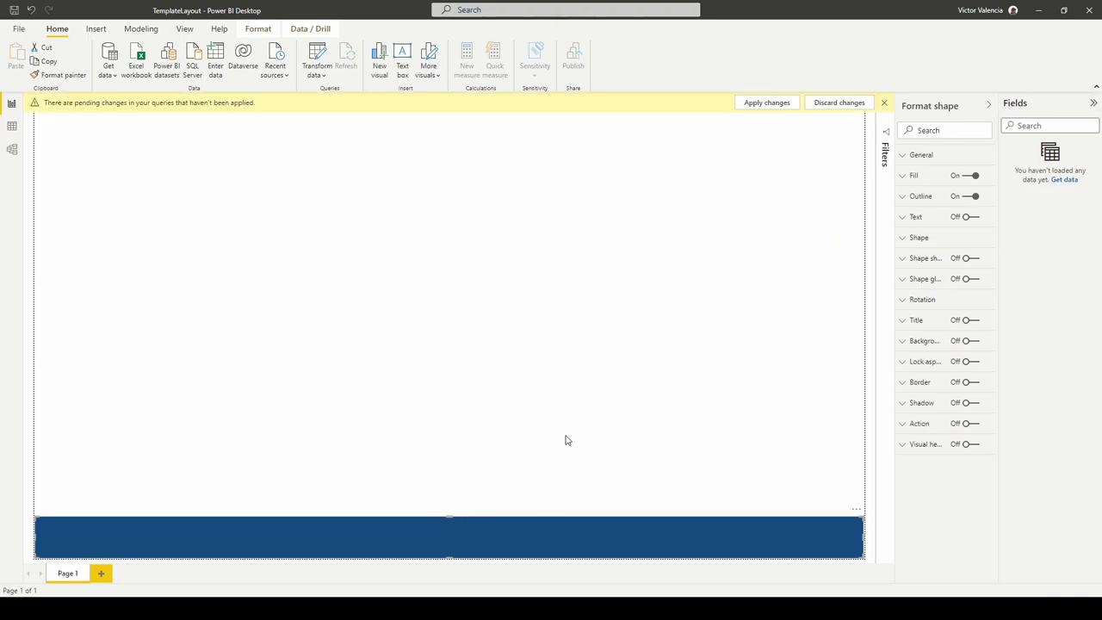
- Apply the pending query changes and add a dropdown slicer of the Slicer field
click(767, 102)
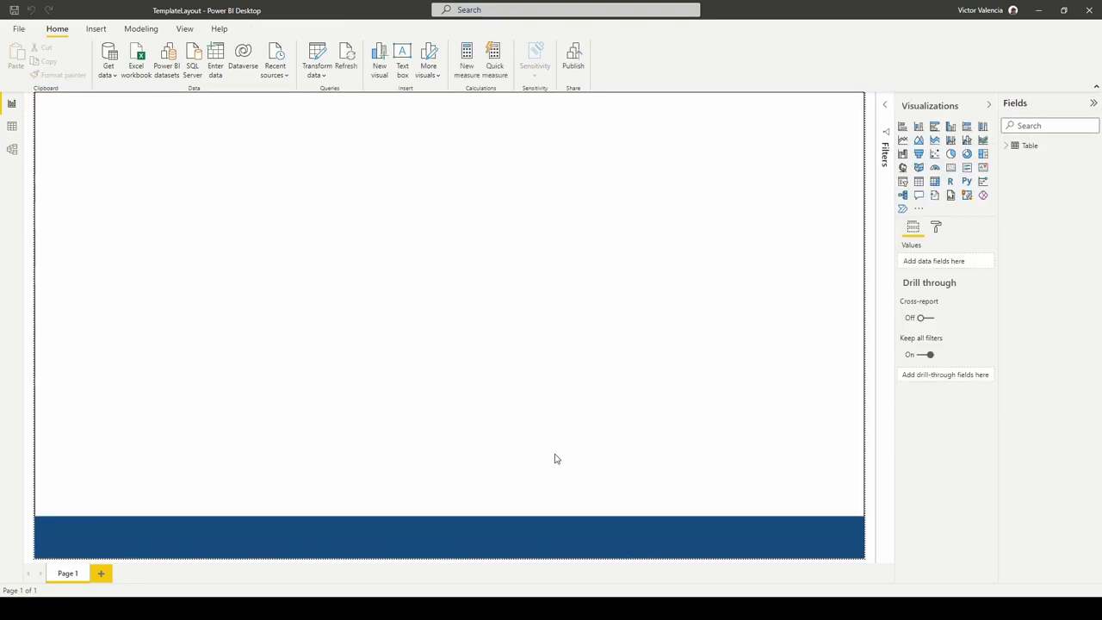
mouse_move(818, 551)
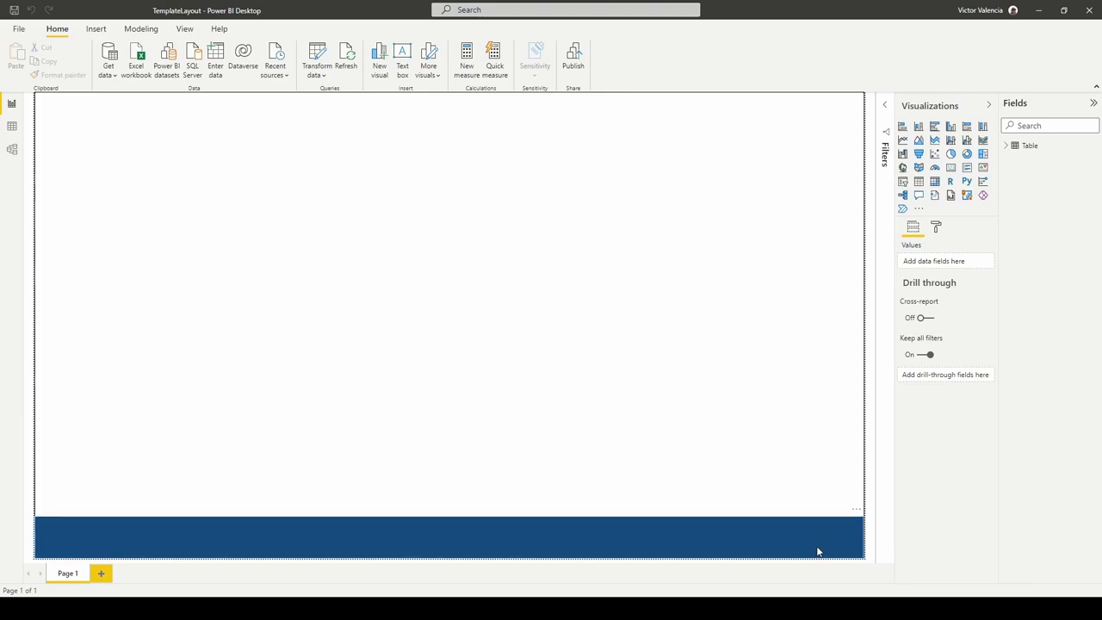
mouse_move(842, 525)
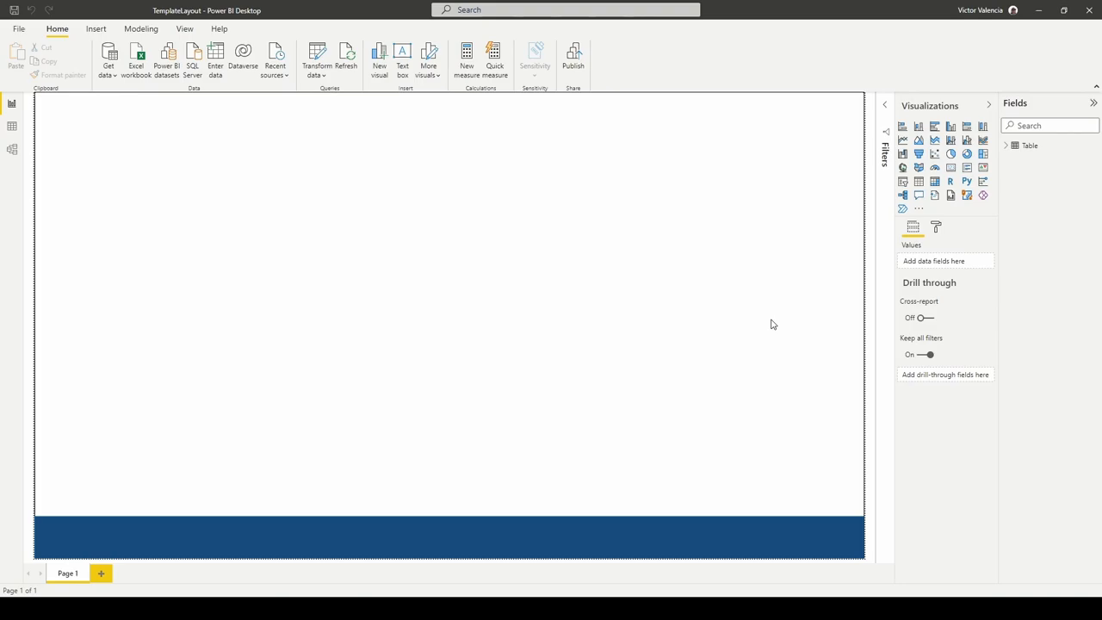
mouse_move(809, 310)
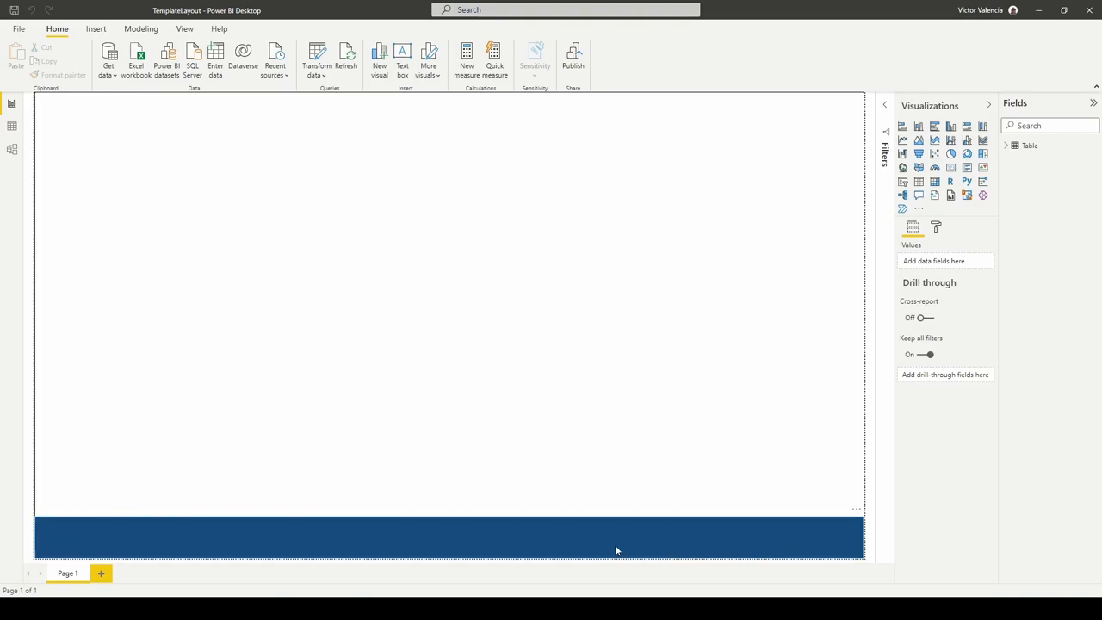
mouse_move(1037, 110)
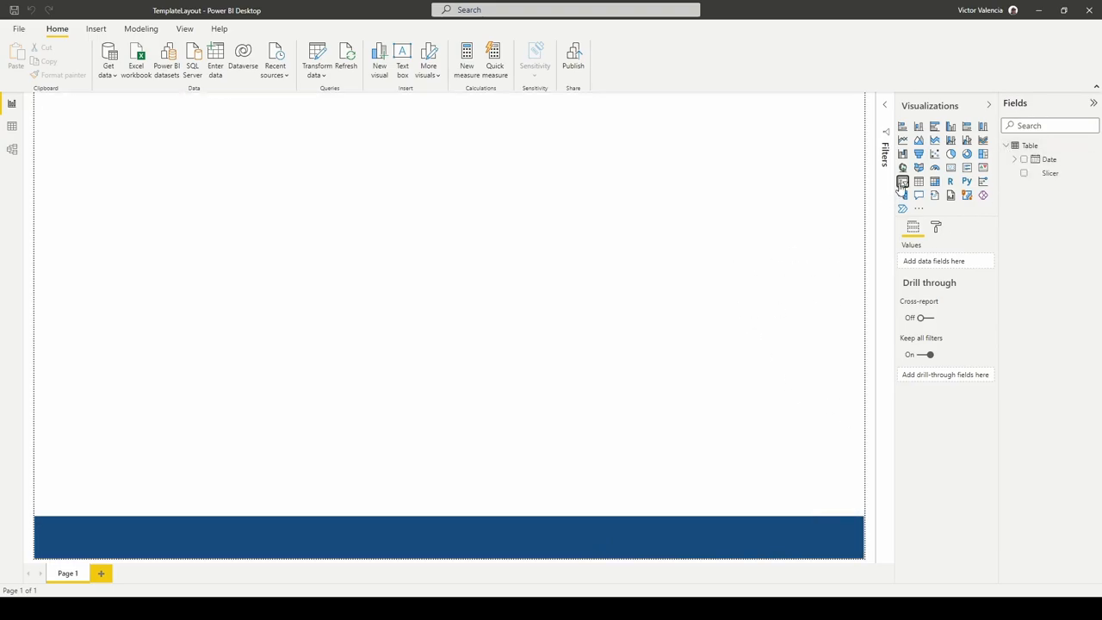
click(902, 182)
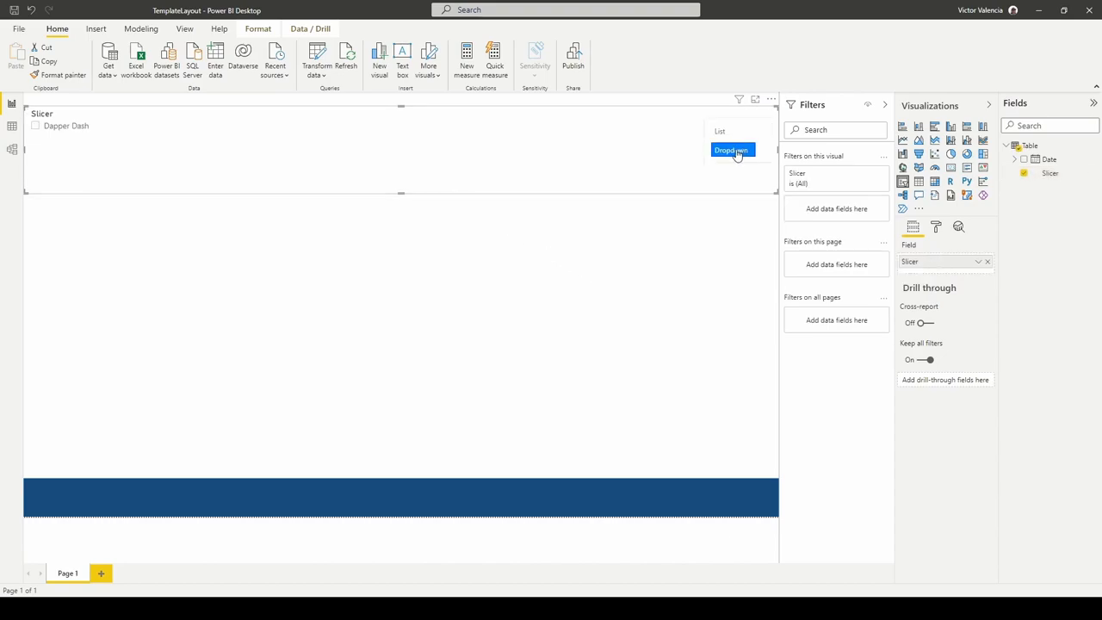
click(733, 150)
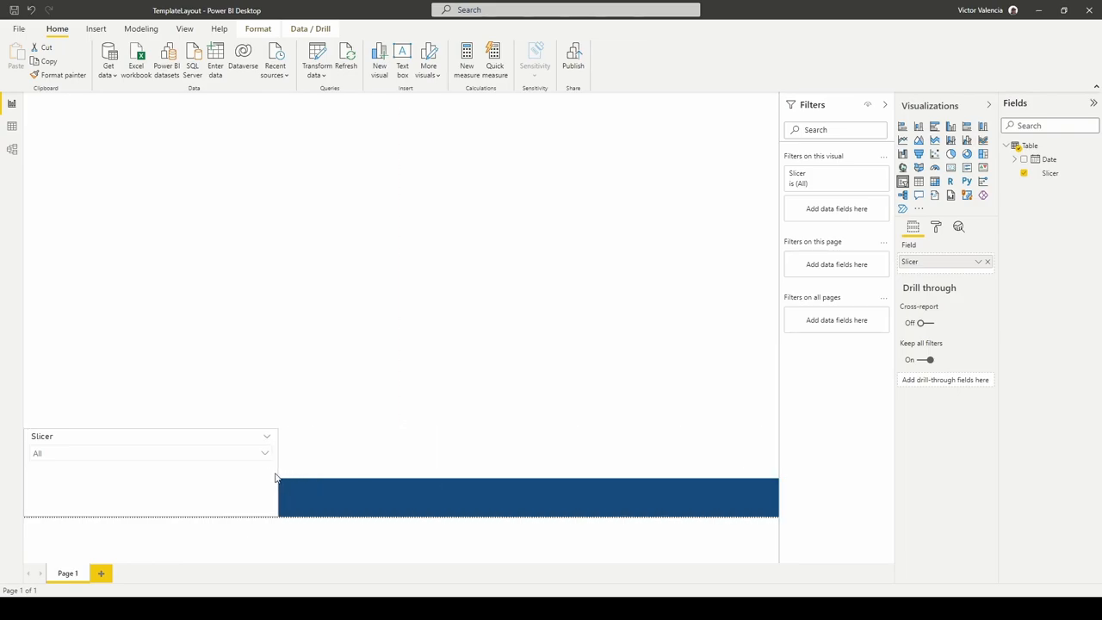
- Place the slicer on the footer's left and enlarge its white item text
click(936, 228)
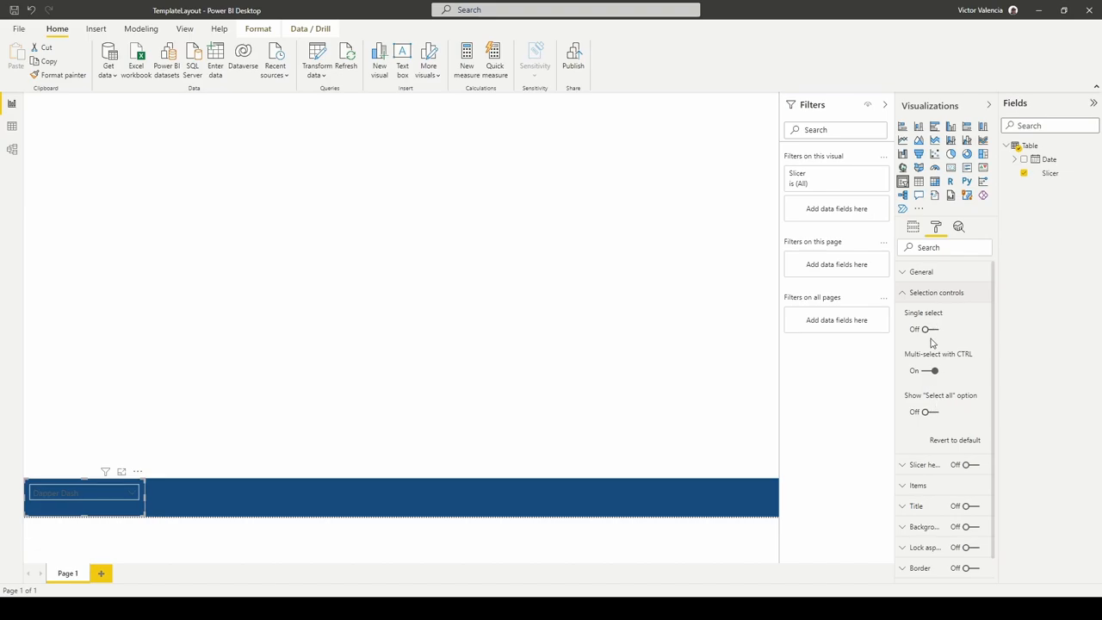
click(916, 333)
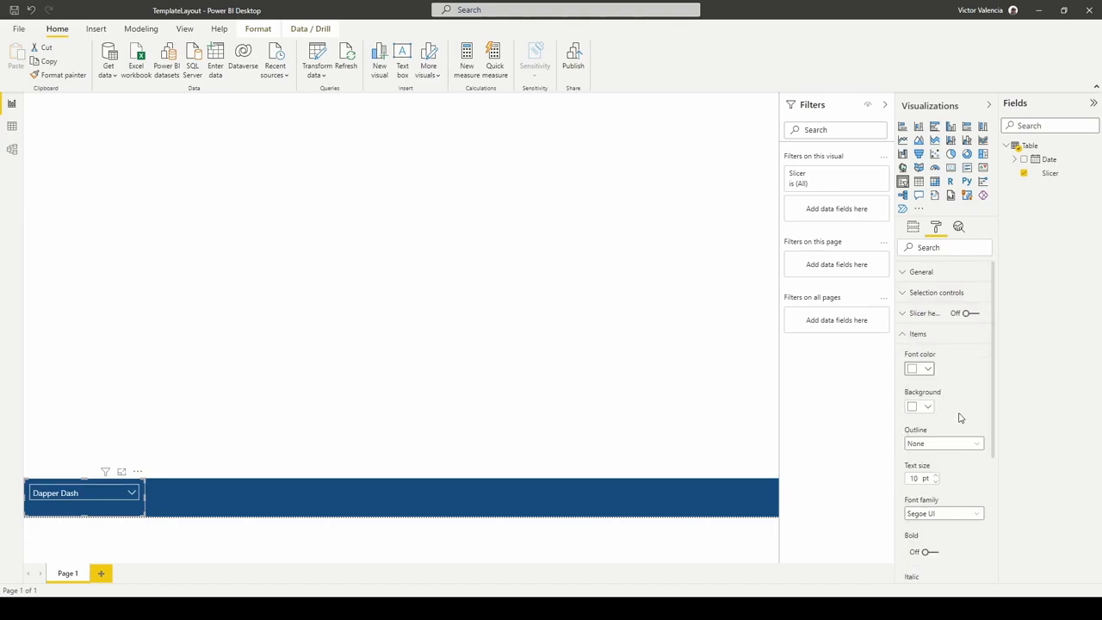
click(936, 474)
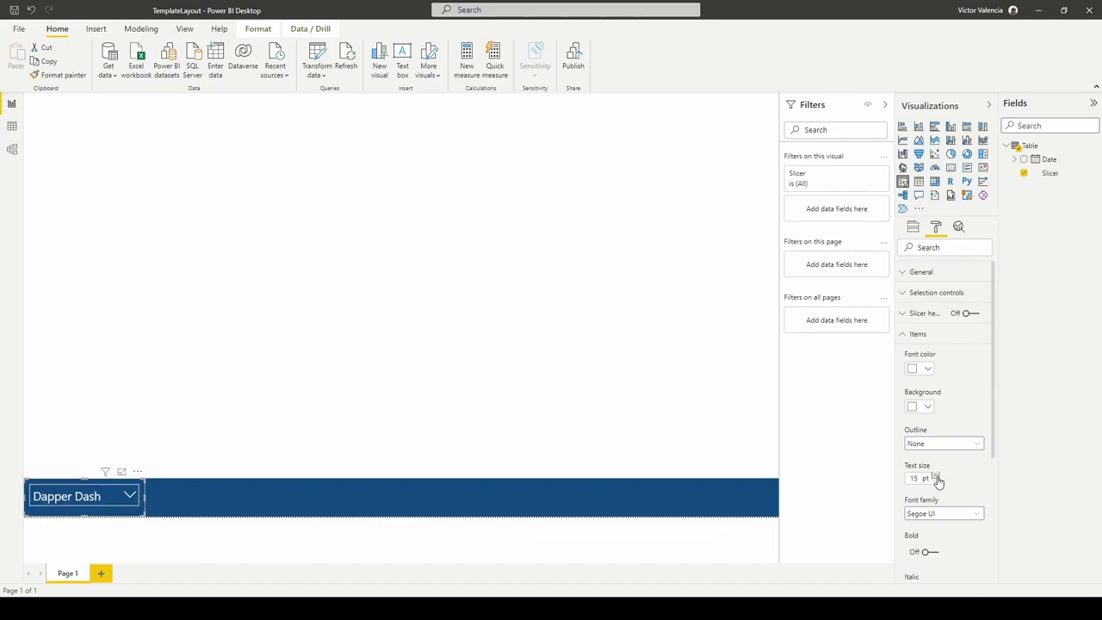
click(935, 475)
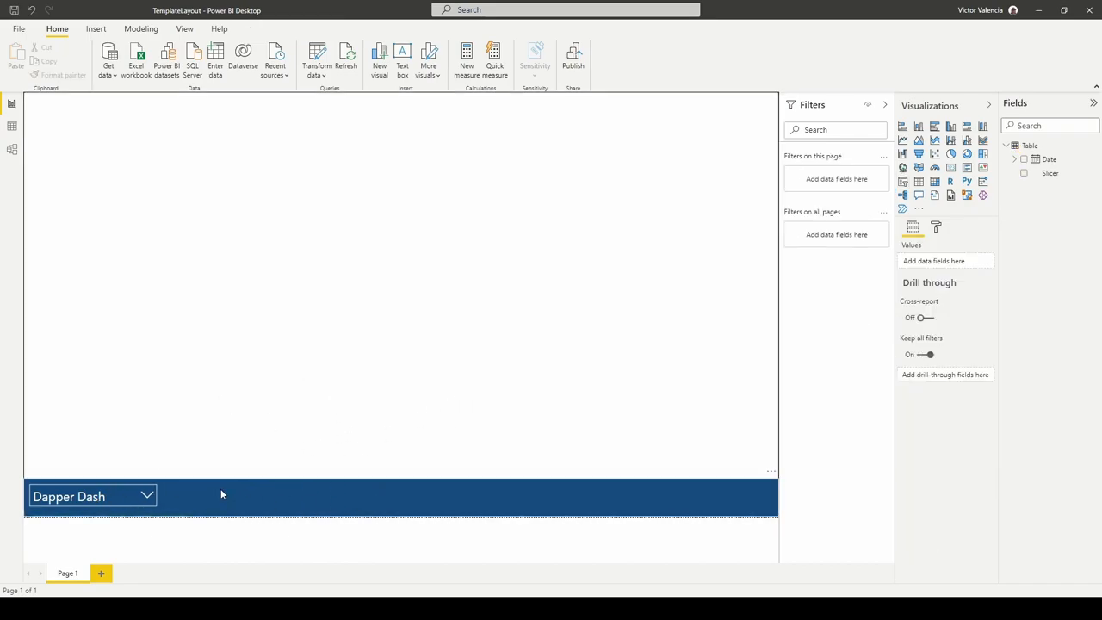
mouse_move(336, 506)
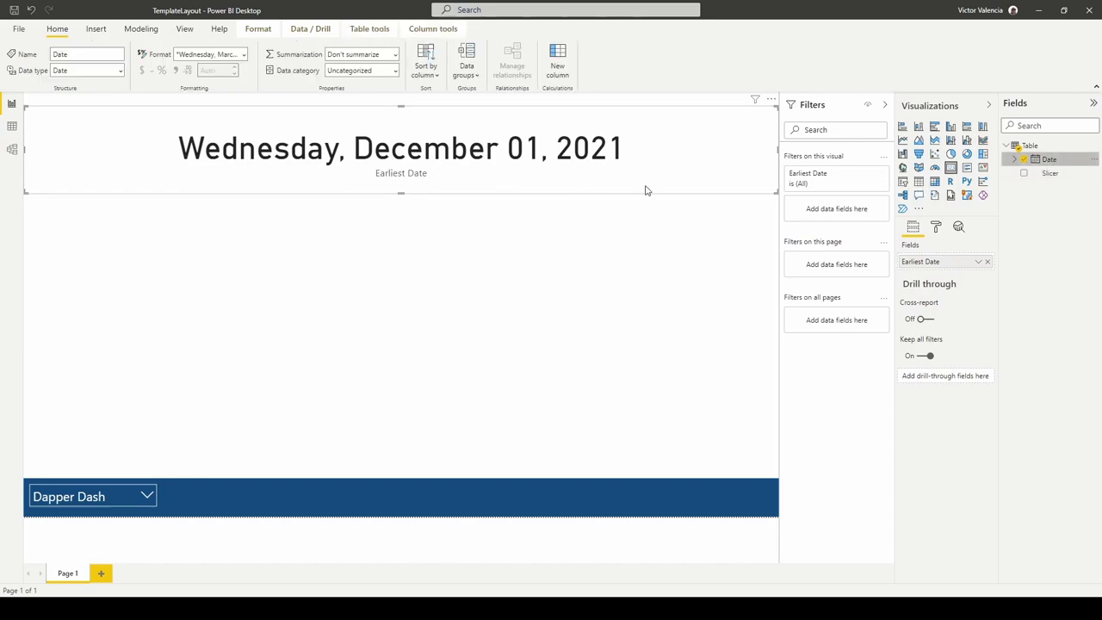
- Format the date column as mmmm yyyy so the card reads December 2021
click(431, 29)
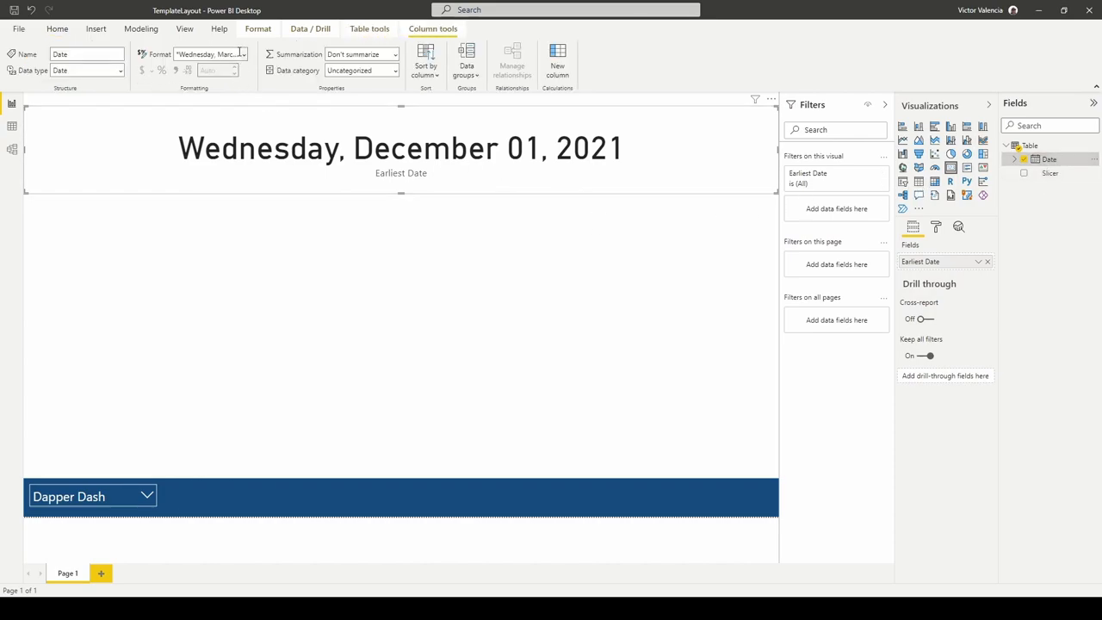
click(244, 53)
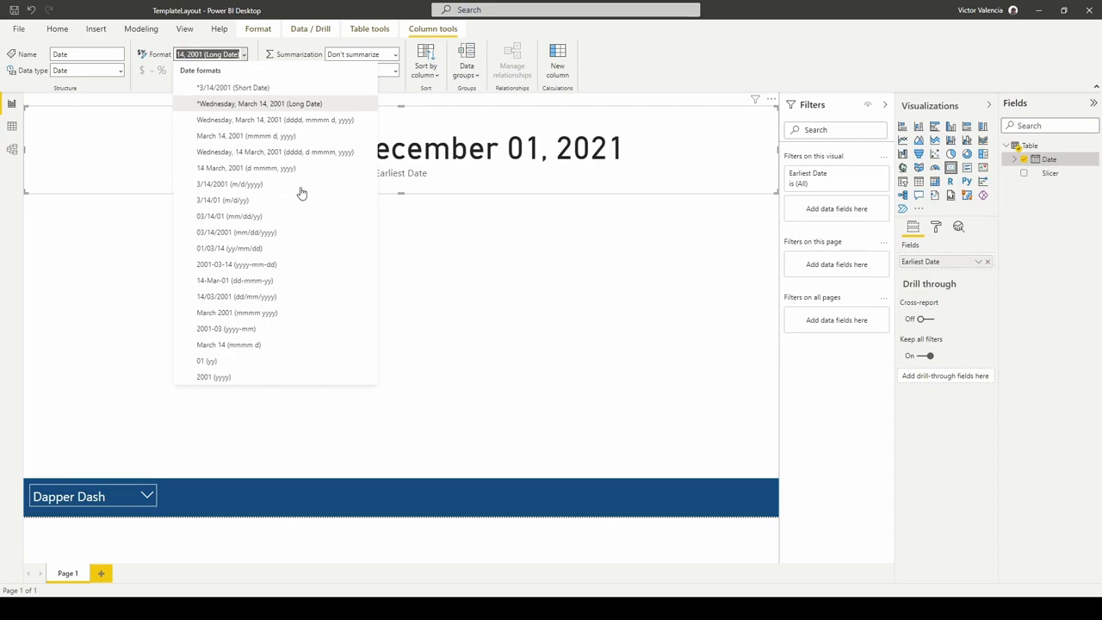
mouse_move(269, 284)
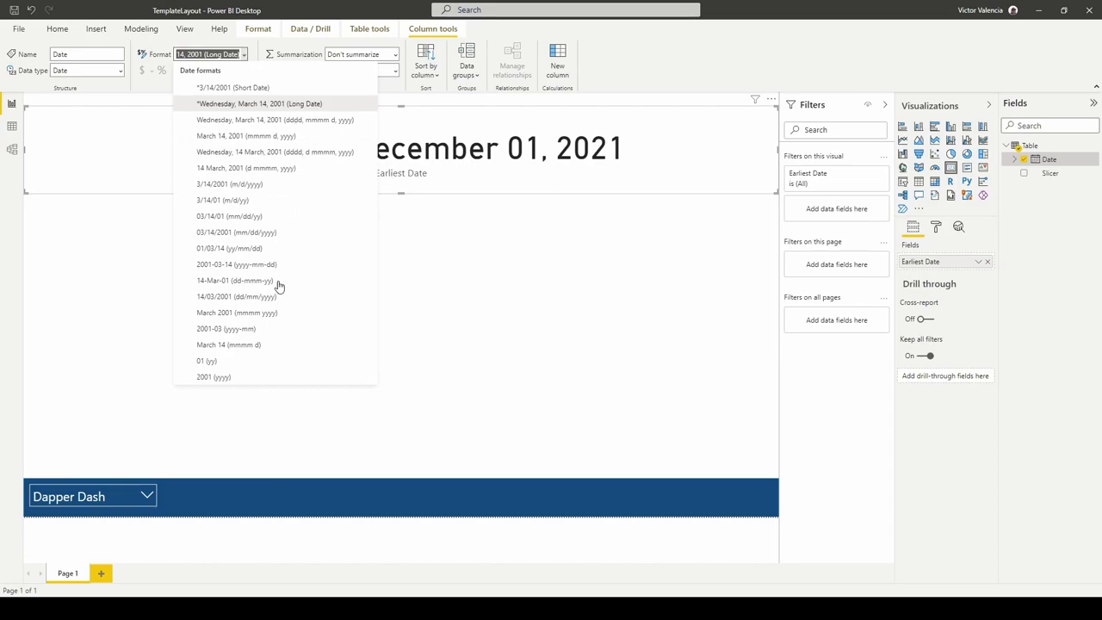
click(237, 313)
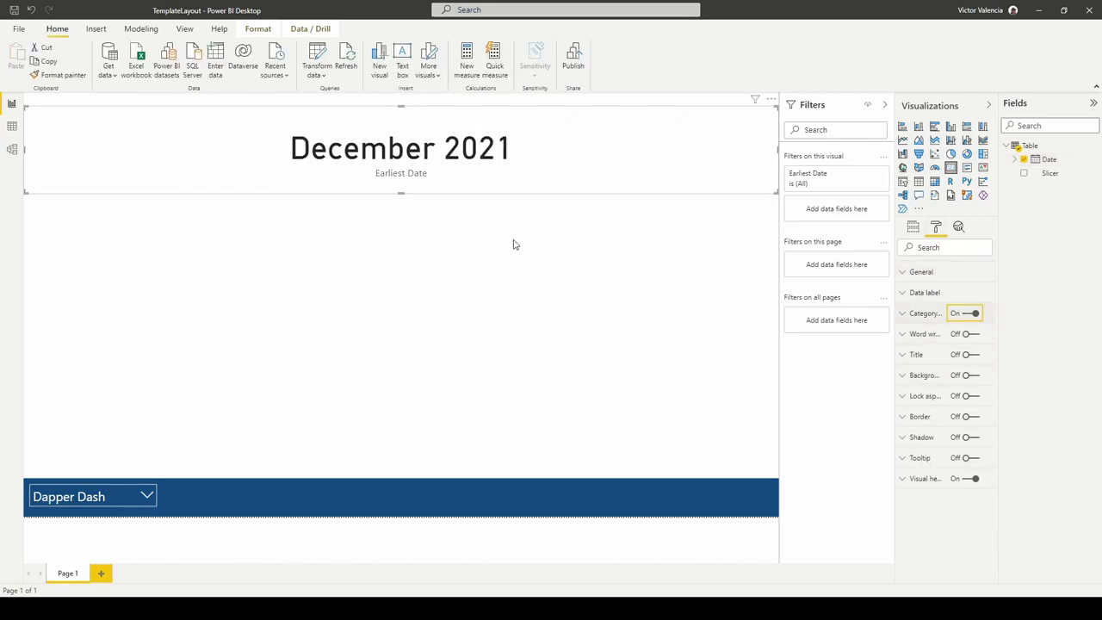
- Hide the card's category label and show its data label in white on the footer
click(965, 312)
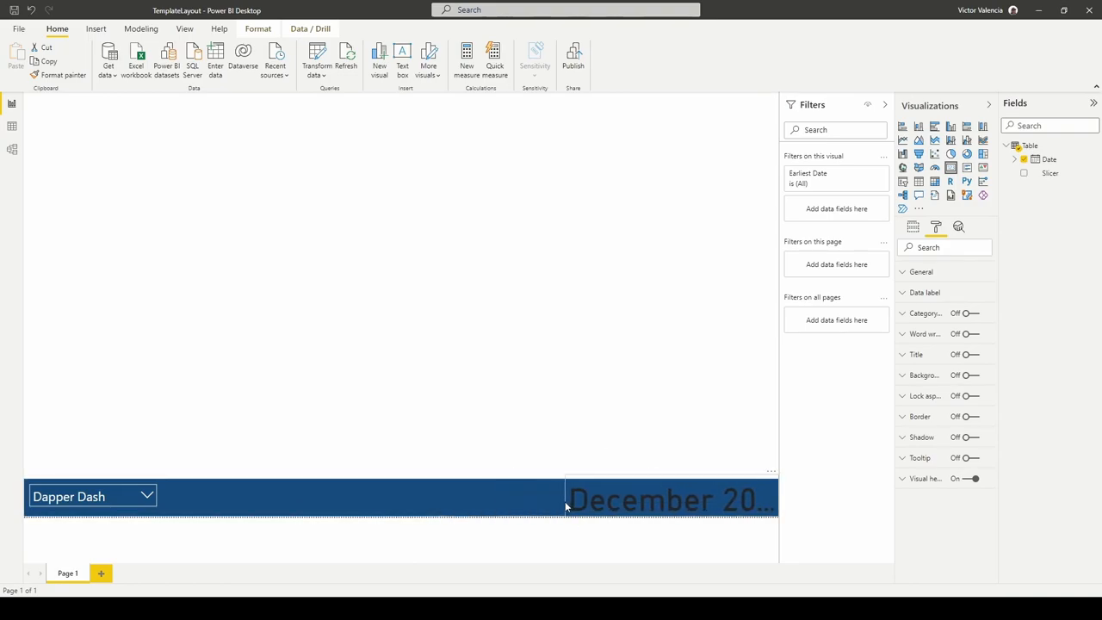
click(922, 292)
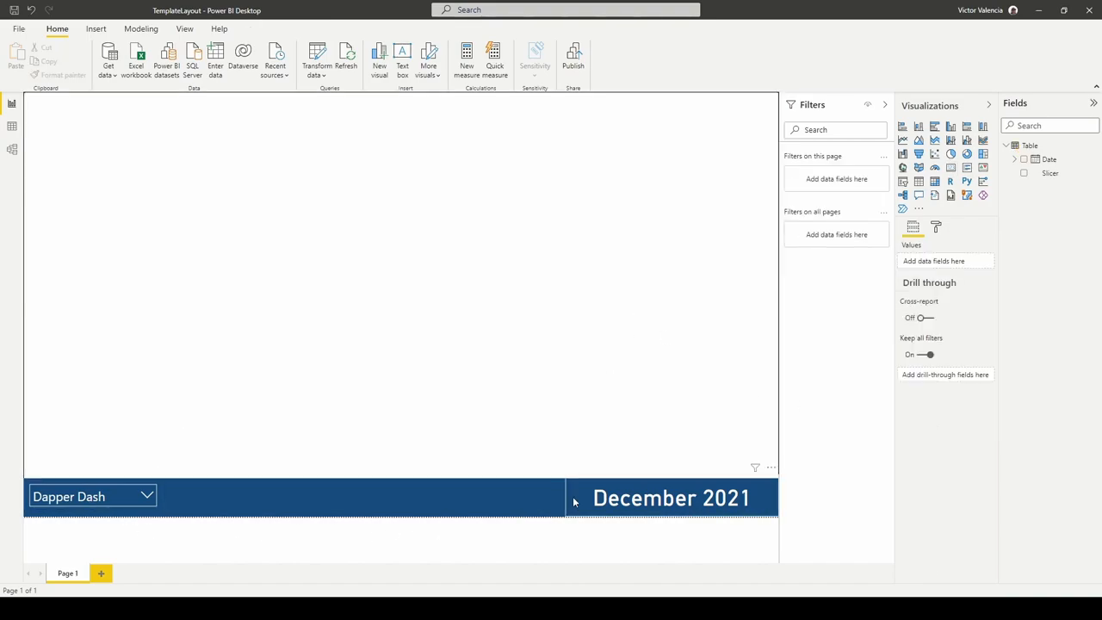
click(398, 192)
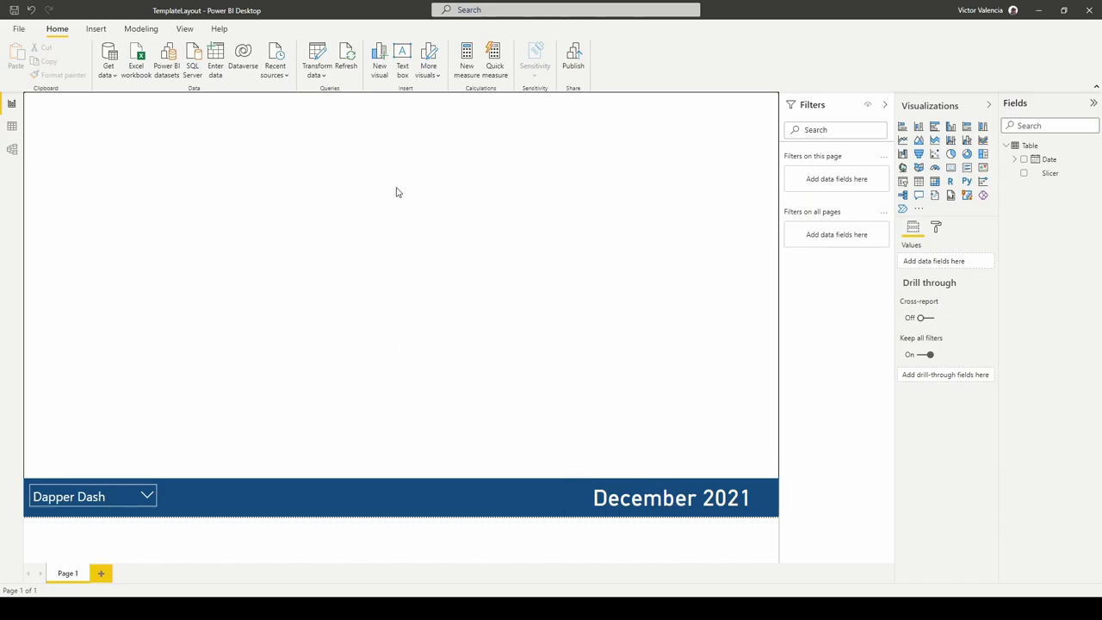
mouse_move(386, 221)
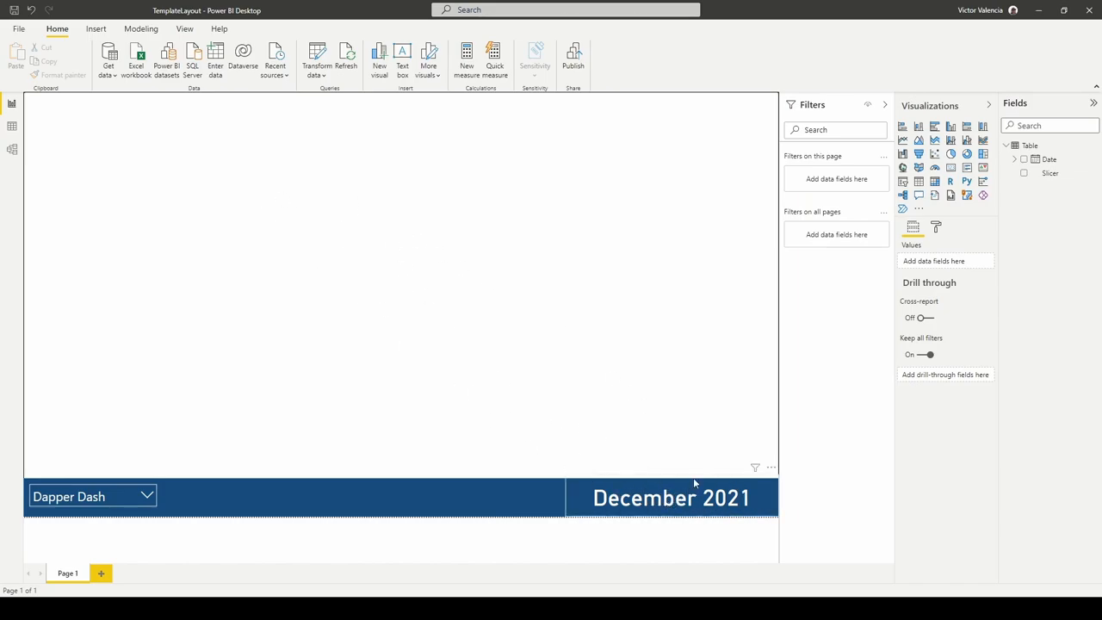
click(147, 495)
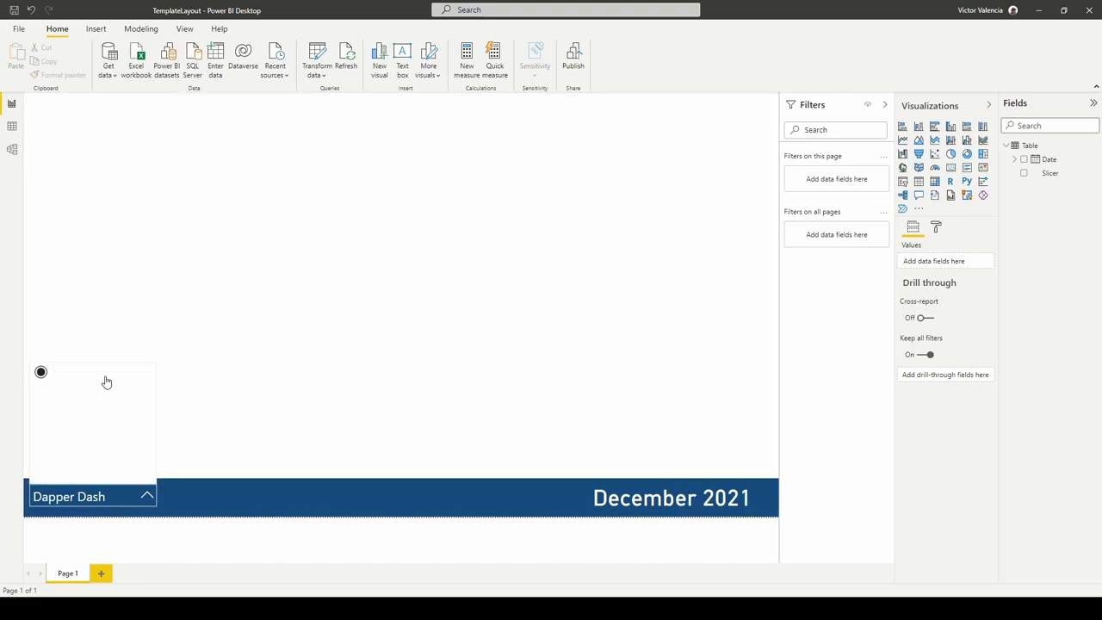
mouse_move(425, 432)
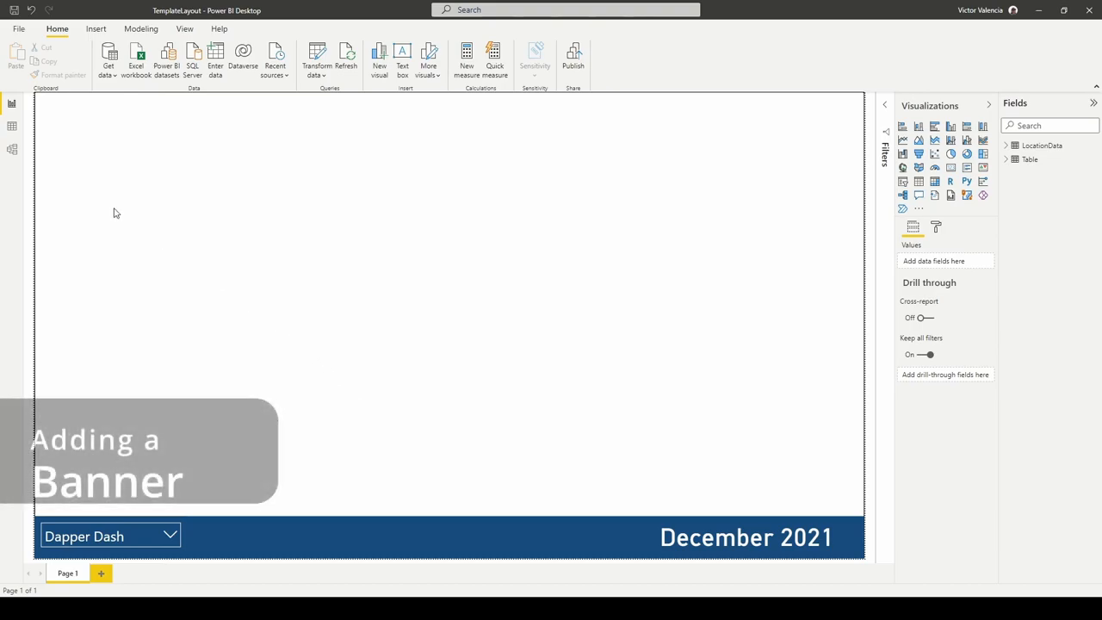
mouse_move(610, 201)
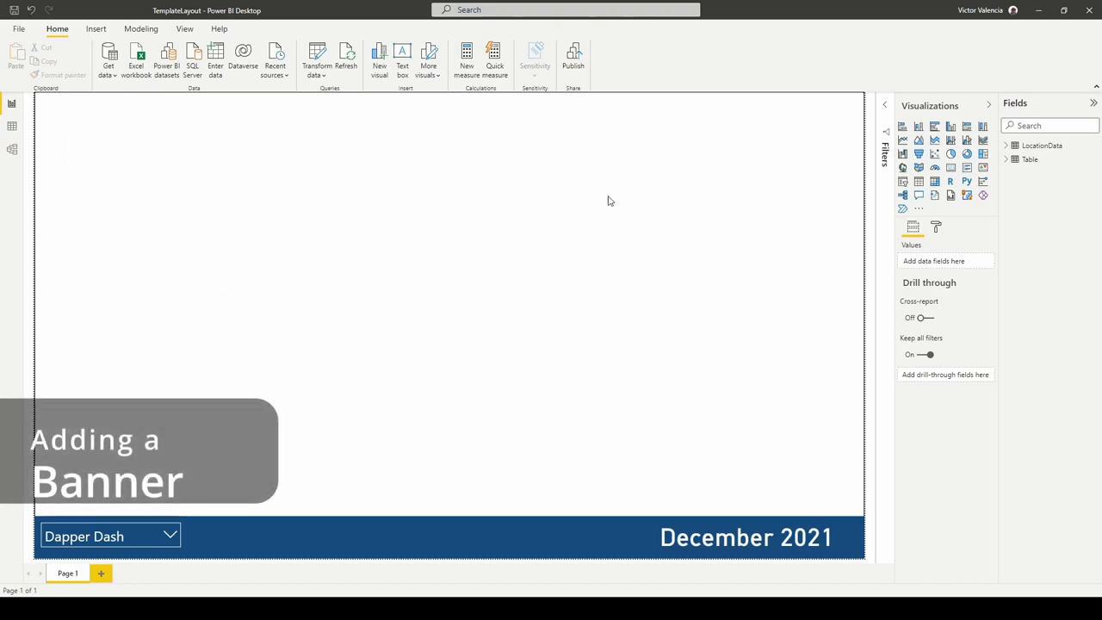
mouse_move(700, 191)
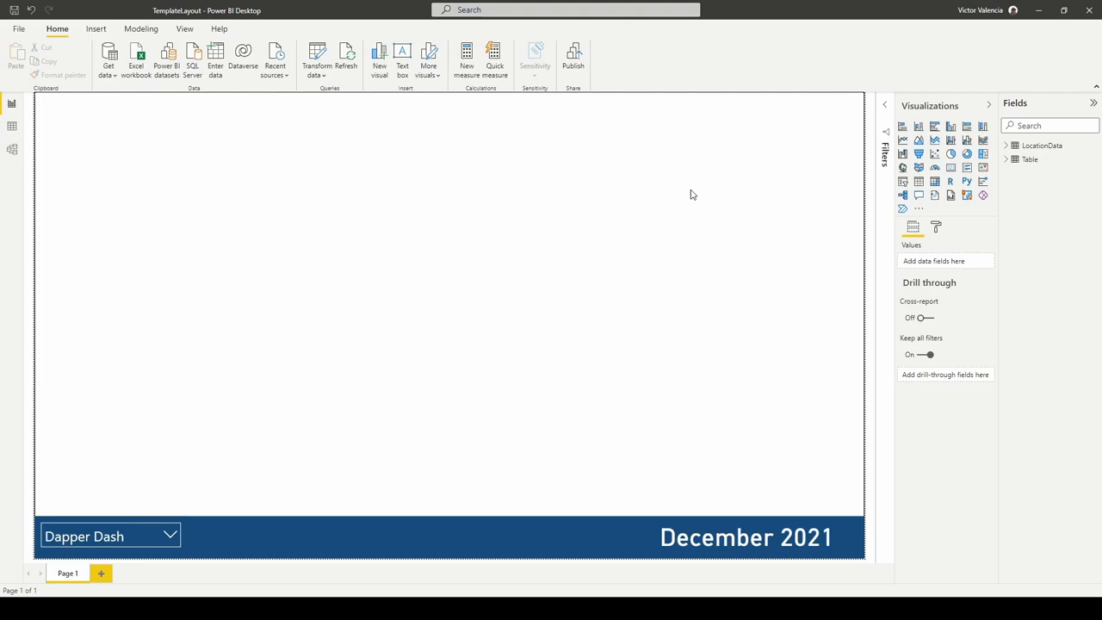
mouse_move(695, 187)
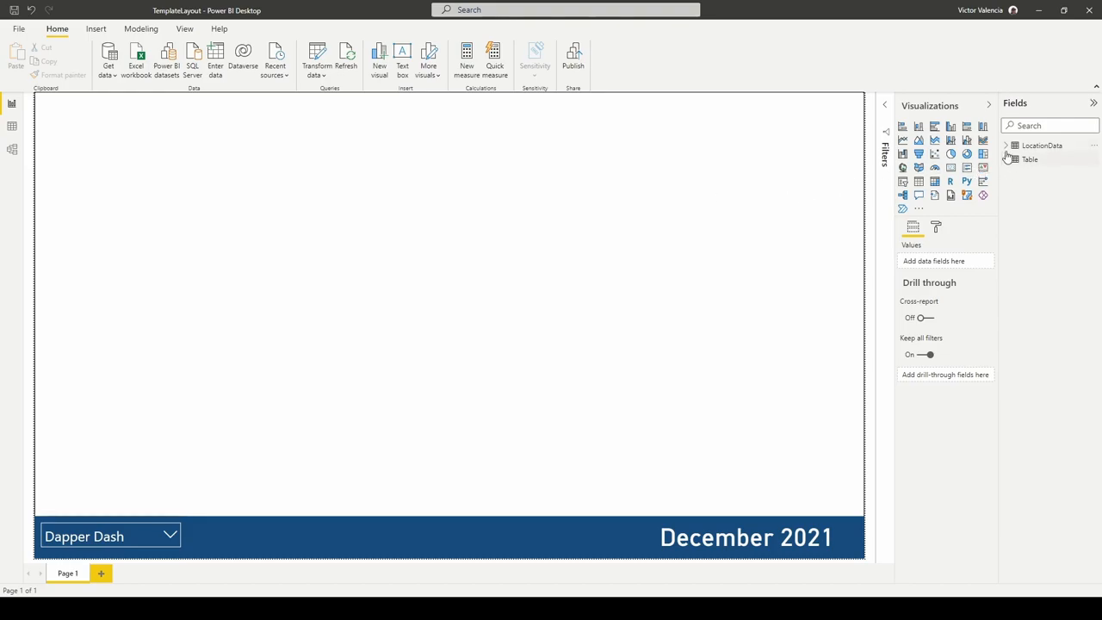
- Expand the LocationData table in the Fields pane to reveal its State field
click(1009, 145)
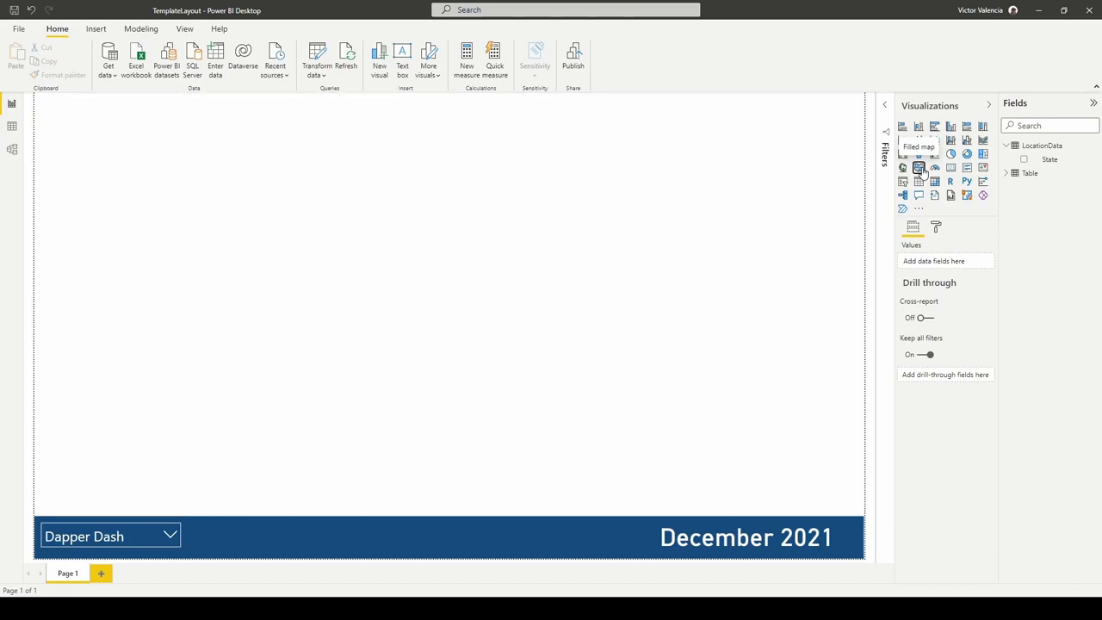
- Add a Filled map visual across the top of the report page
click(918, 167)
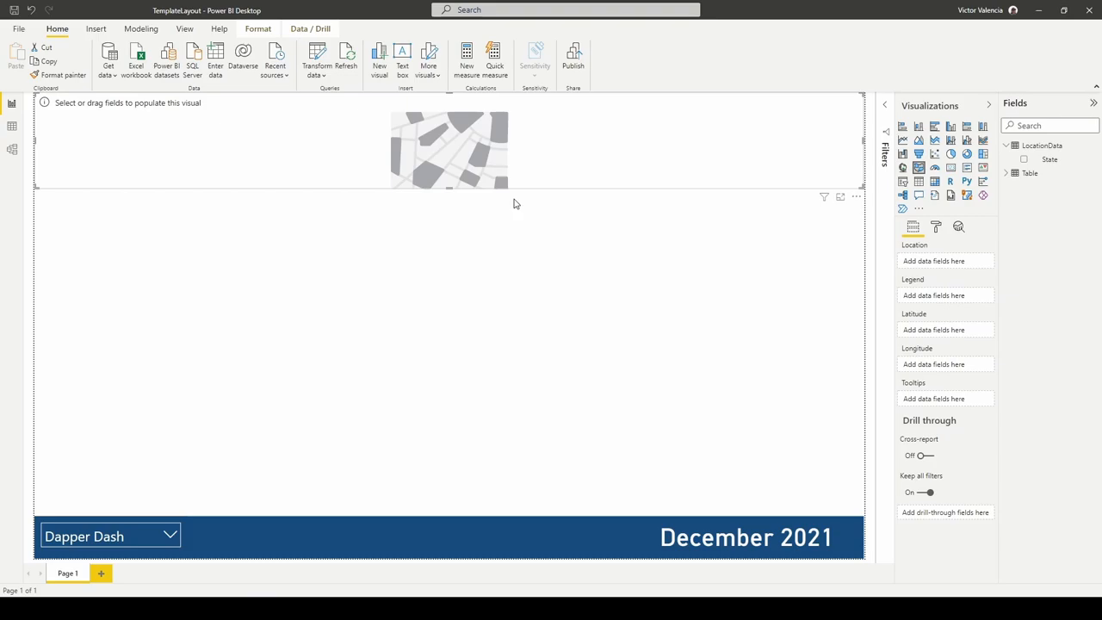
mouse_move(450, 120)
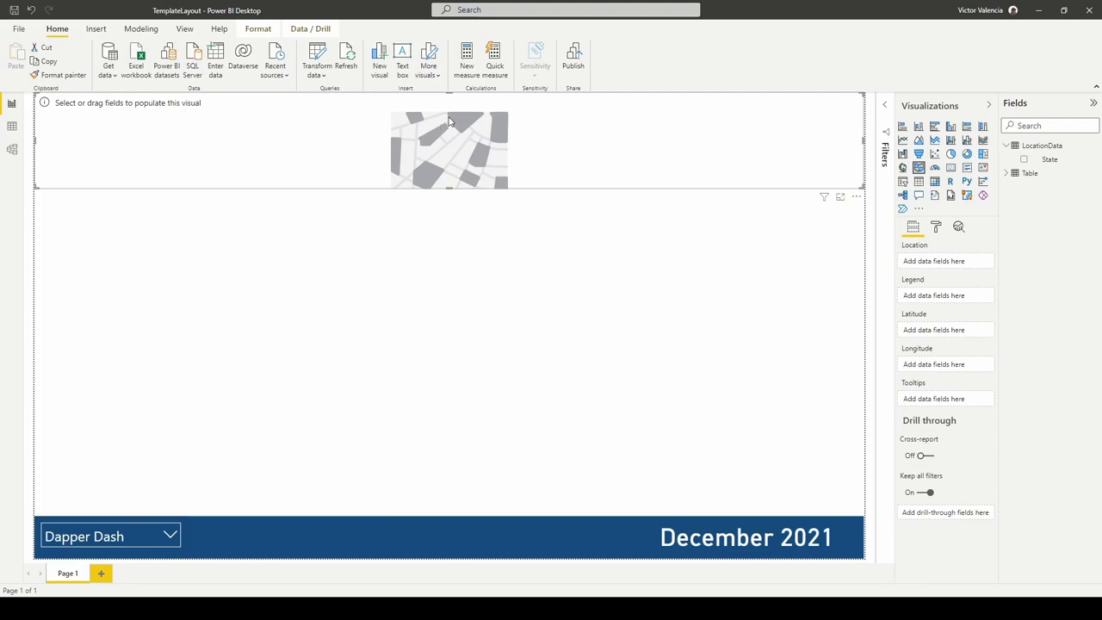
mouse_move(617, 236)
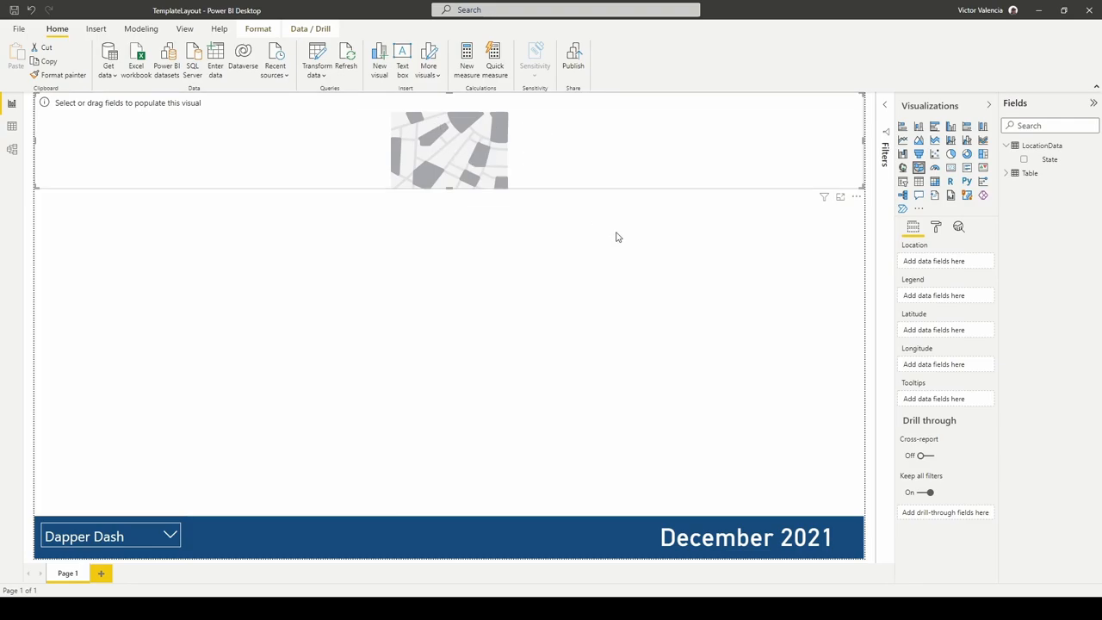
mouse_move(656, 213)
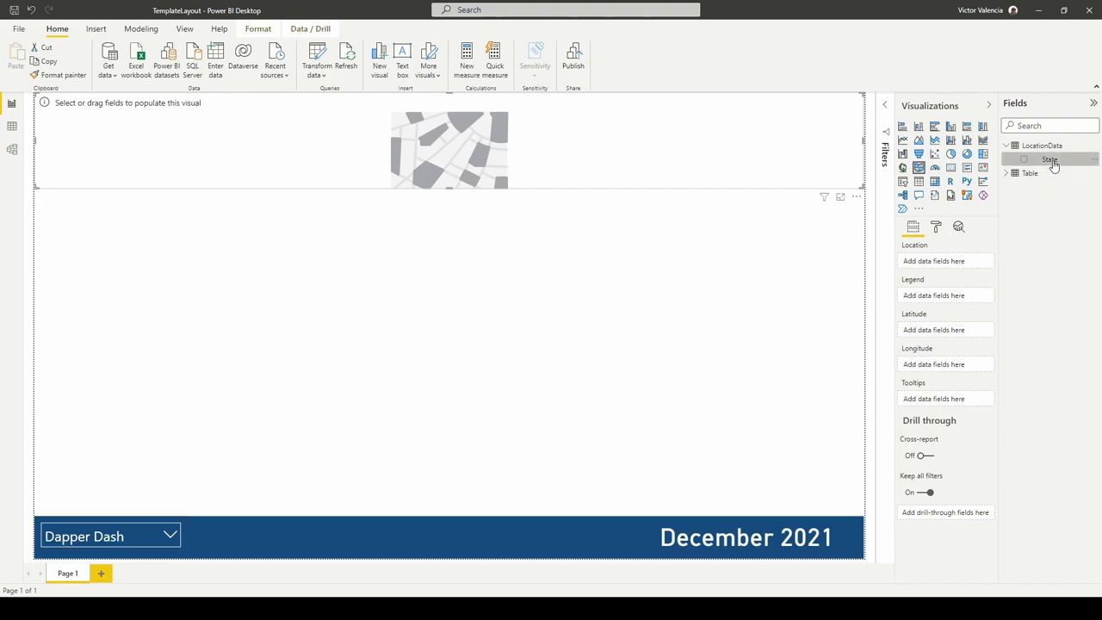
- Plot the State field on the filled map and turn the map title off
click(1026, 159)
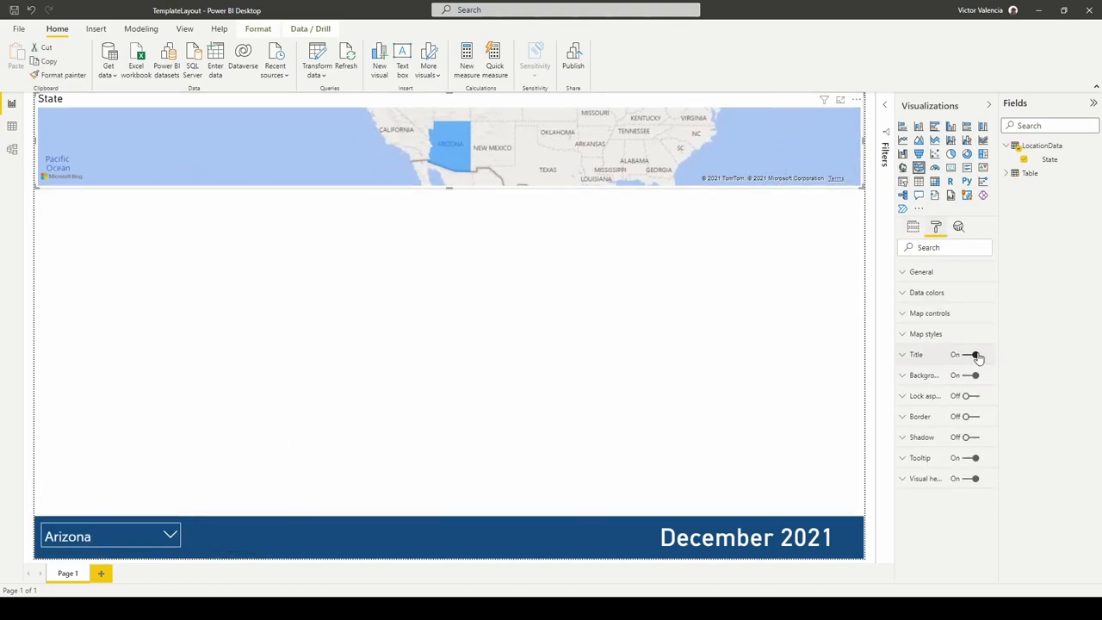
click(974, 354)
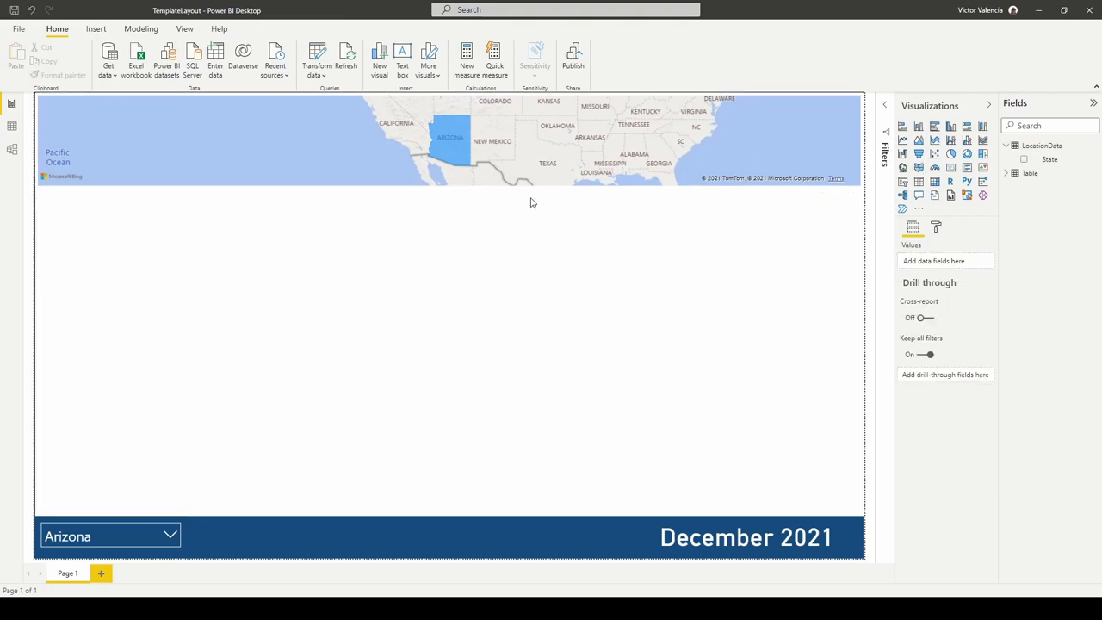
click(452, 138)
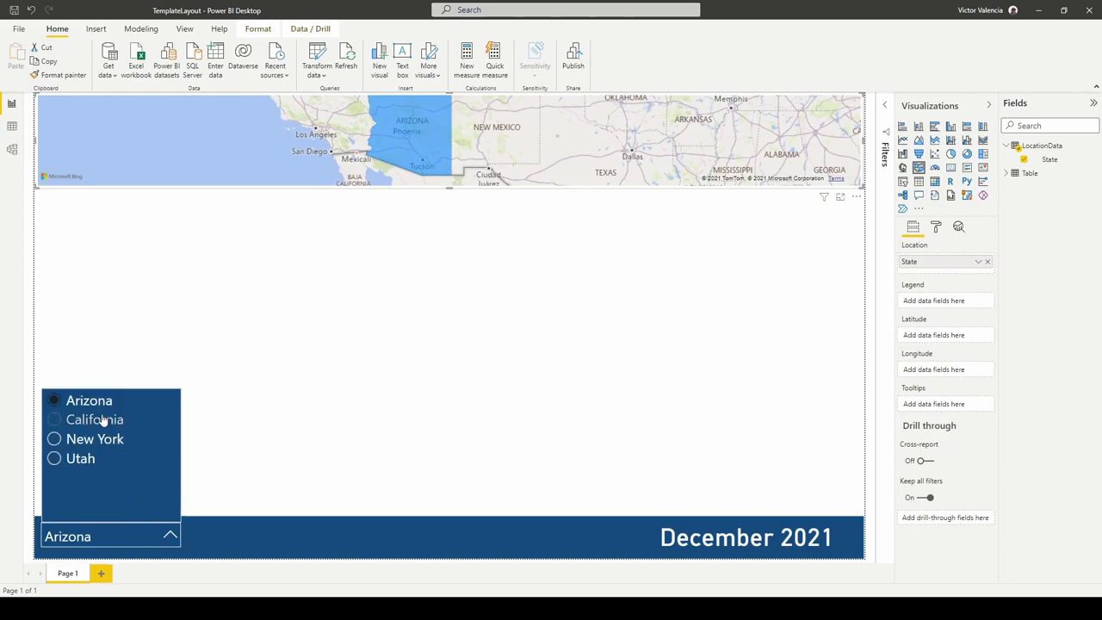
- Choose California, then Utah, in the state slicer to re-centre the map
click(93, 420)
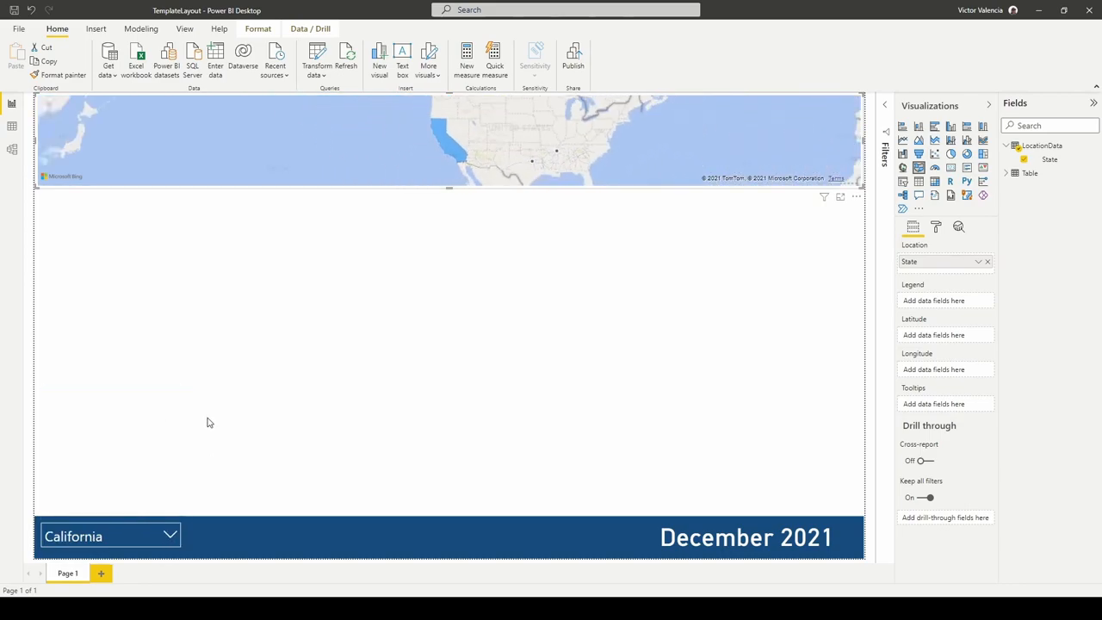
click(196, 535)
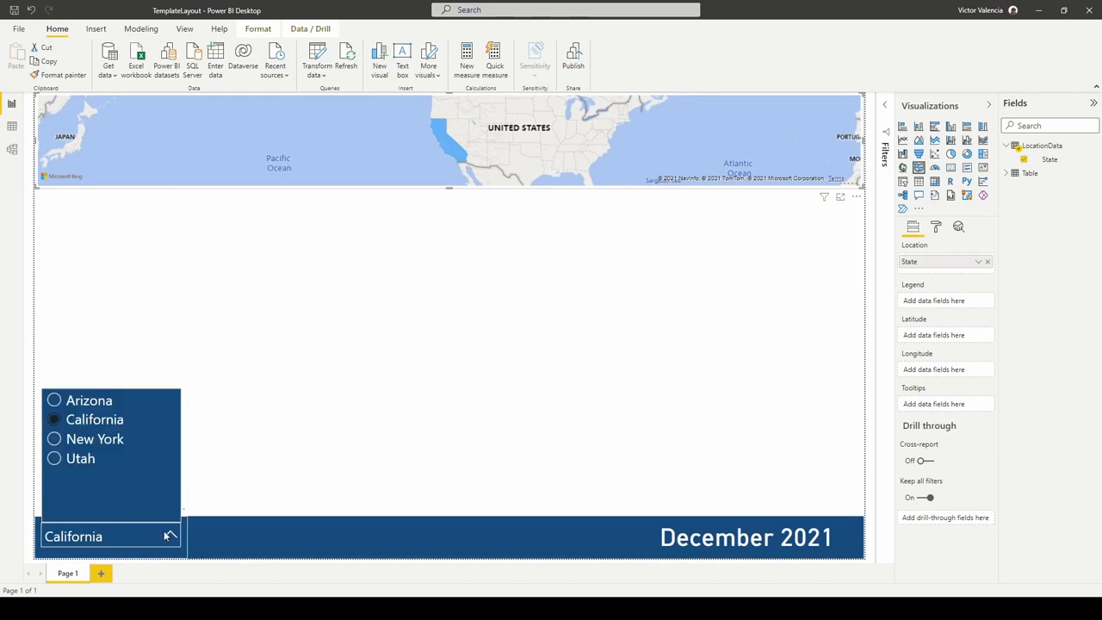
click(95, 438)
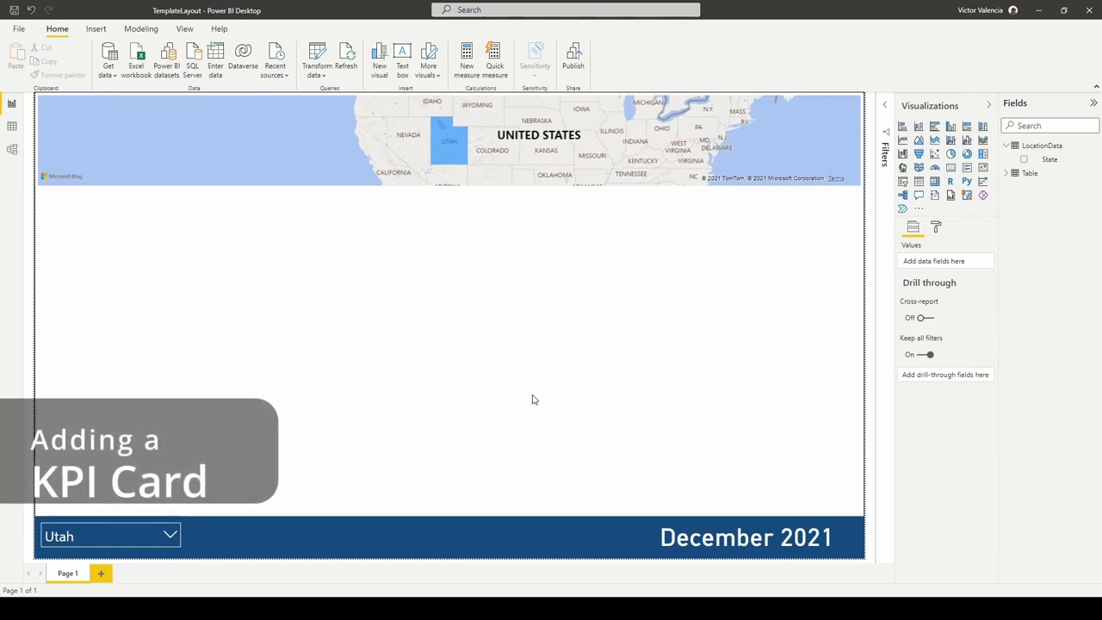
mouse_move(353, 335)
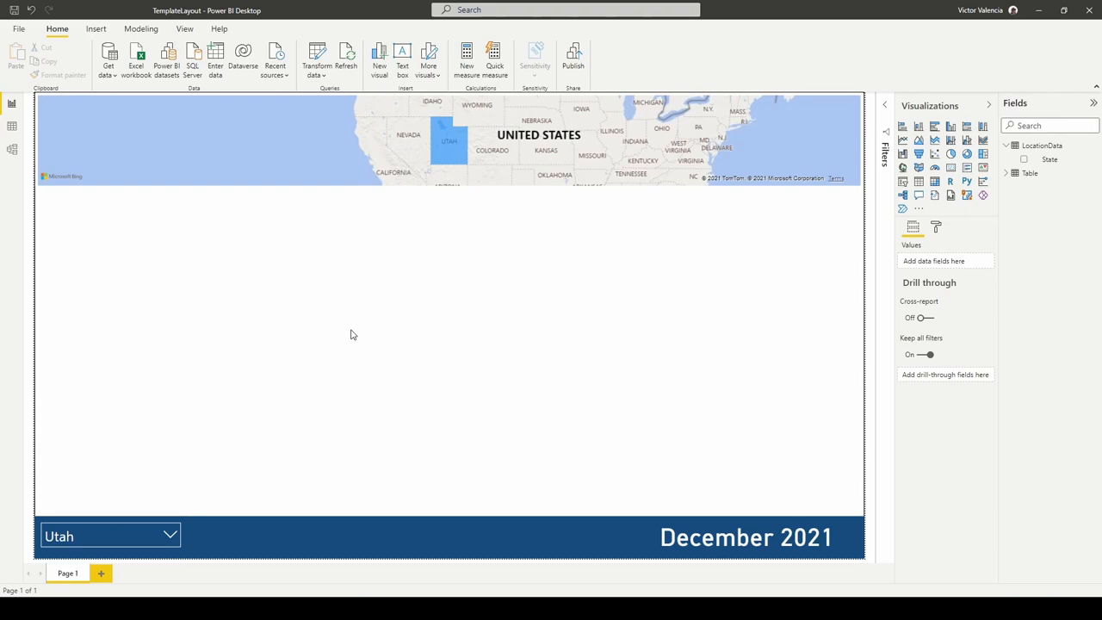
mouse_move(359, 333)
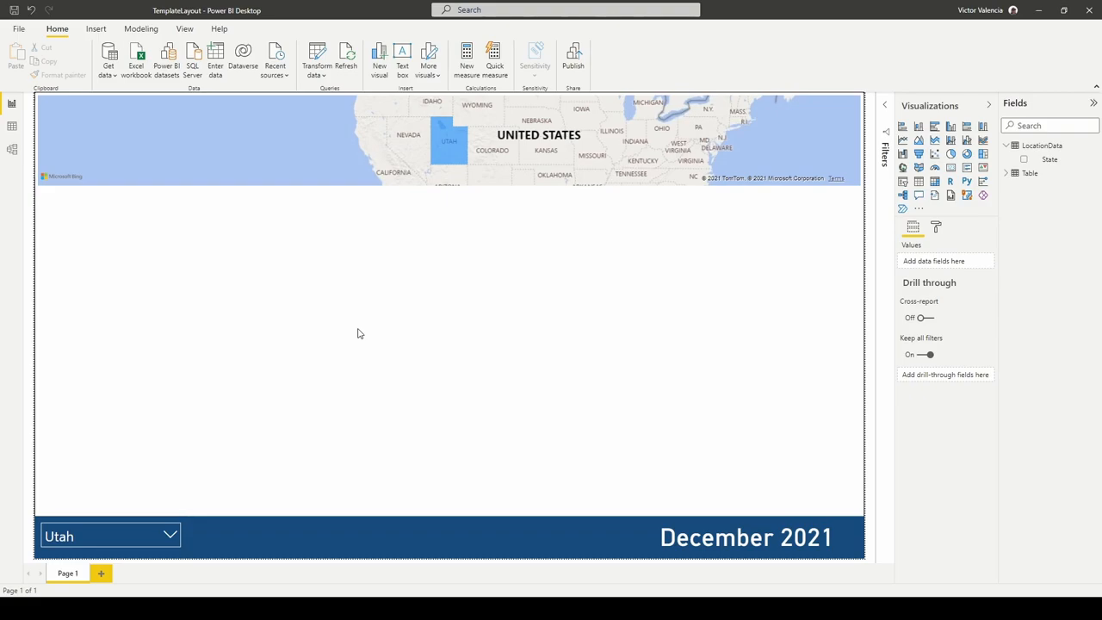
mouse_move(391, 291)
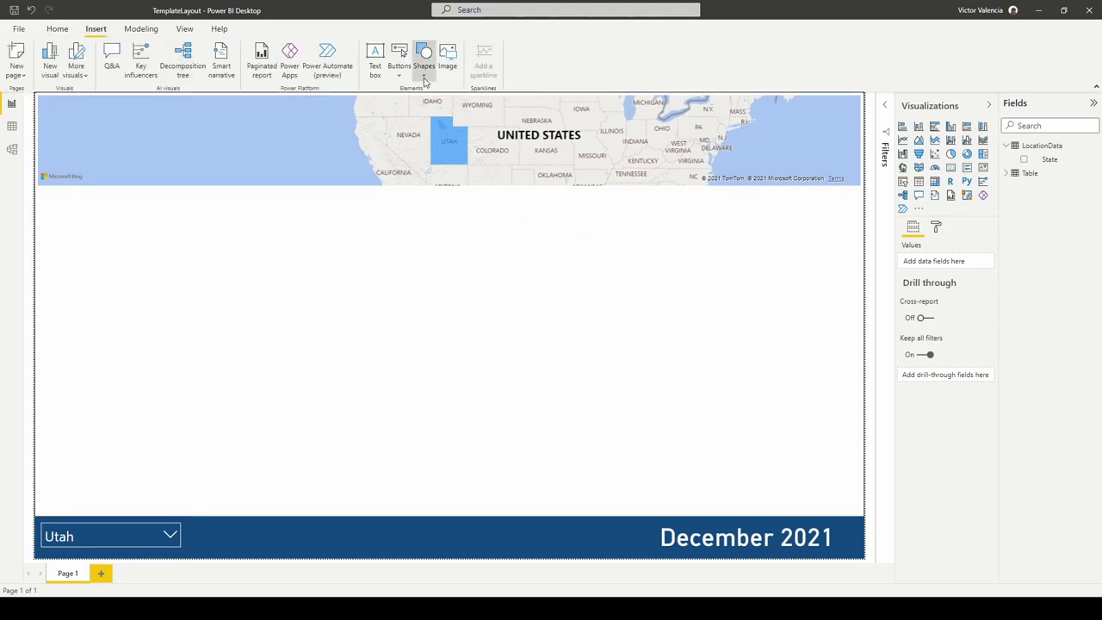
- Insert a white rectangle below the map with a White, 60% darker outline
click(427, 52)
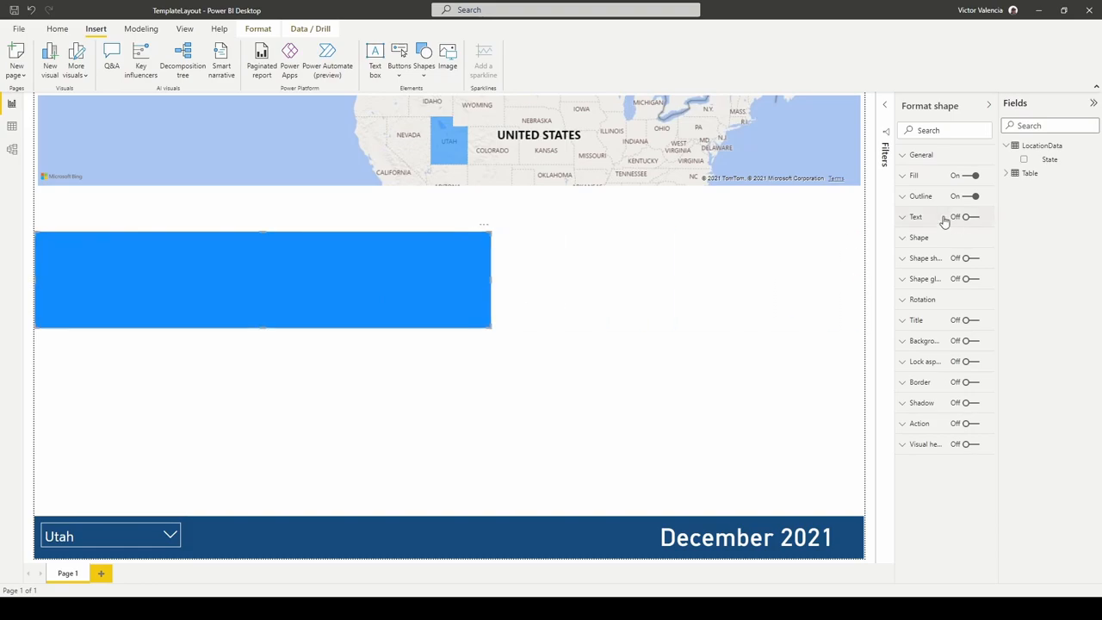
click(905, 175)
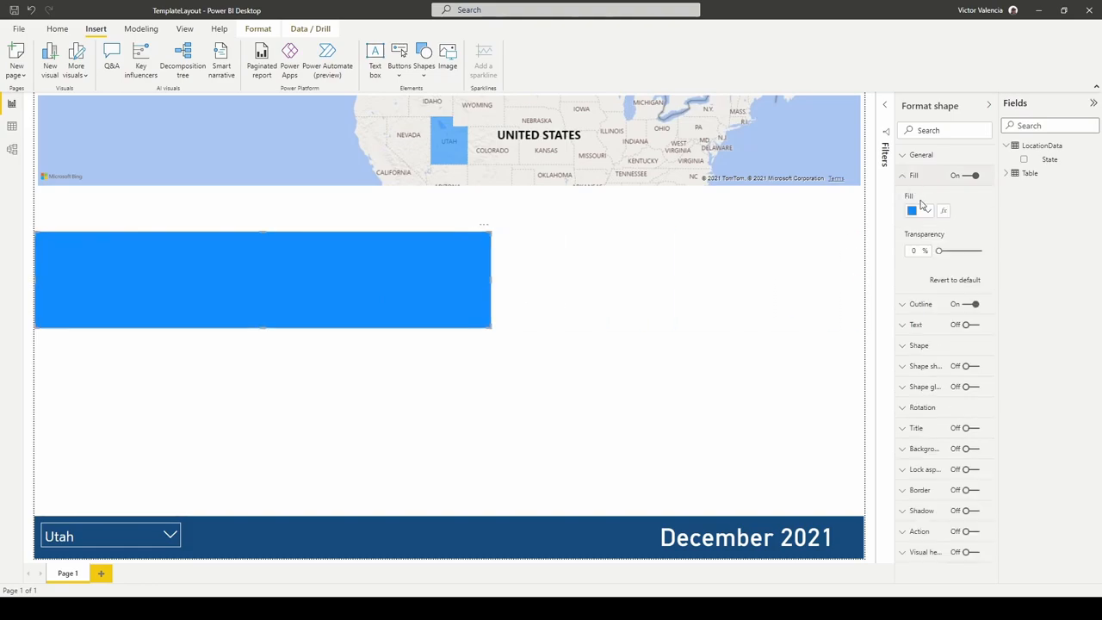
click(912, 210)
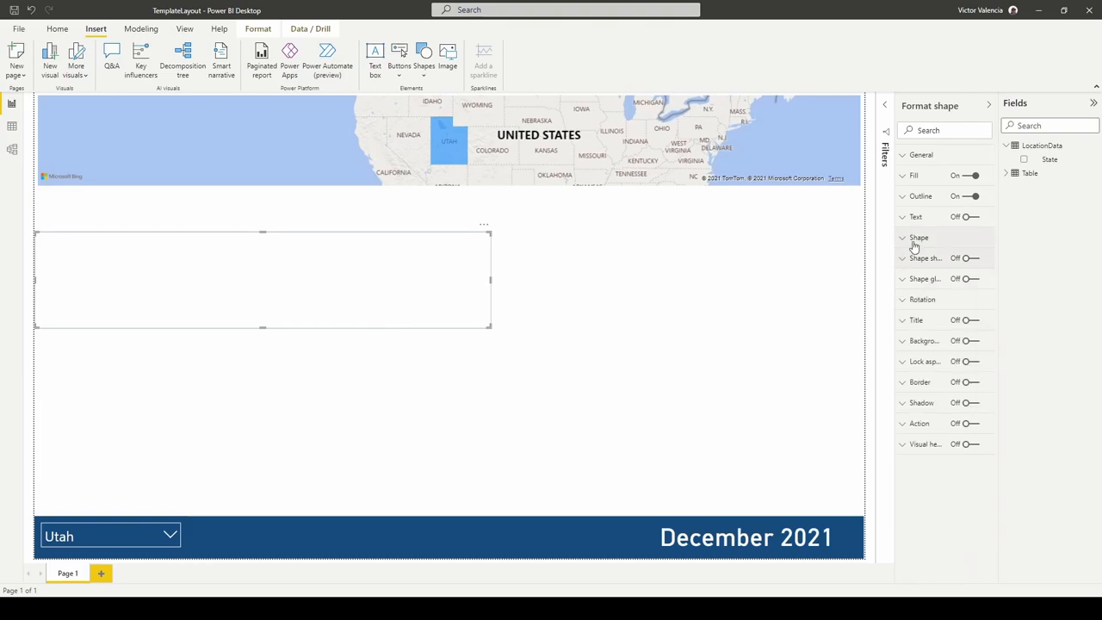
click(902, 237)
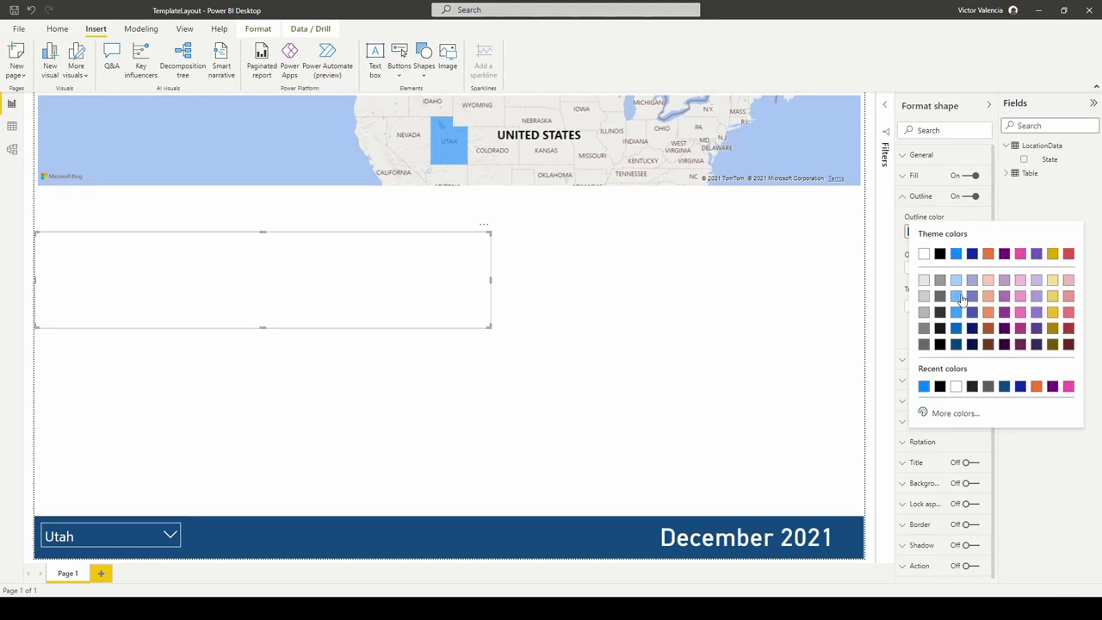
mouse_move(923, 343)
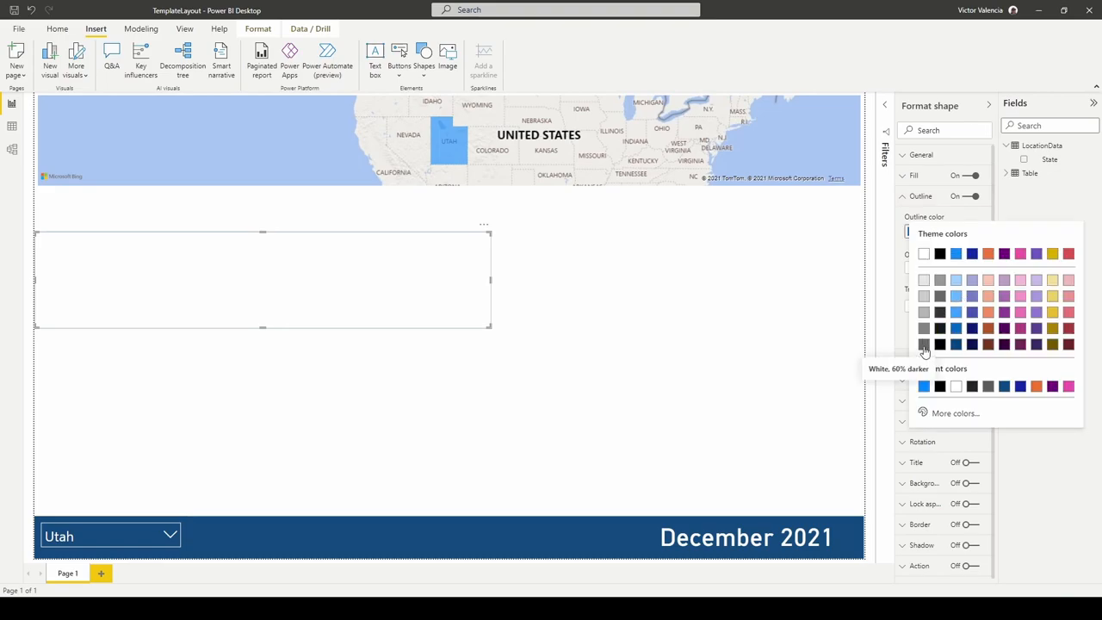
click(923, 345)
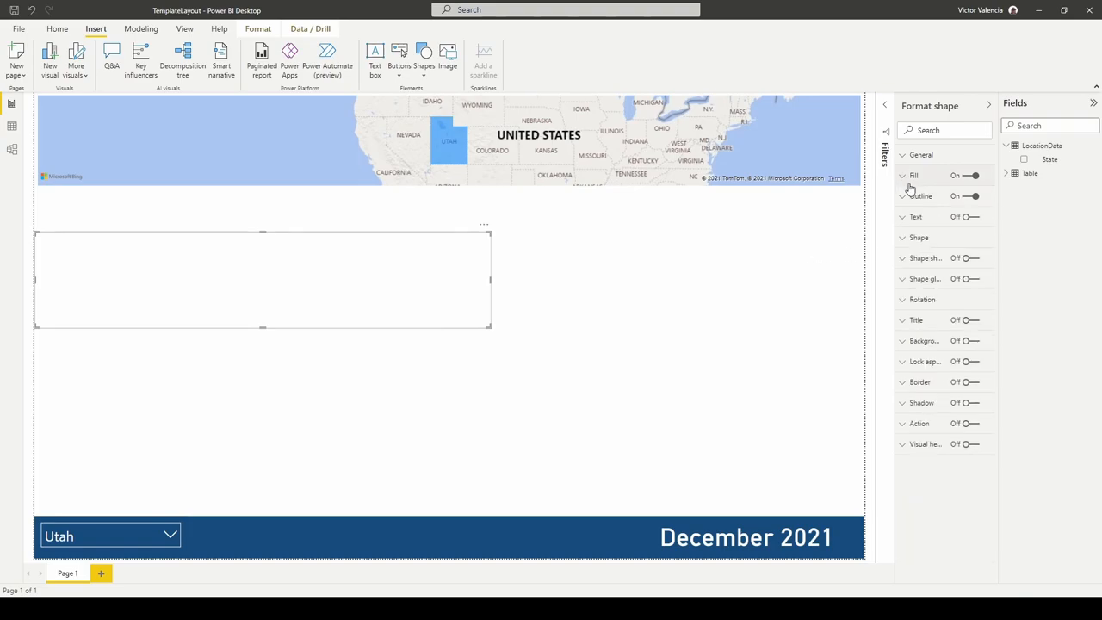
click(920, 196)
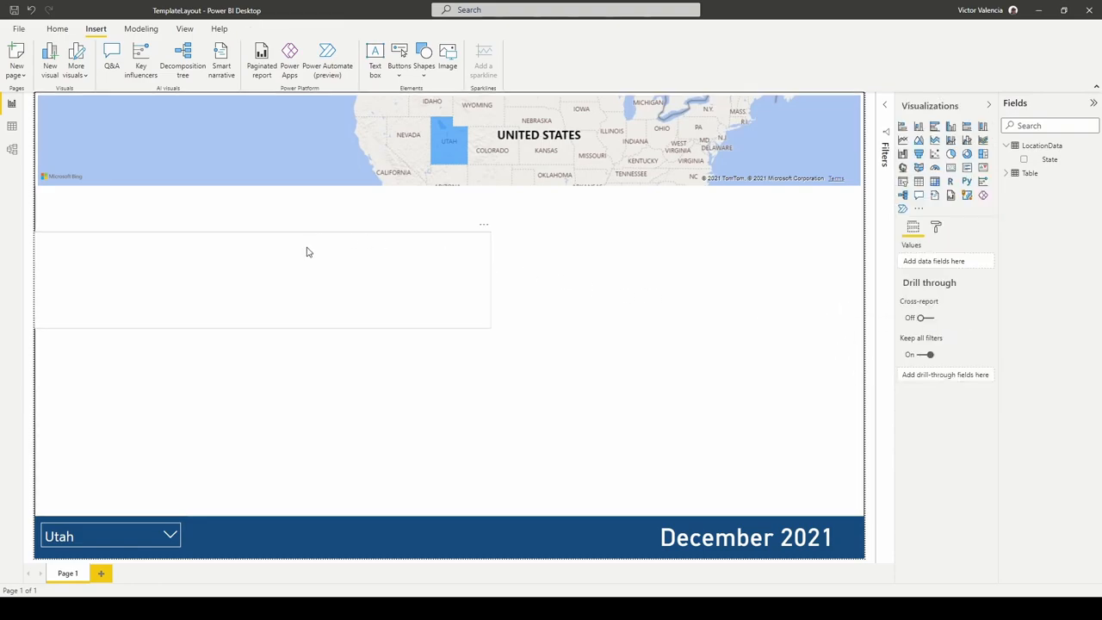
click(264, 284)
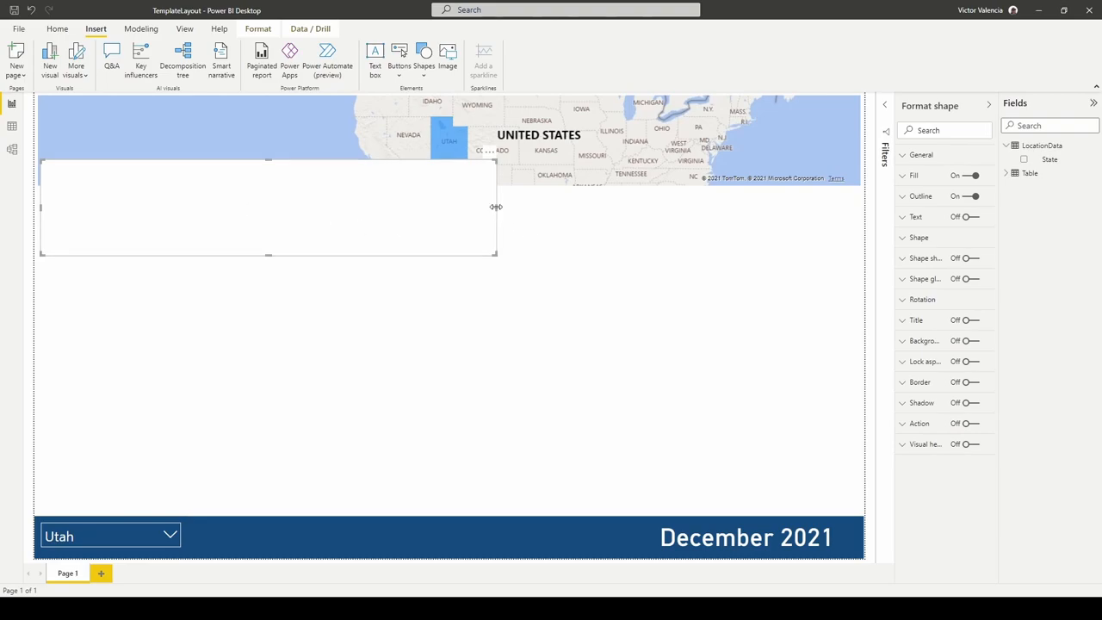
- Narrow the outlined rectangle to roughly the left third beneath the map's edge
drag(495, 207, 322, 207)
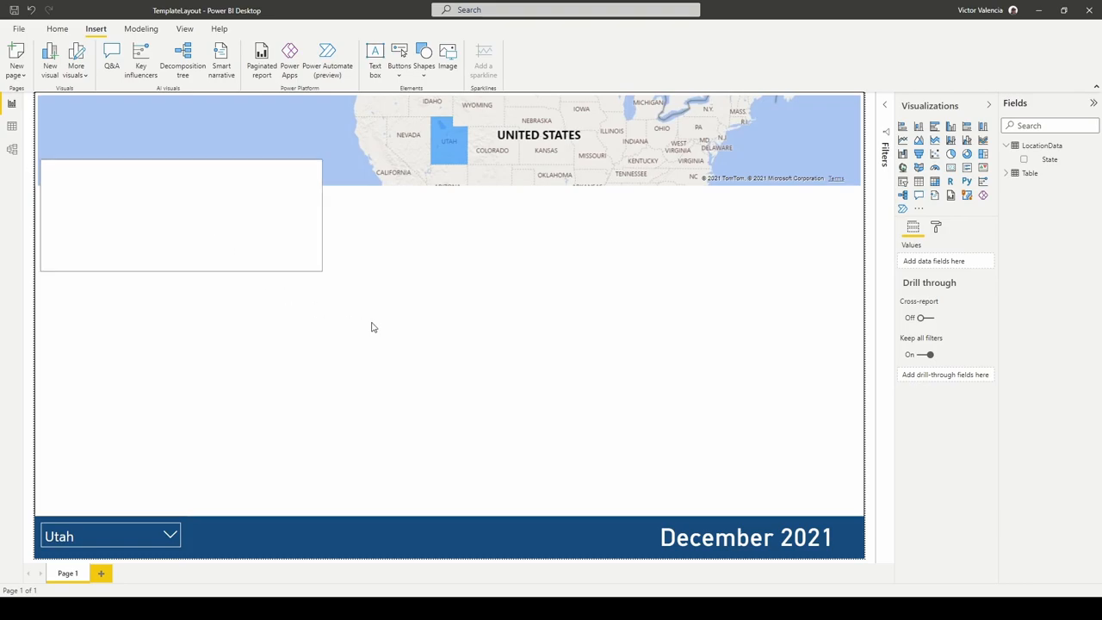
mouse_move(425, 267)
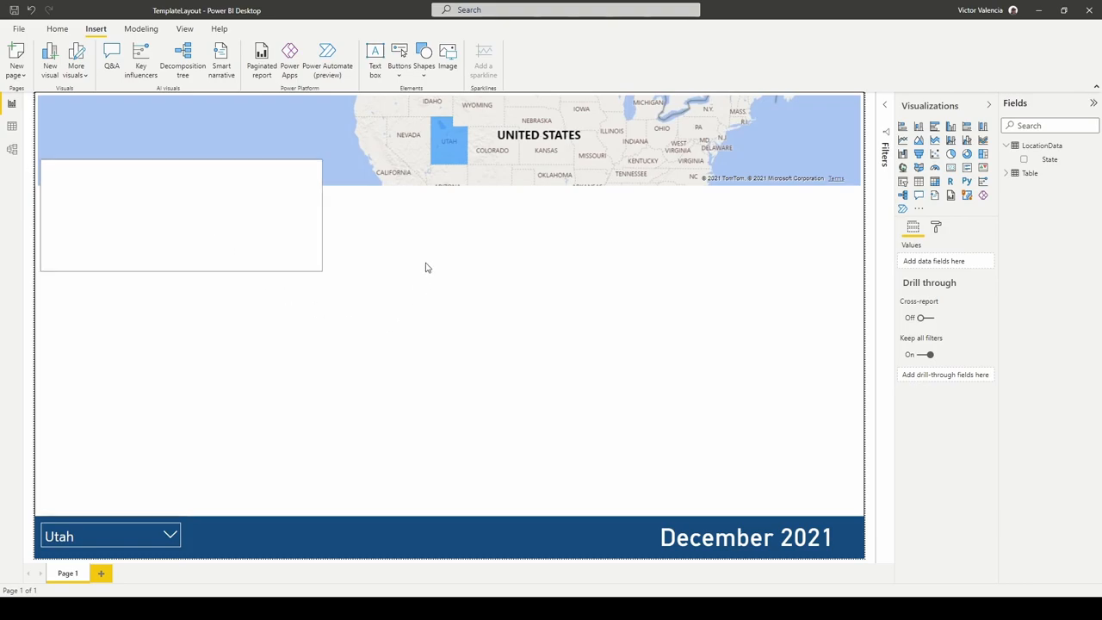
mouse_move(508, 299)
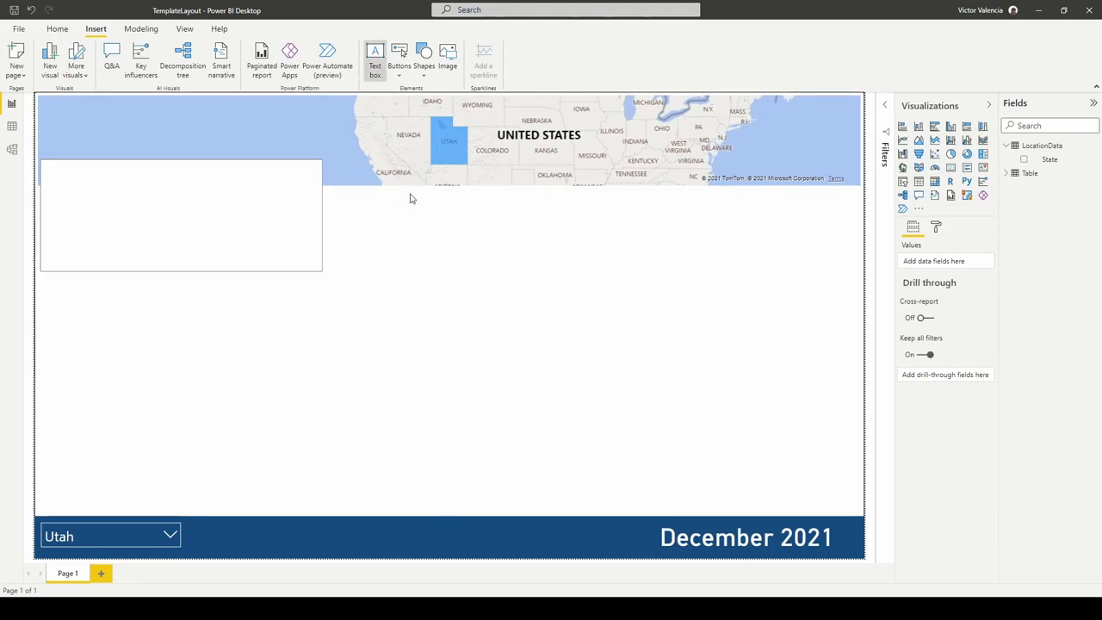
- Add a 'Dapper Dash LLC' title text box at size 24, plus an empty text box below
click(377, 56)
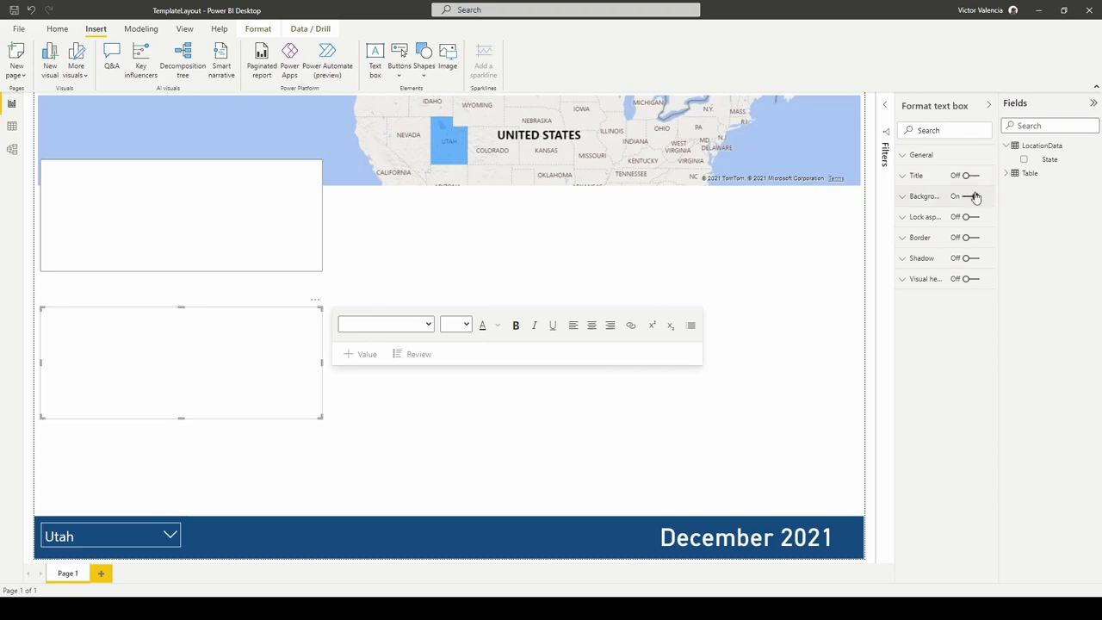
click(964, 176)
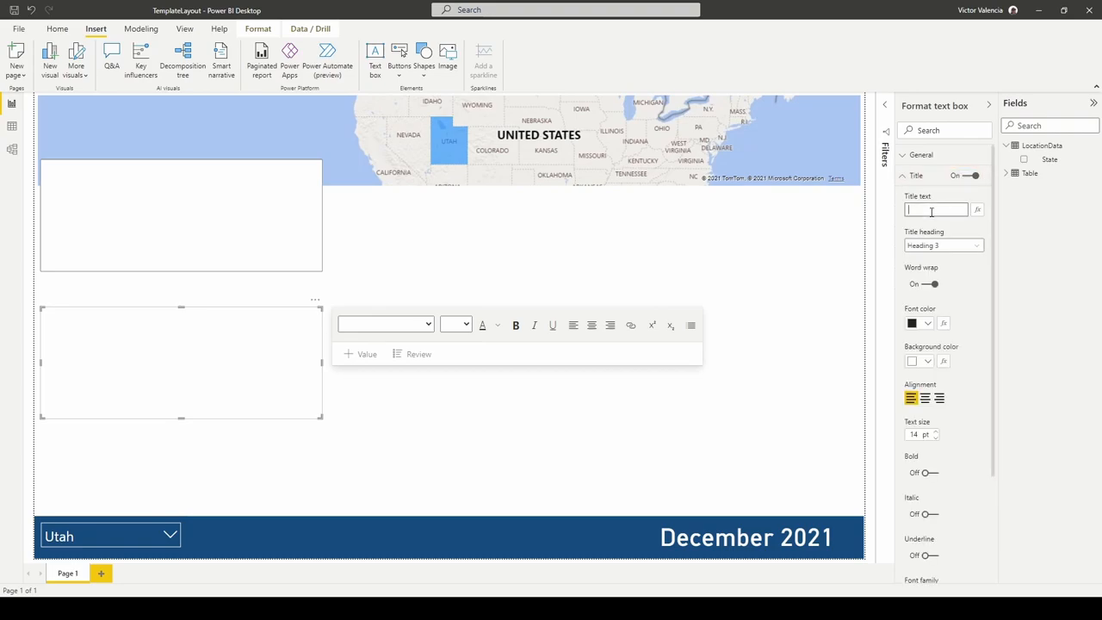
text(Dapper Dash LLC)
click(922, 434)
text(24)
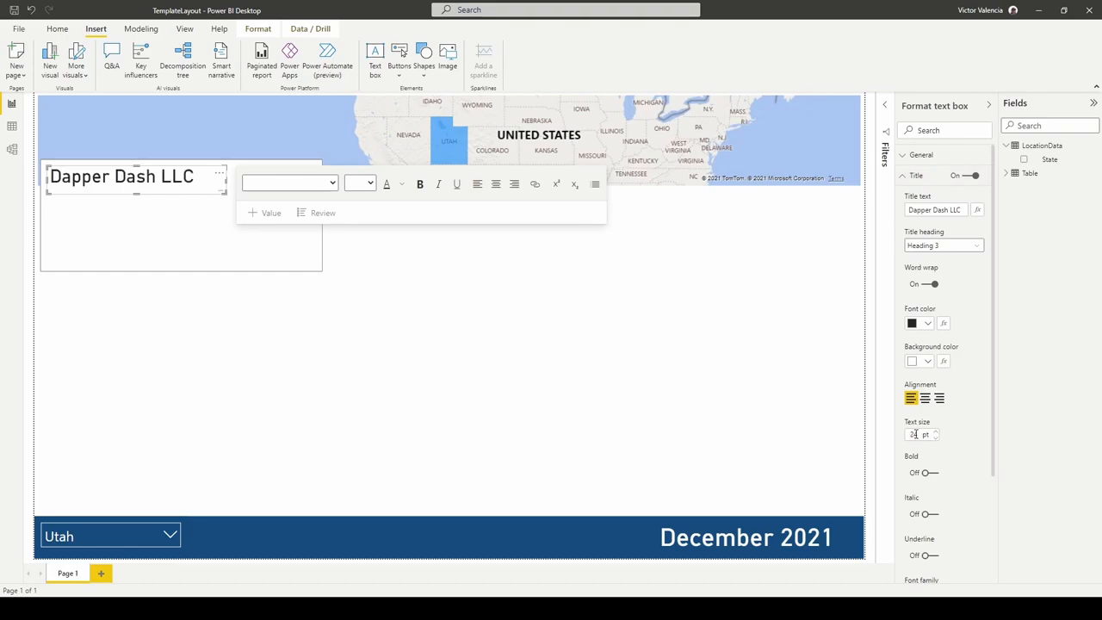
click(344, 308)
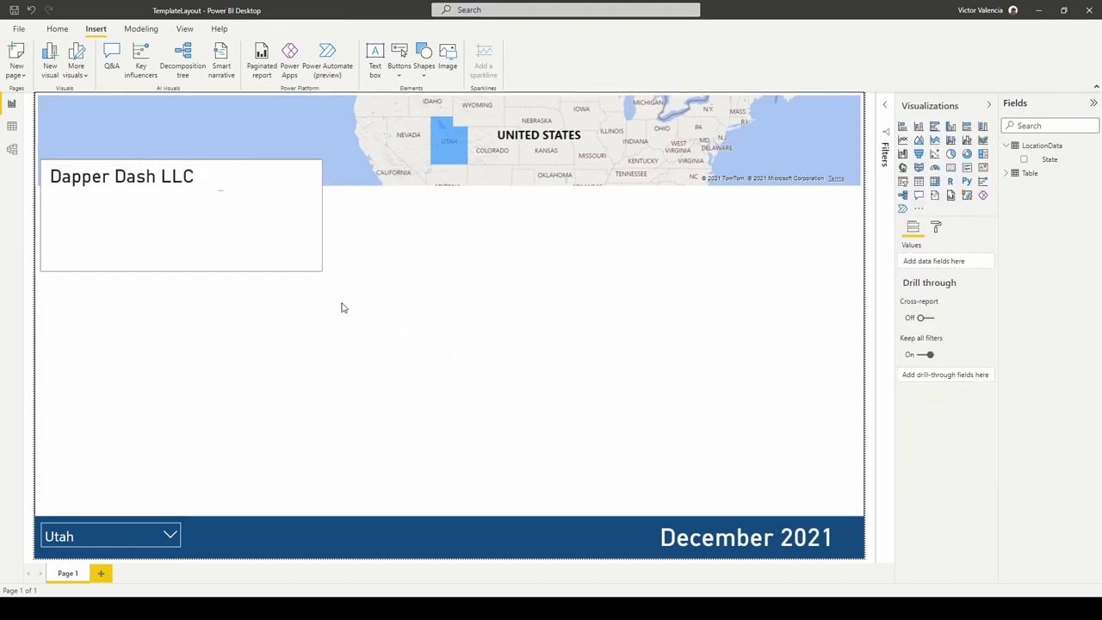
click(129, 176)
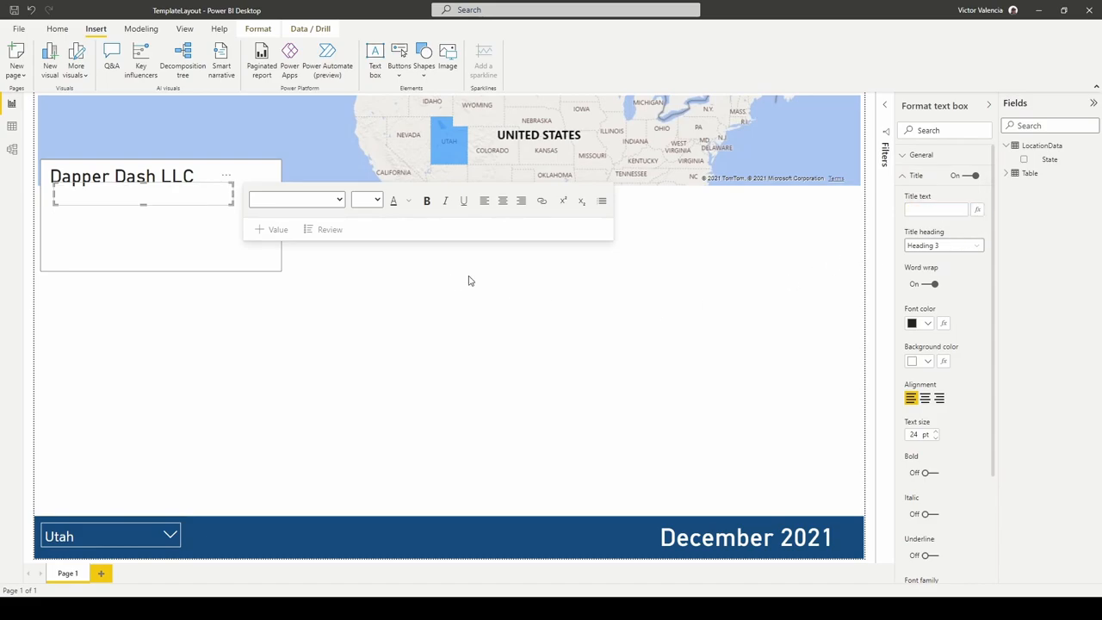
- Set the second text box's title to the State (First) field, shrink it, and pick Arizona
click(977, 210)
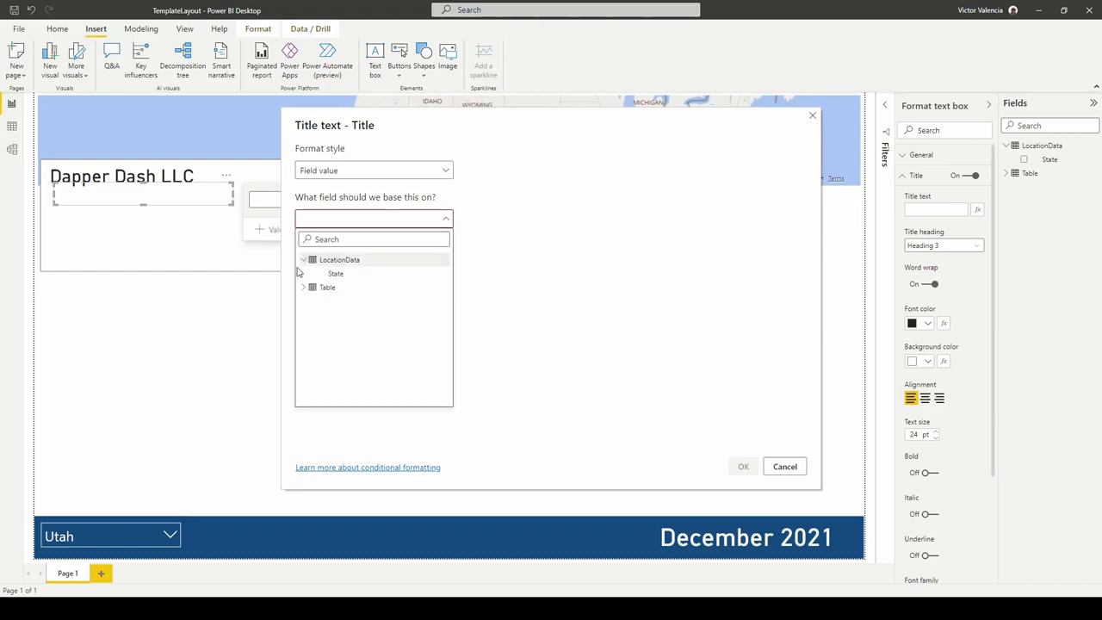
click(335, 273)
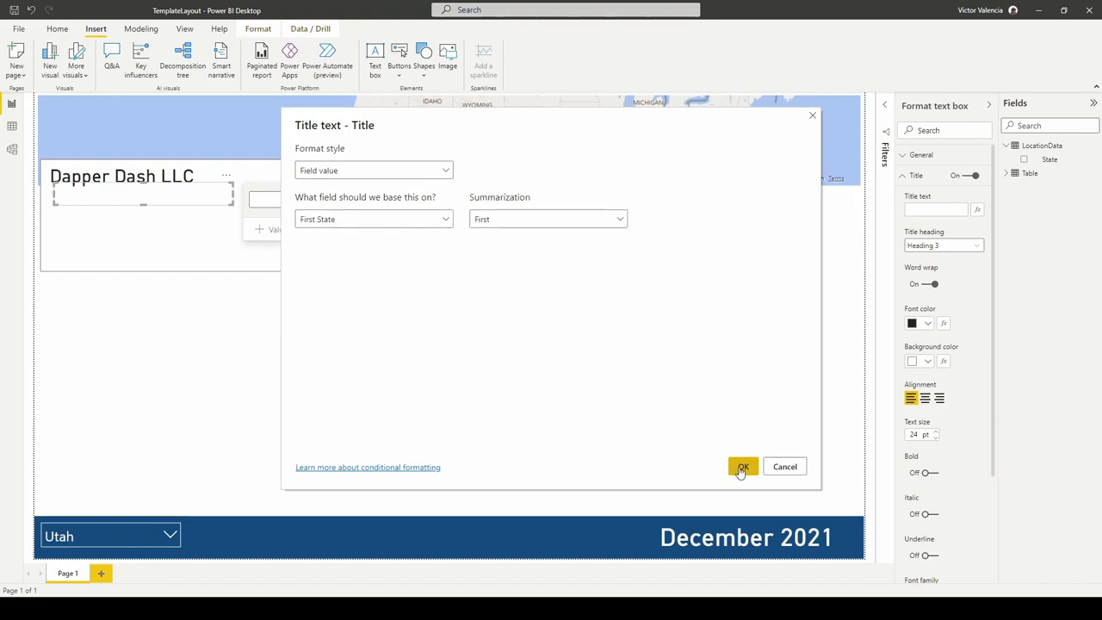
click(742, 466)
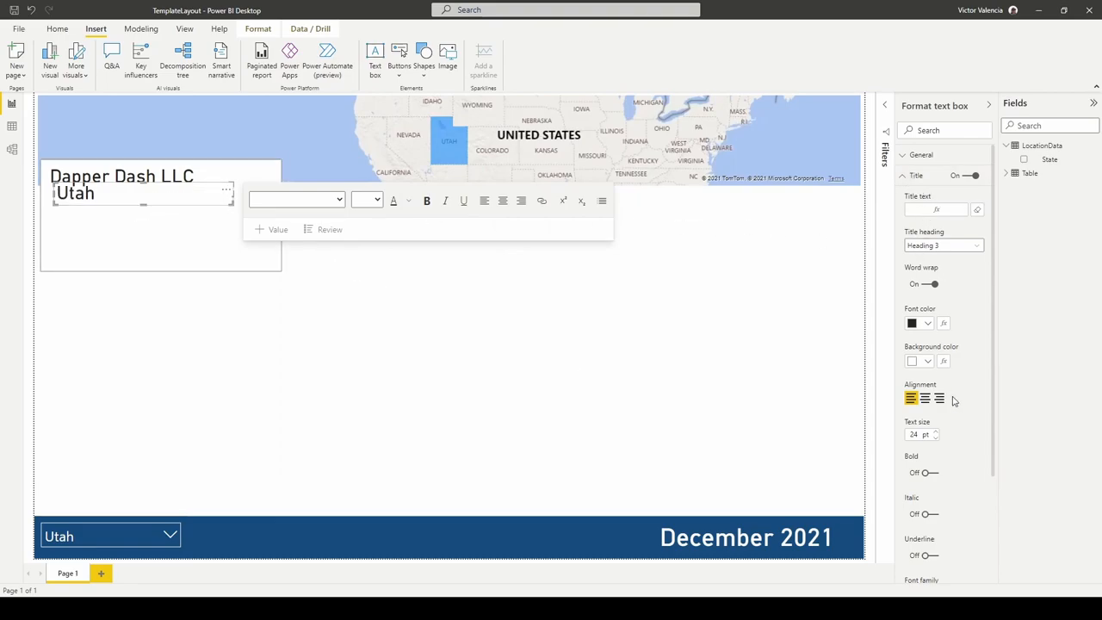
click(917, 435)
text(18)
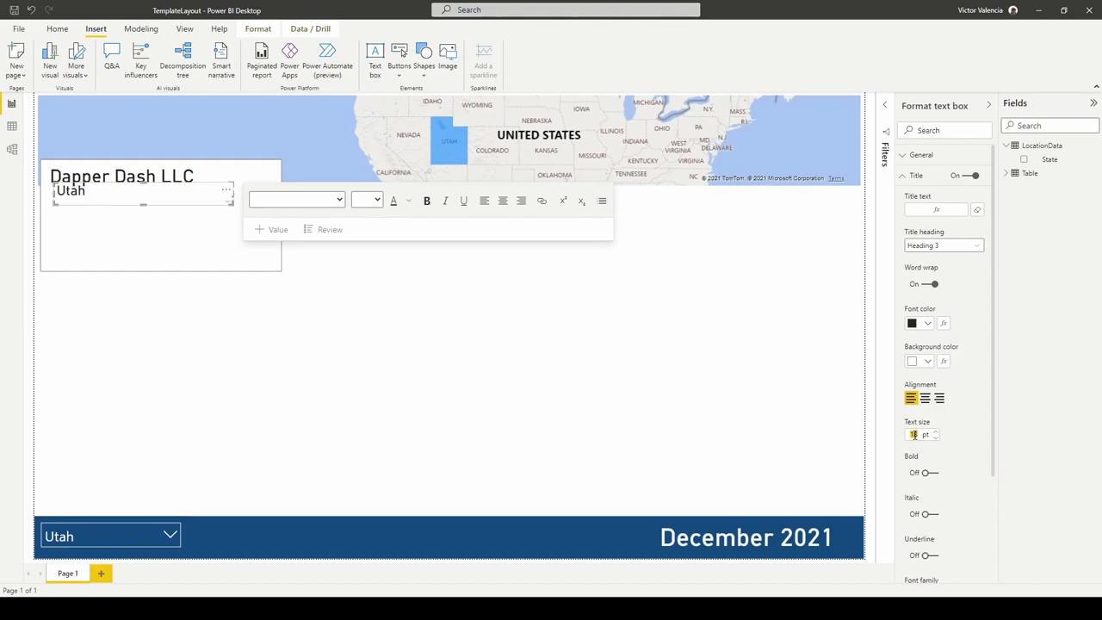
click(175, 215)
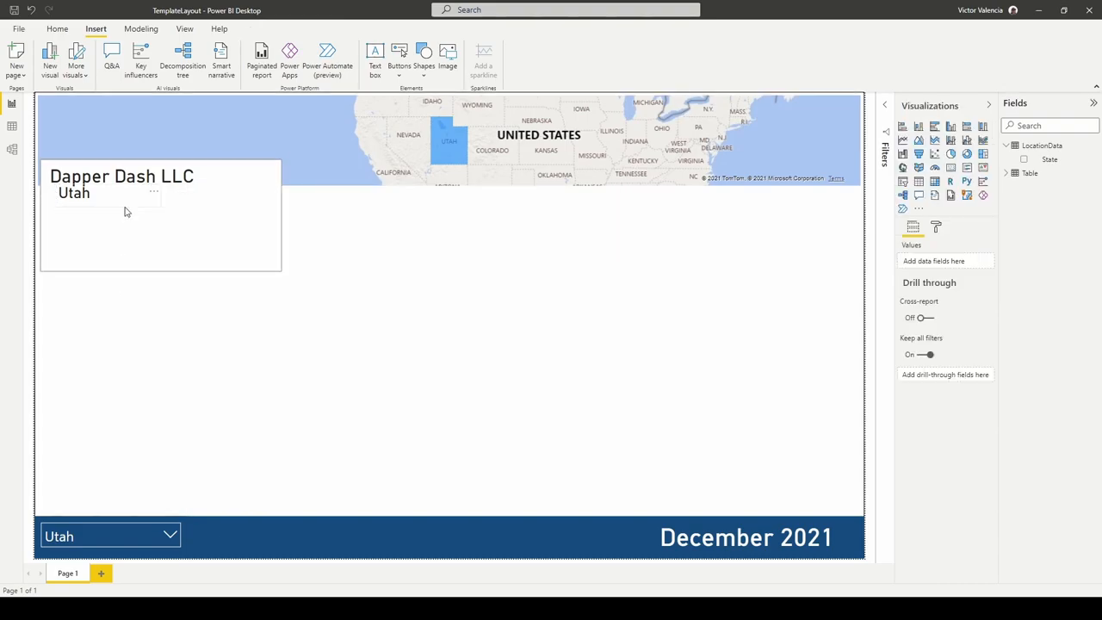
click(103, 193)
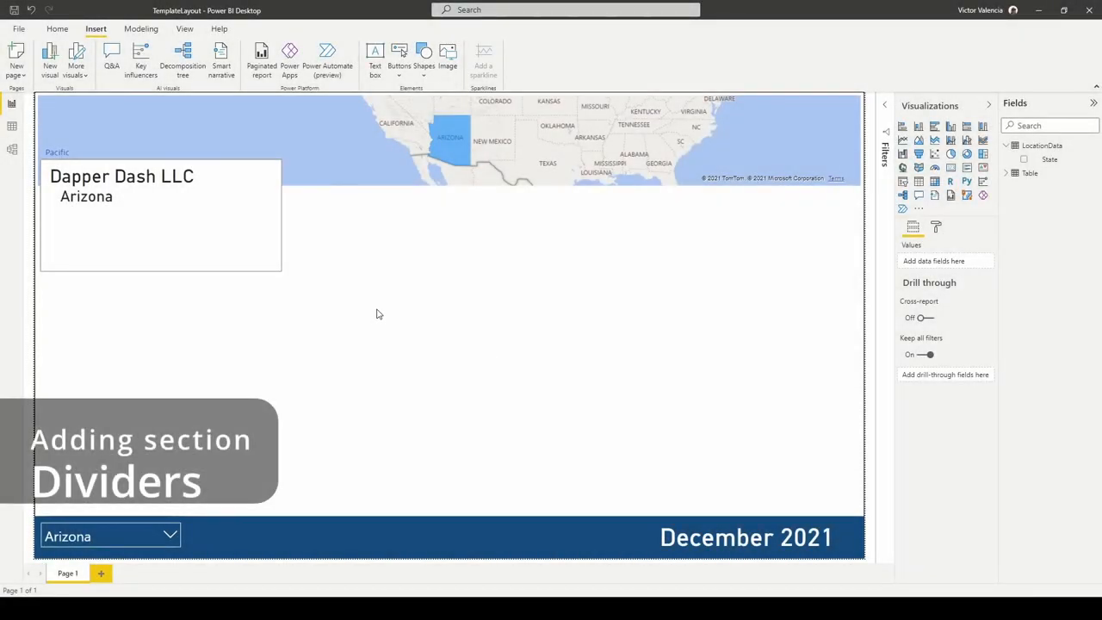
mouse_move(413, 260)
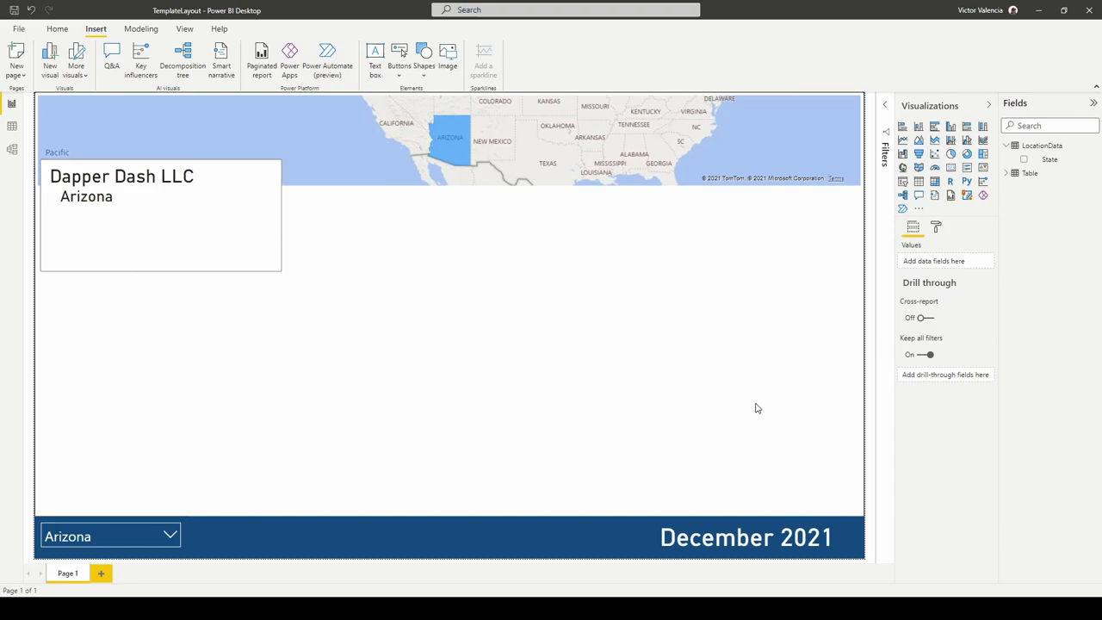
mouse_move(558, 356)
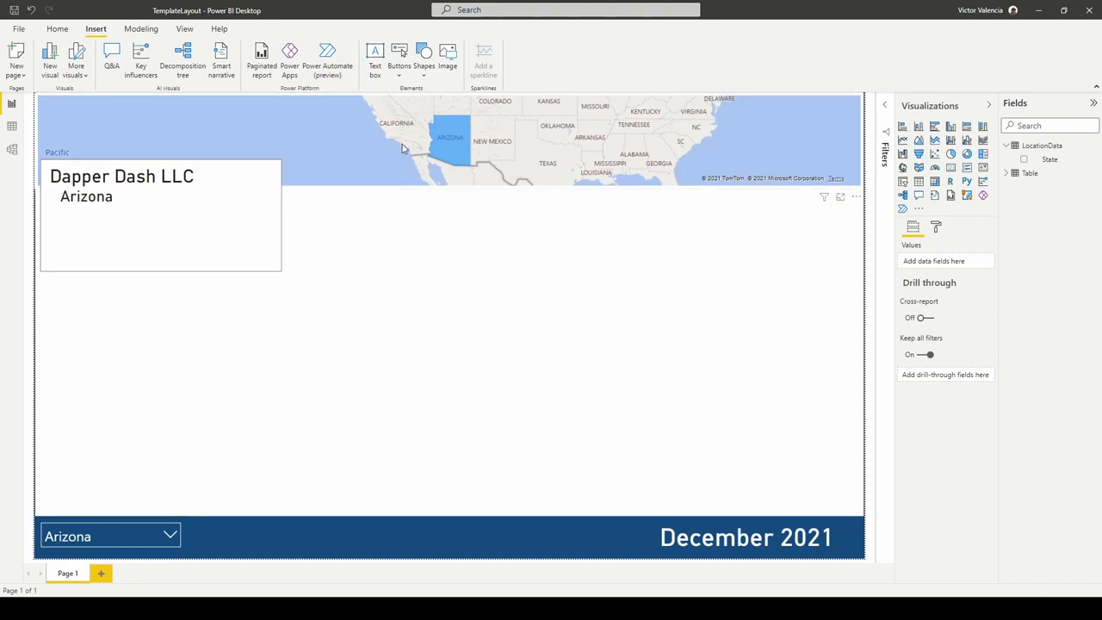
- Draw a wide rectangle right of the company card with white fill and grey outline
click(429, 54)
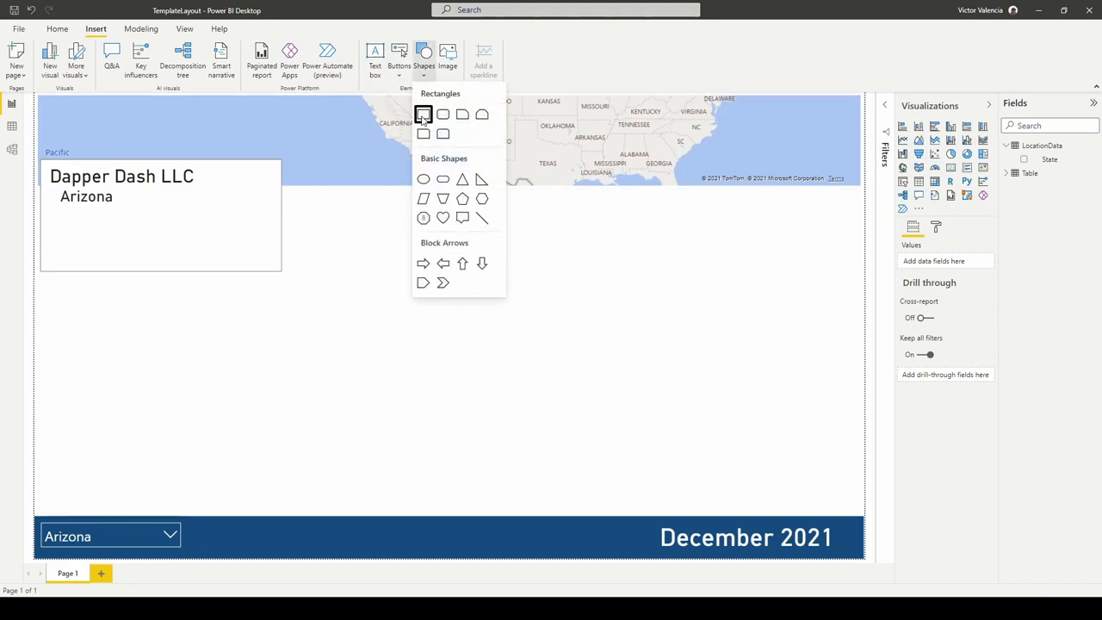
click(421, 113)
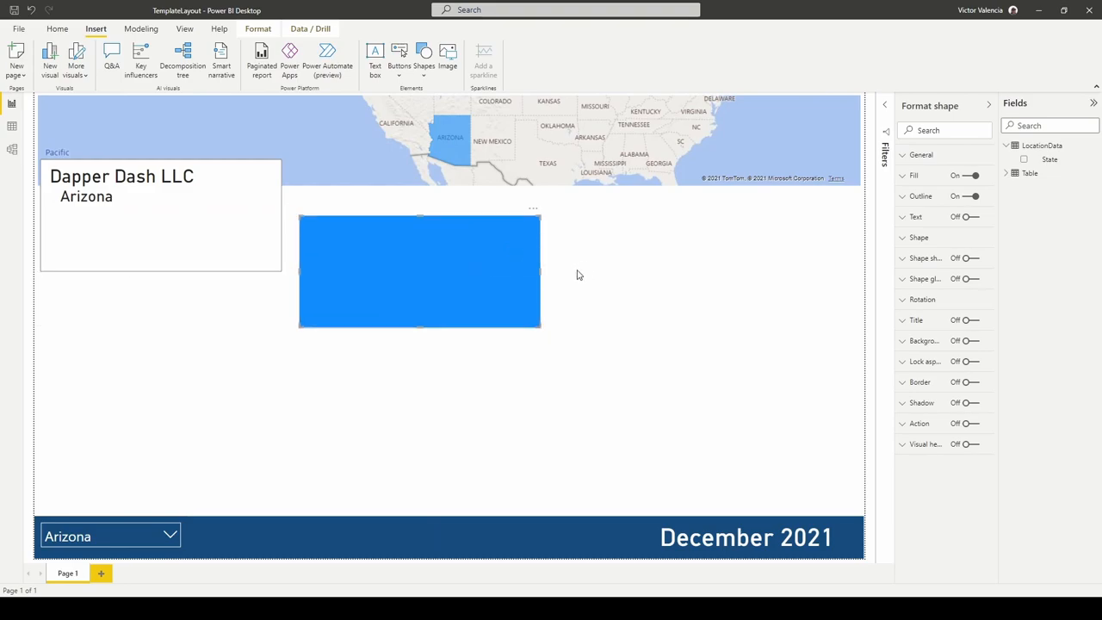
drag(540, 271, 850, 271)
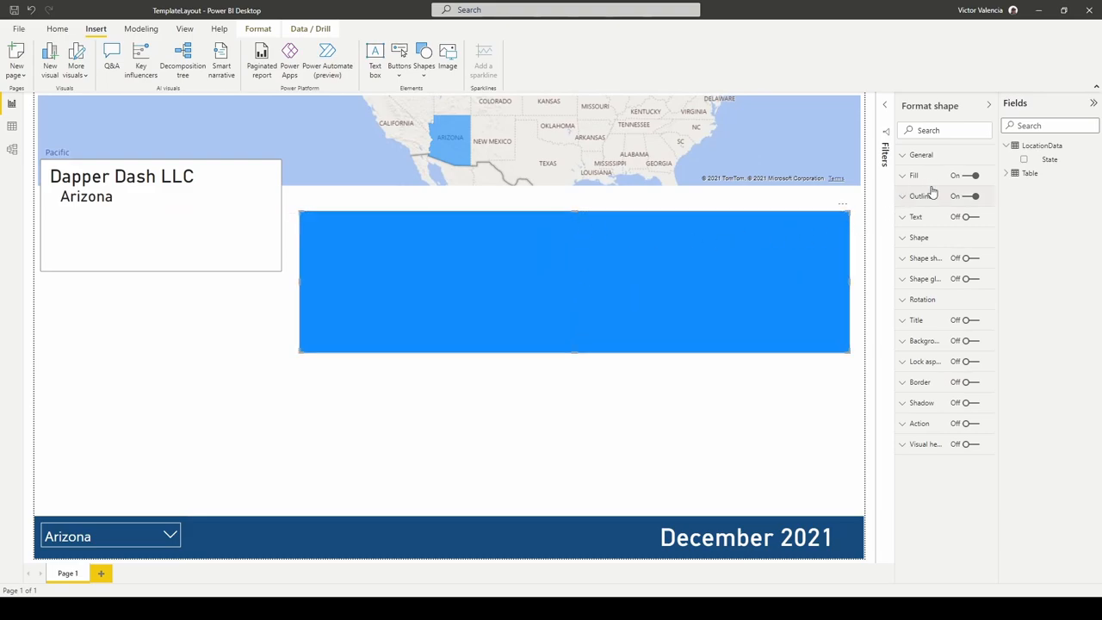
click(909, 210)
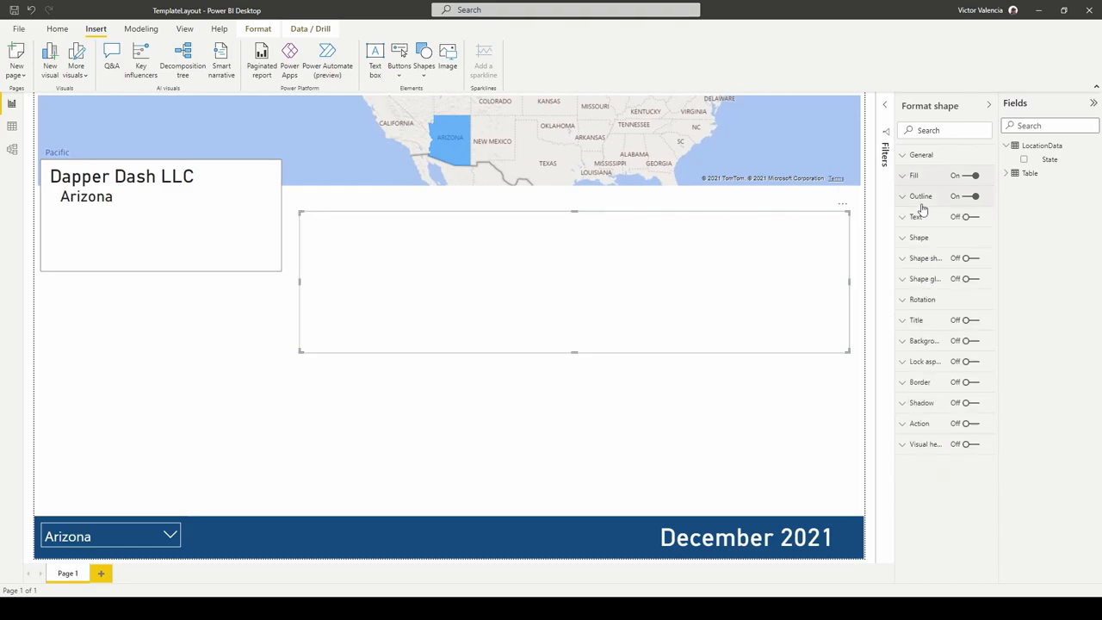
click(904, 232)
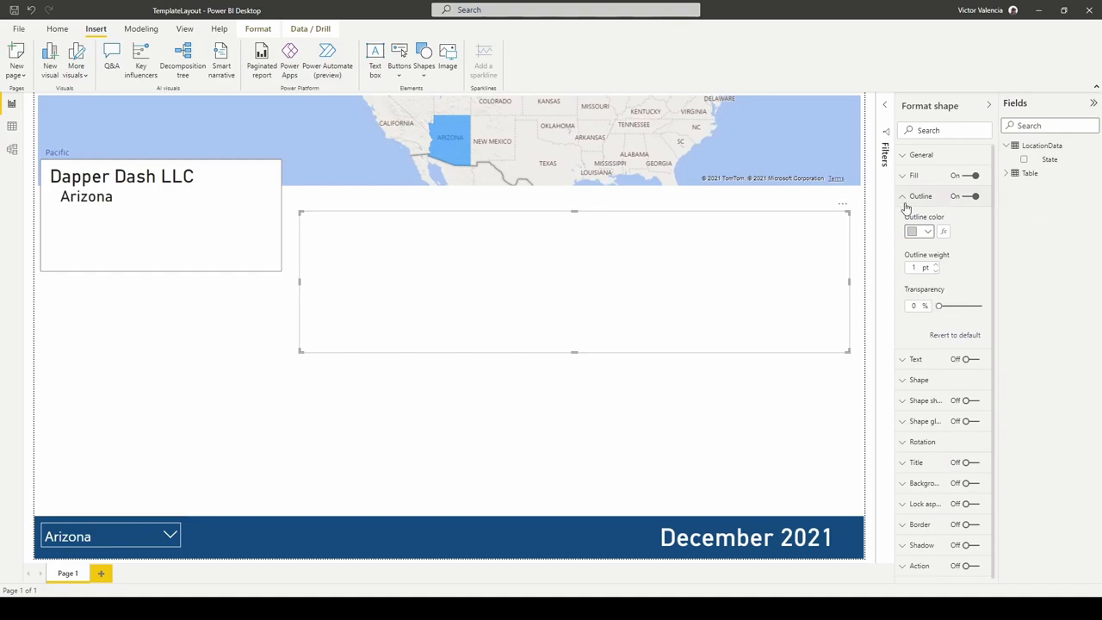
click(903, 196)
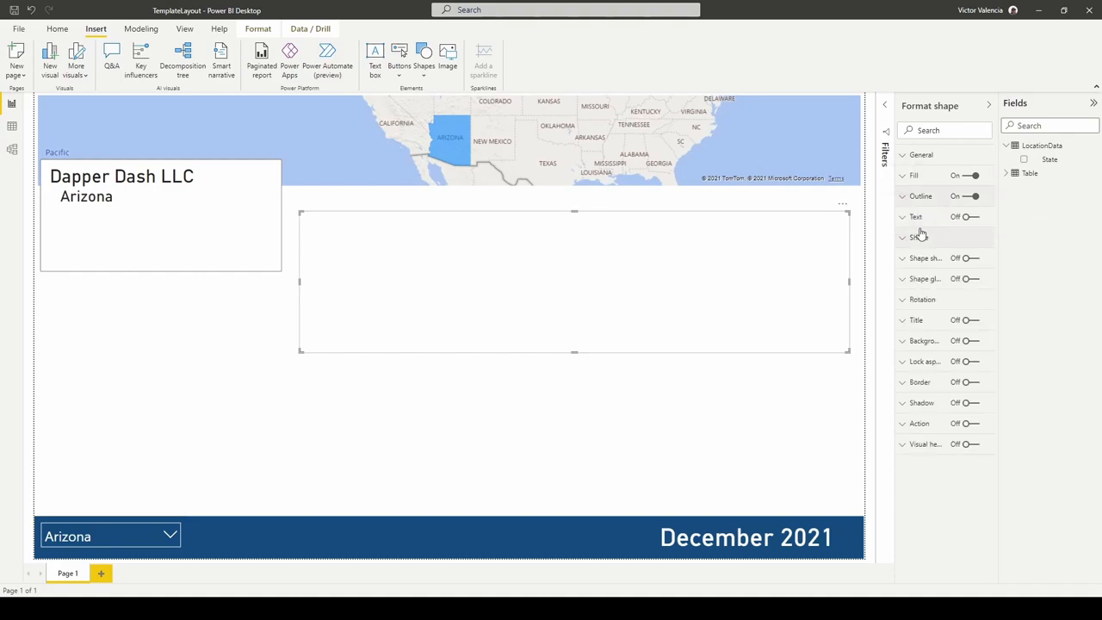
click(915, 237)
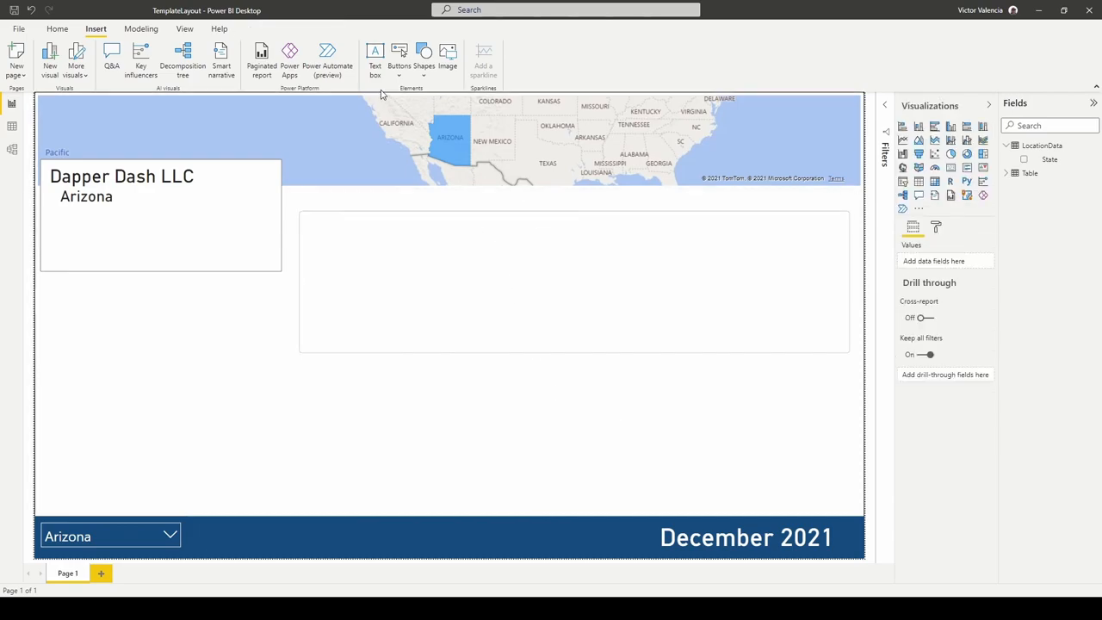
mouse_move(381, 70)
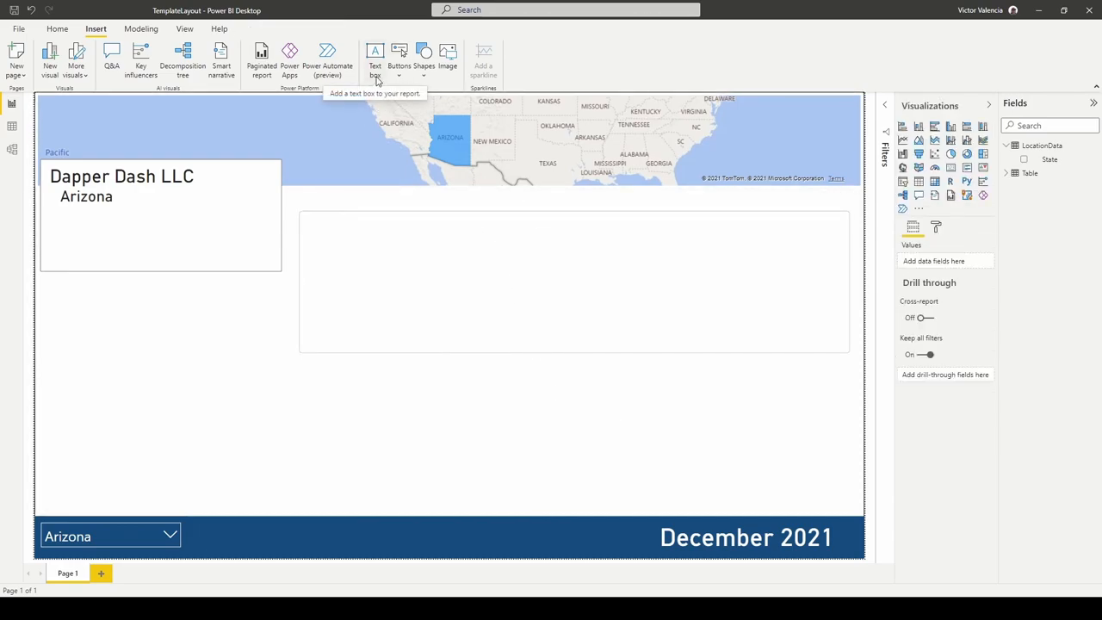
- Add a centered 'Metrics Section' size-12 title label on the panel's top edge
click(381, 53)
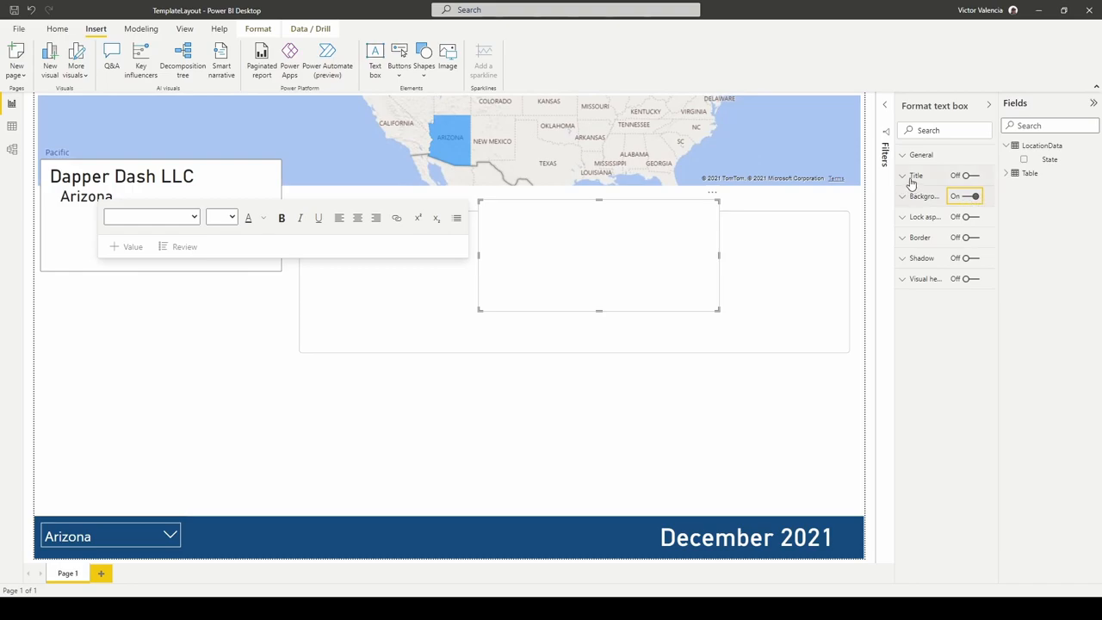
click(968, 175)
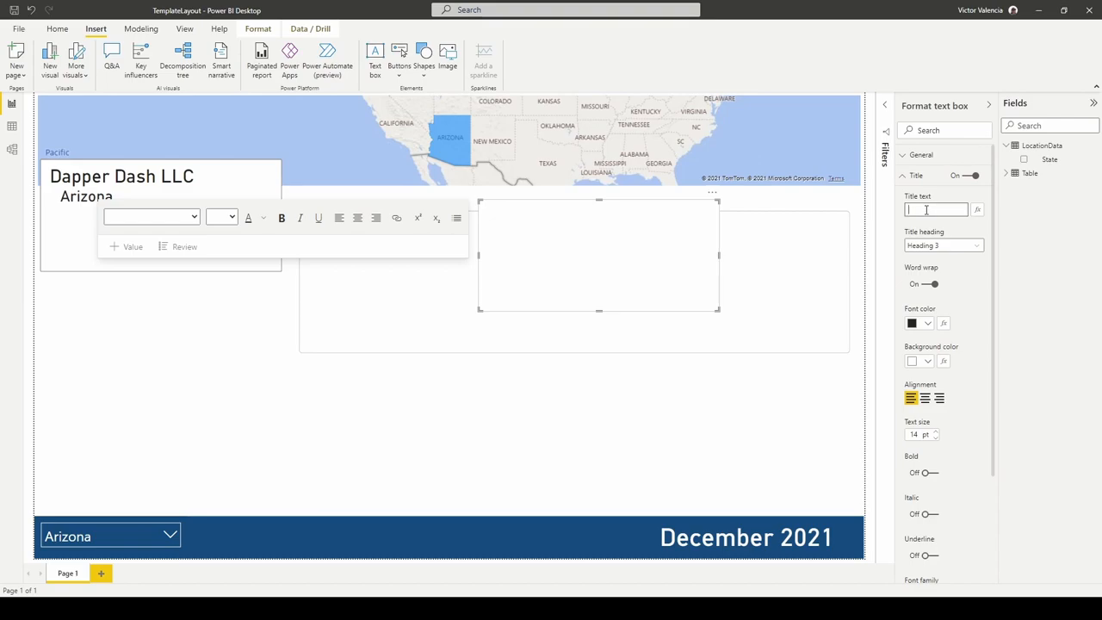
text(M)
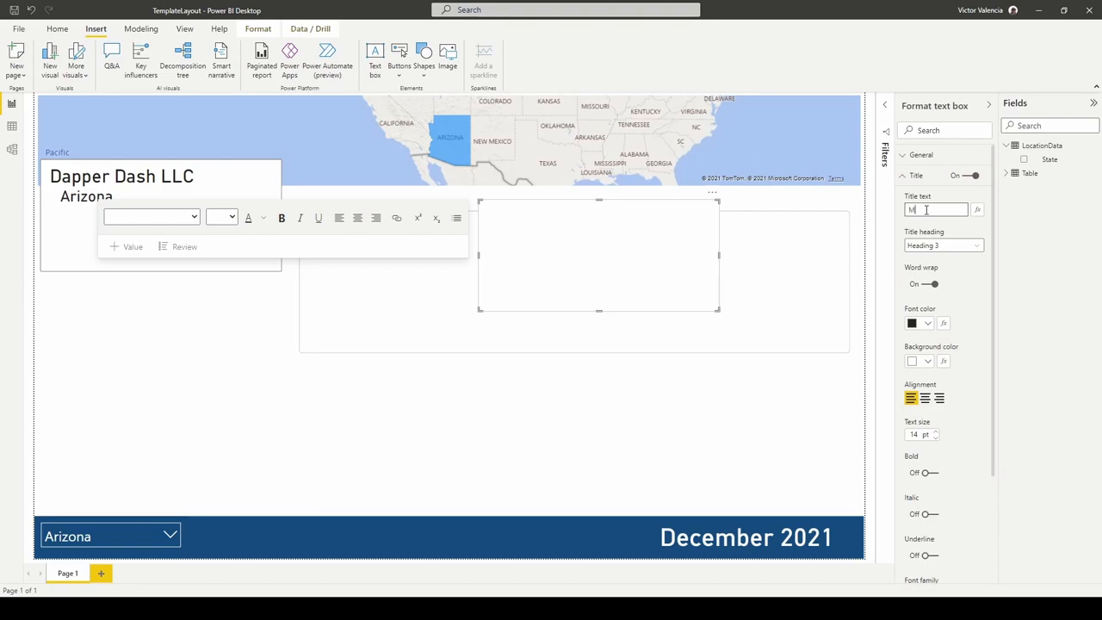
text(Metrics Section)
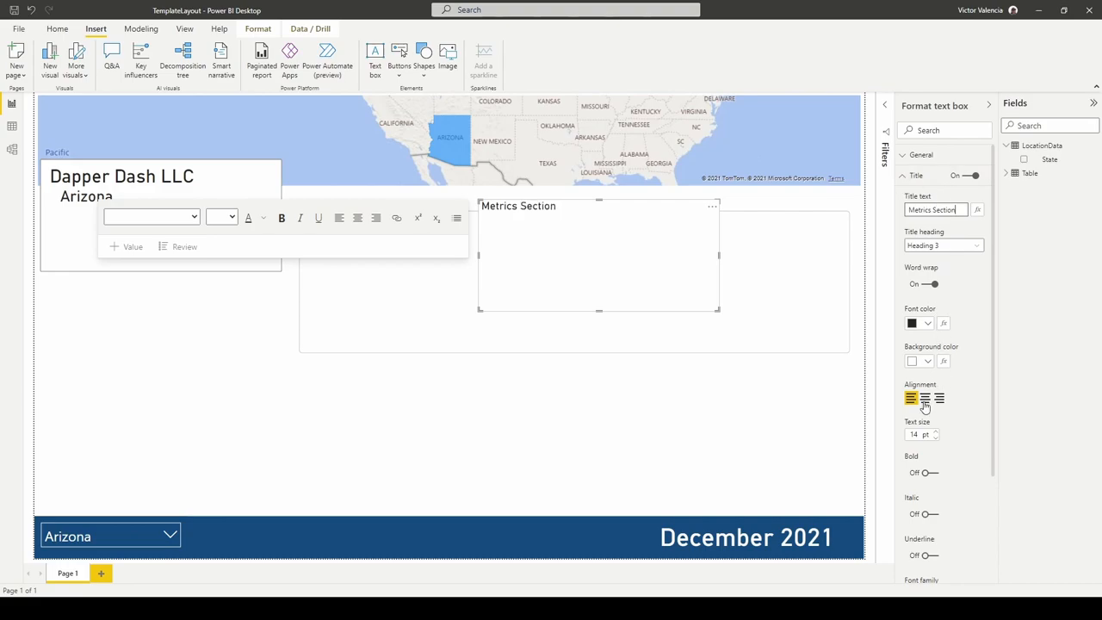
click(922, 398)
text(12)
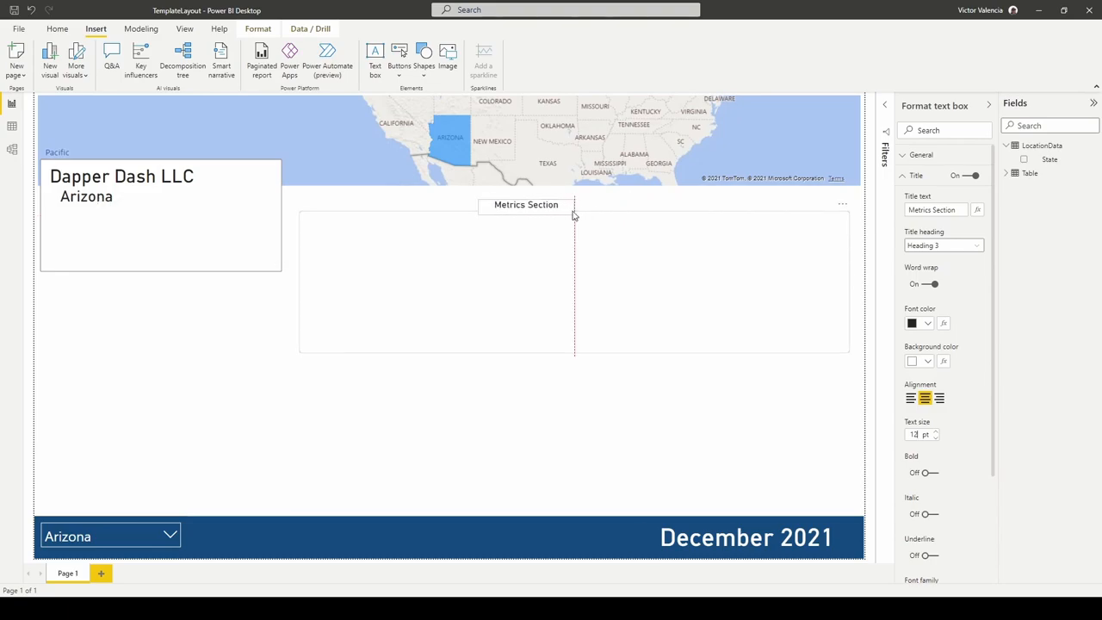
click(523, 205)
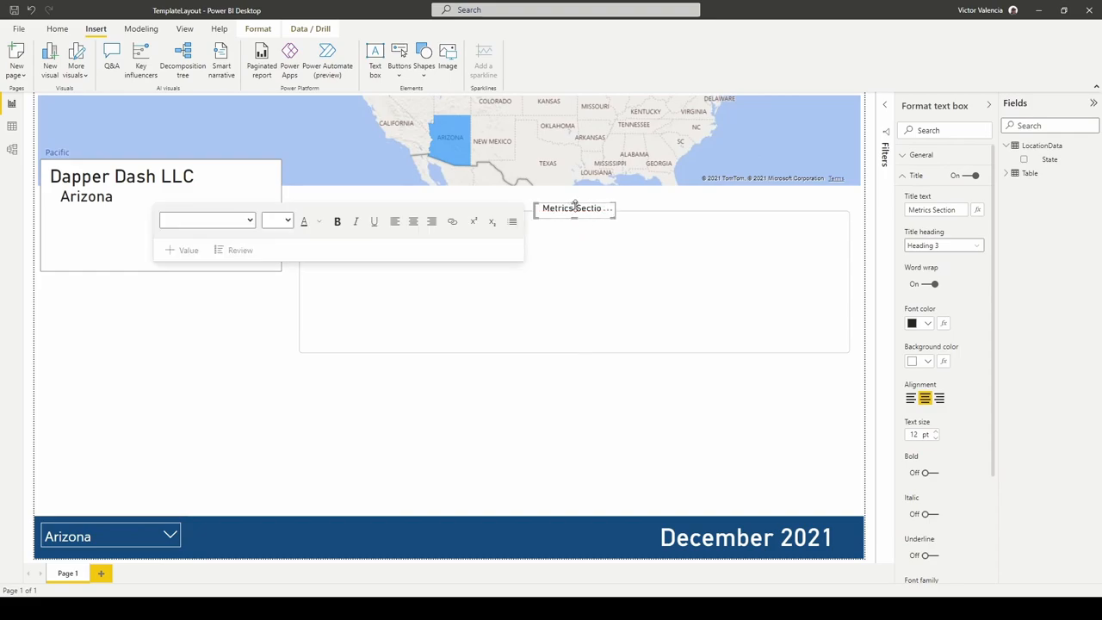
click(452, 251)
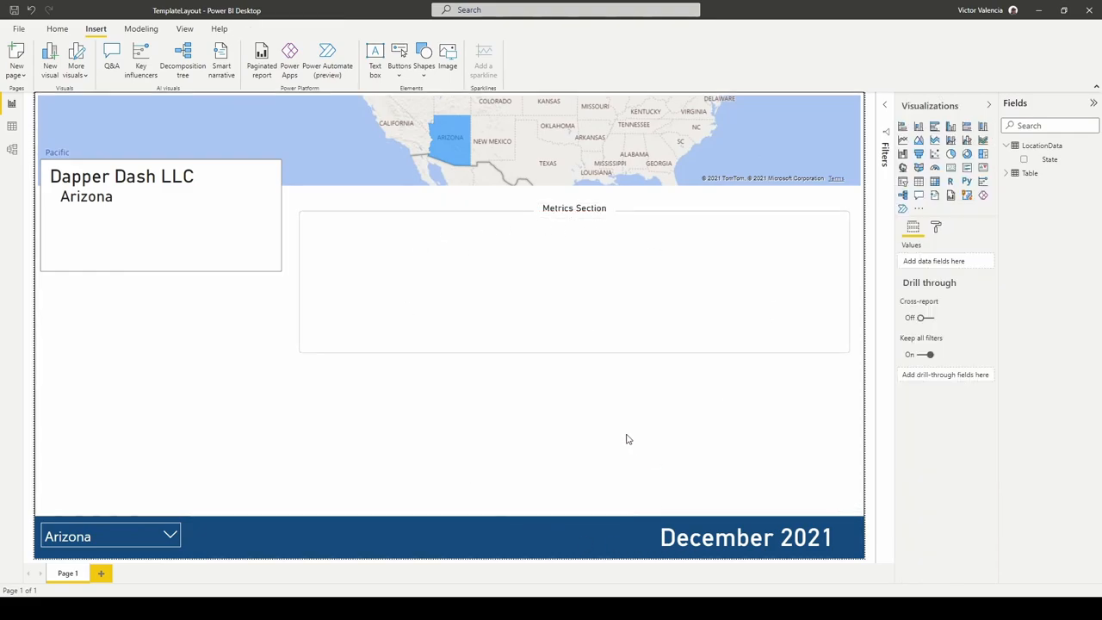
mouse_move(470, 211)
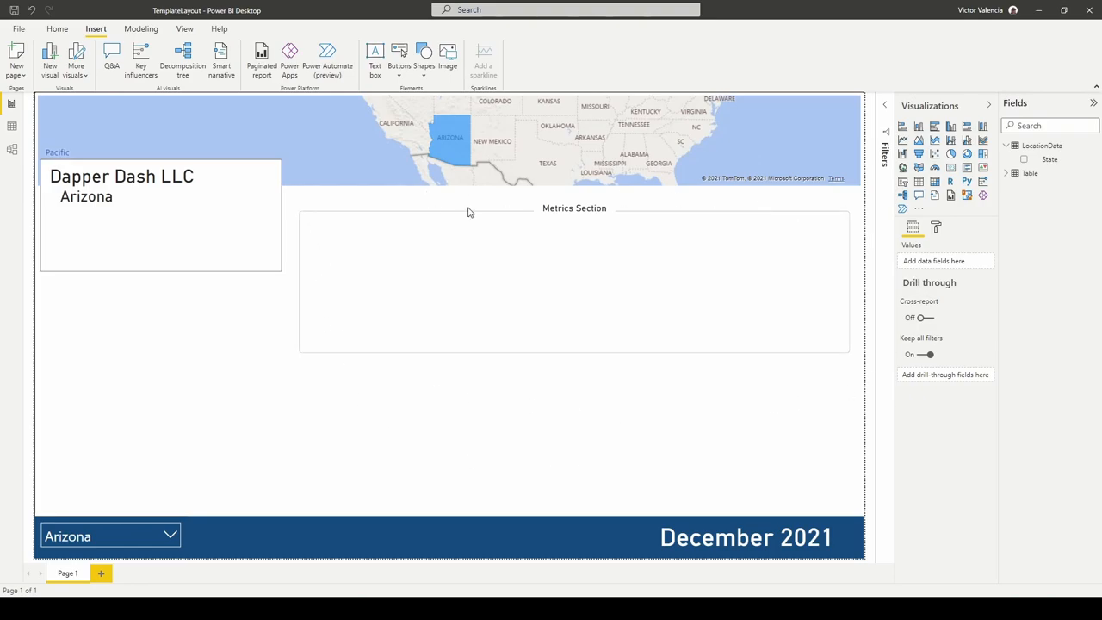
mouse_move(547, 440)
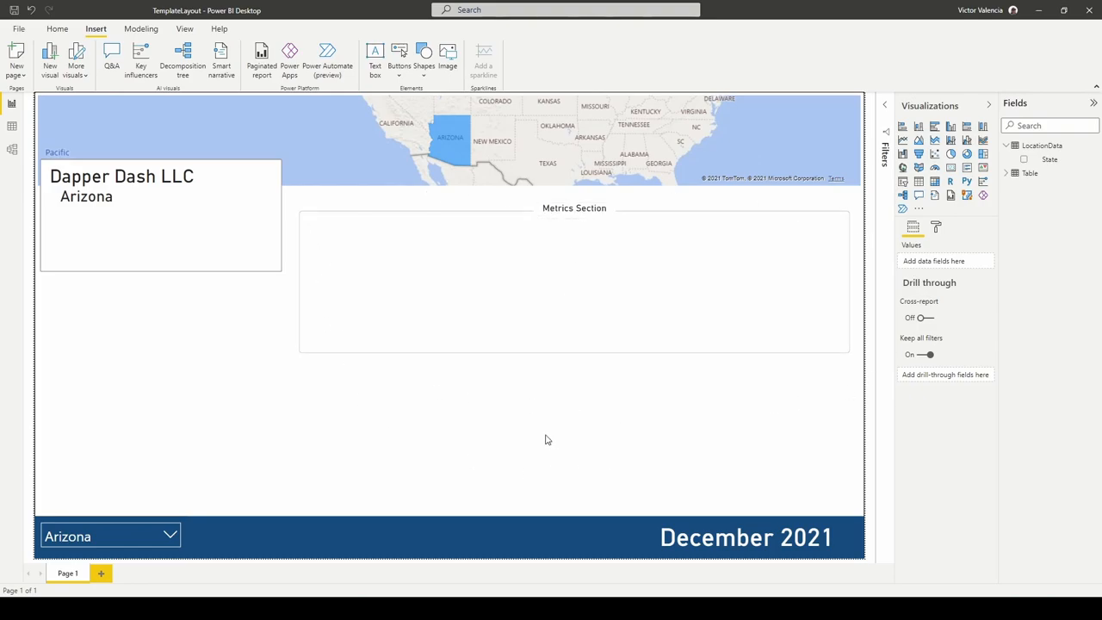
mouse_move(589, 233)
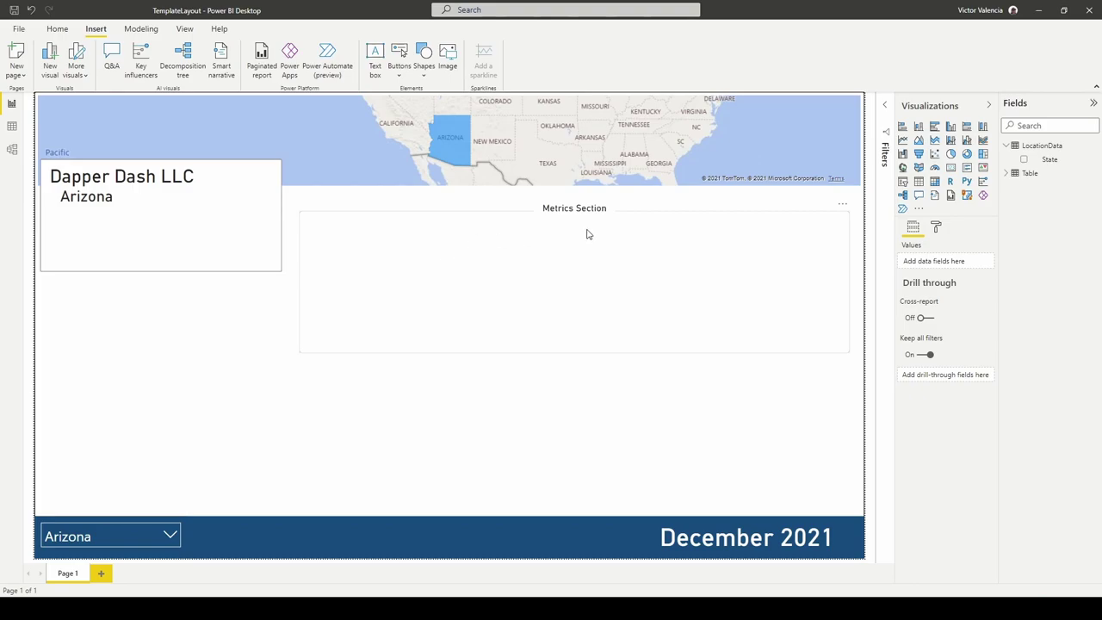
mouse_move(498, 227)
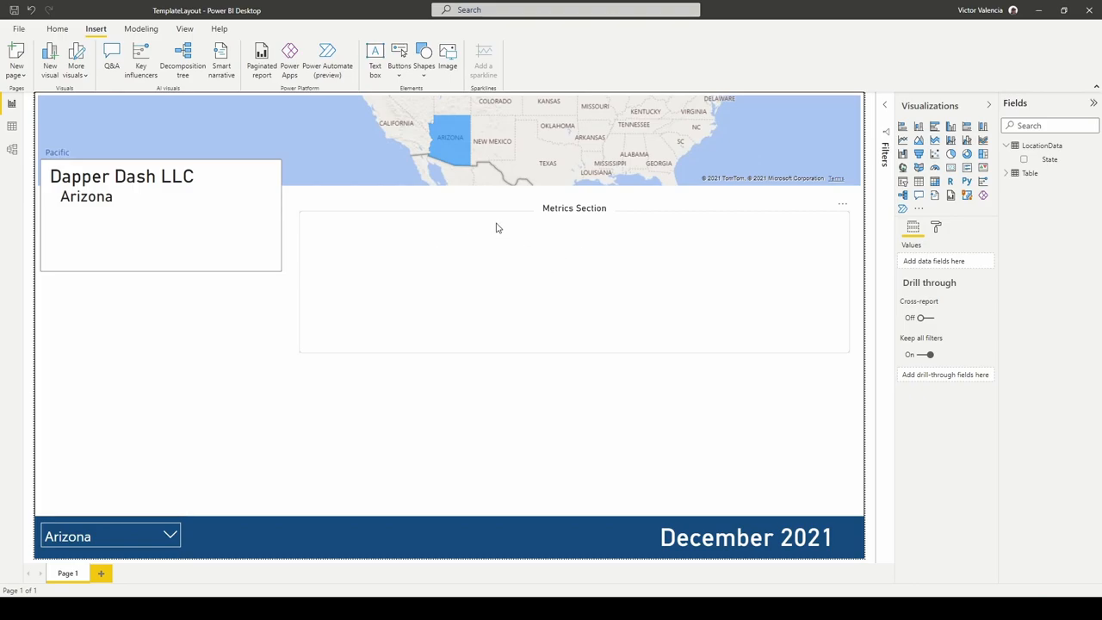
mouse_move(613, 239)
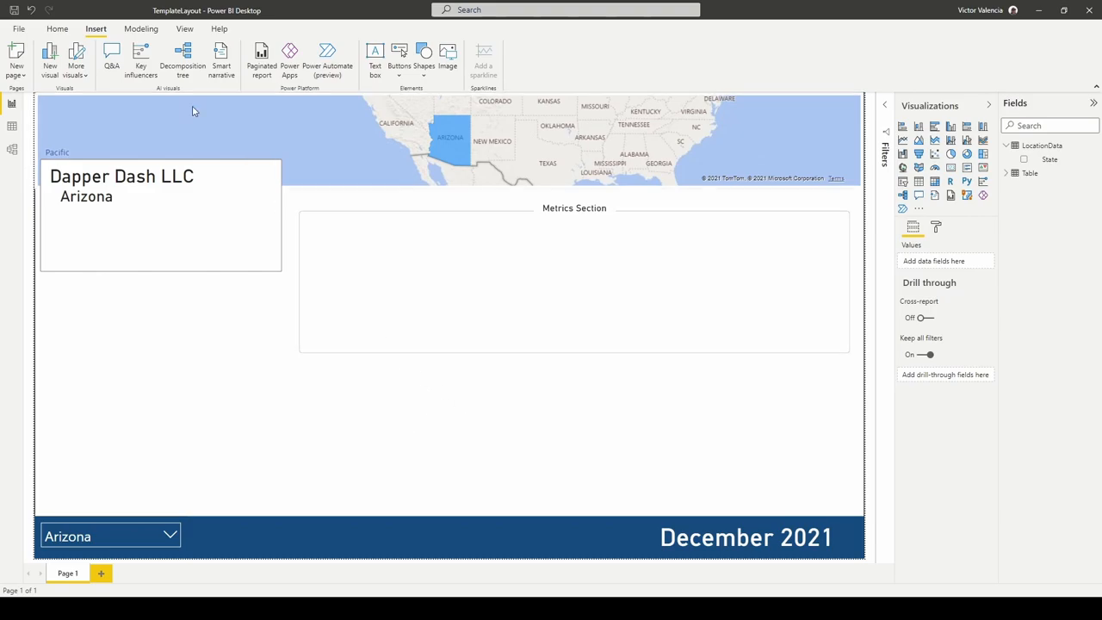
- Switch the ribbon to the View options
click(184, 28)
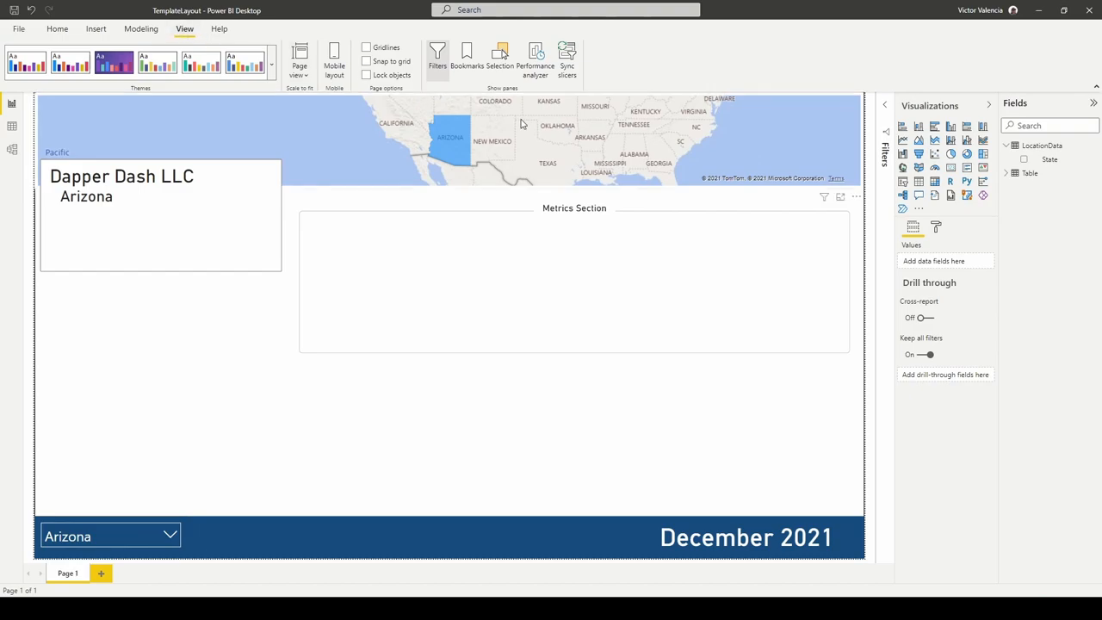
- In the Selection pane, group the Metrics Section label with its shape and name it 'Metrics'
click(498, 51)
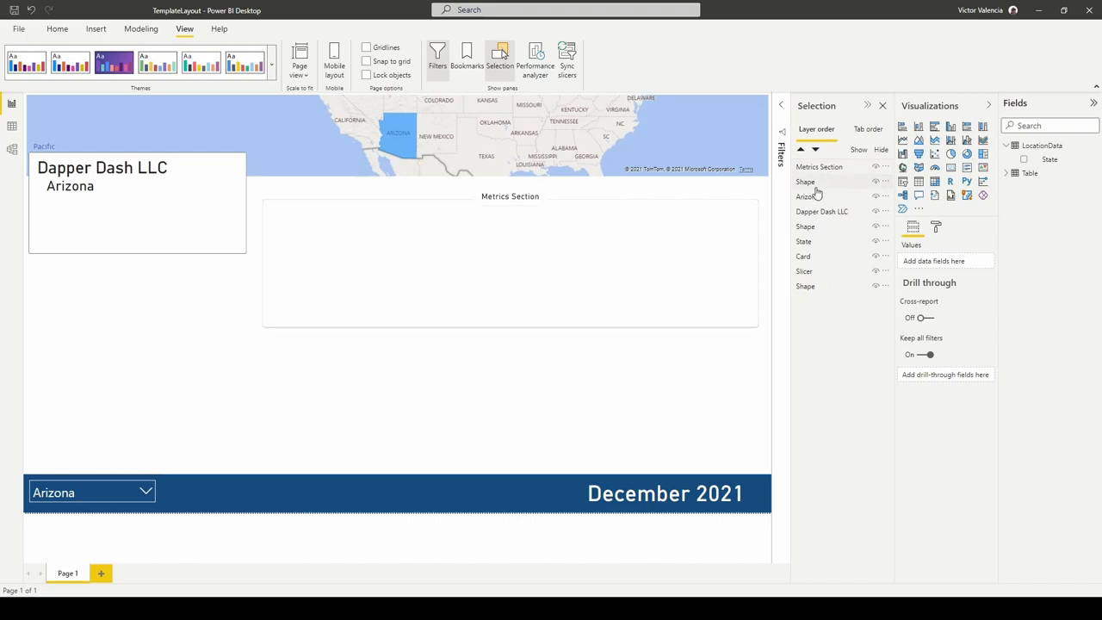
mouse_move(814, 192)
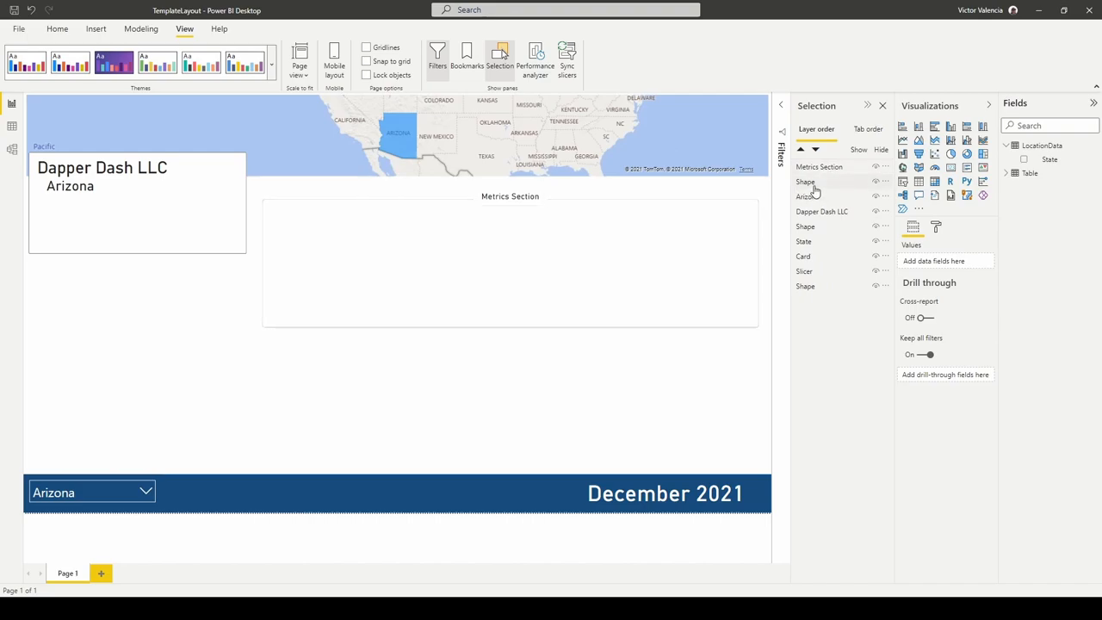
click(804, 181)
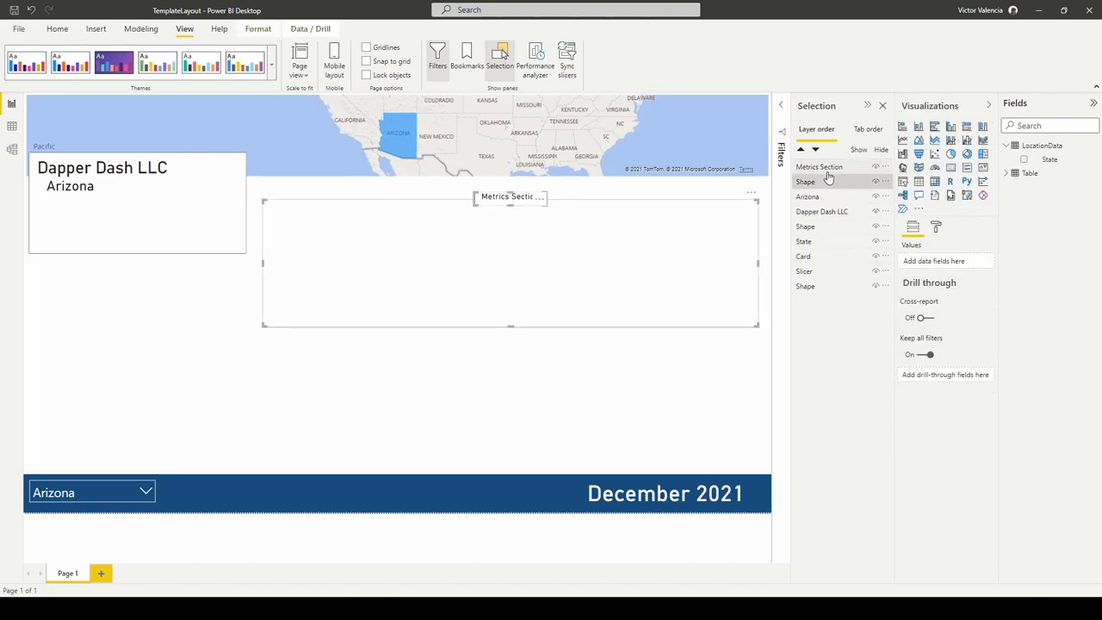
right_click(821, 166)
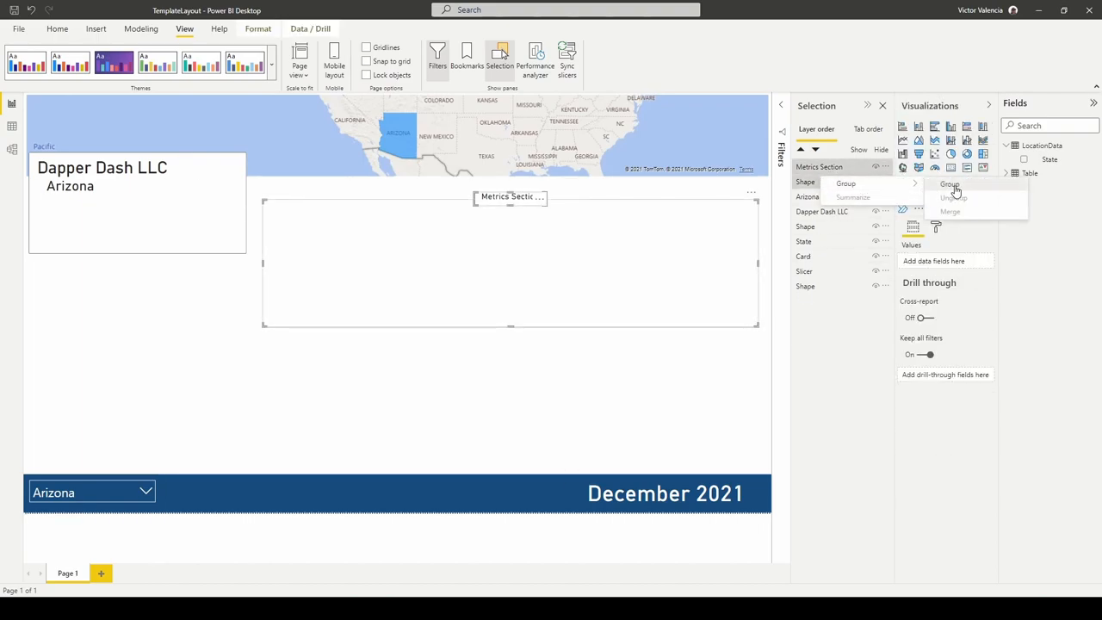
click(951, 184)
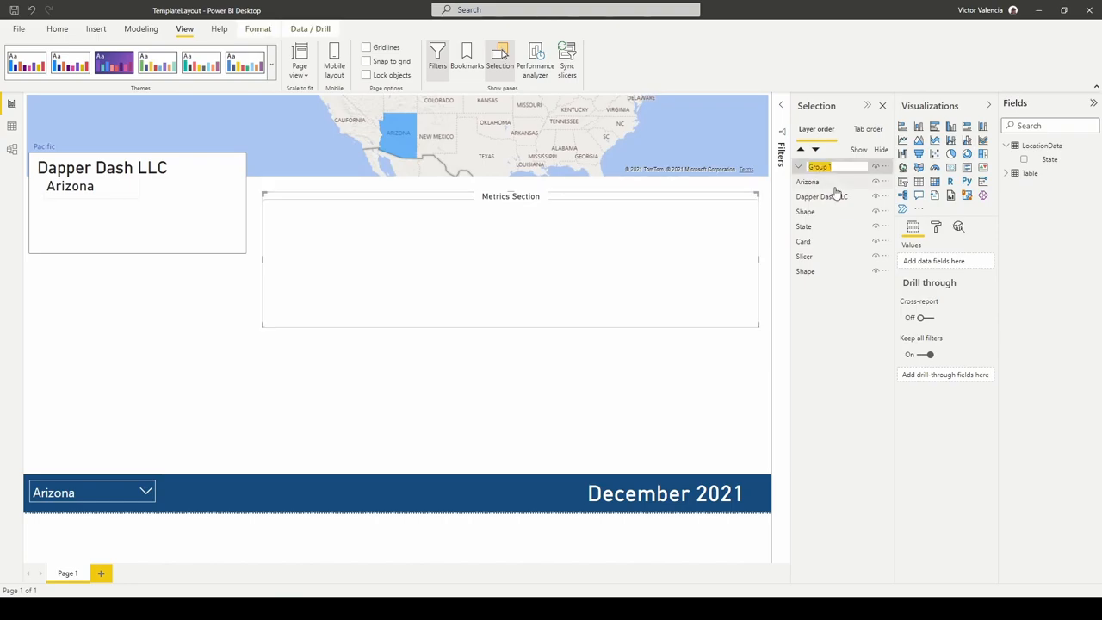
text(Metrics)
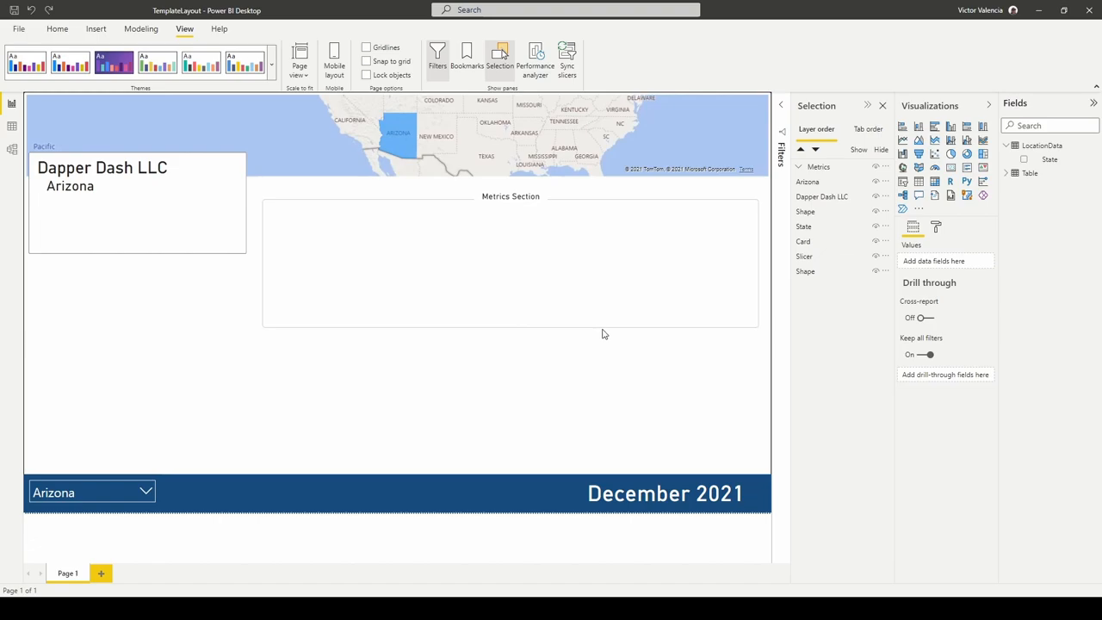
- Duplicate the Metrics panel below it as group 'Stats' titled 'Stats Section'
click(509, 259)
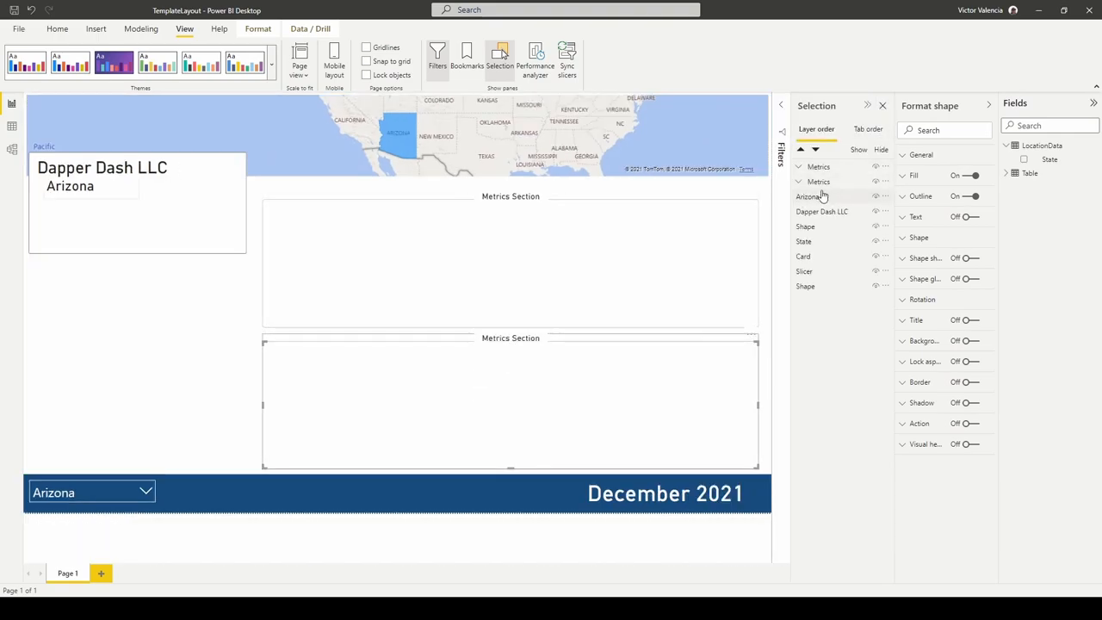
click(816, 180)
text(Stats)
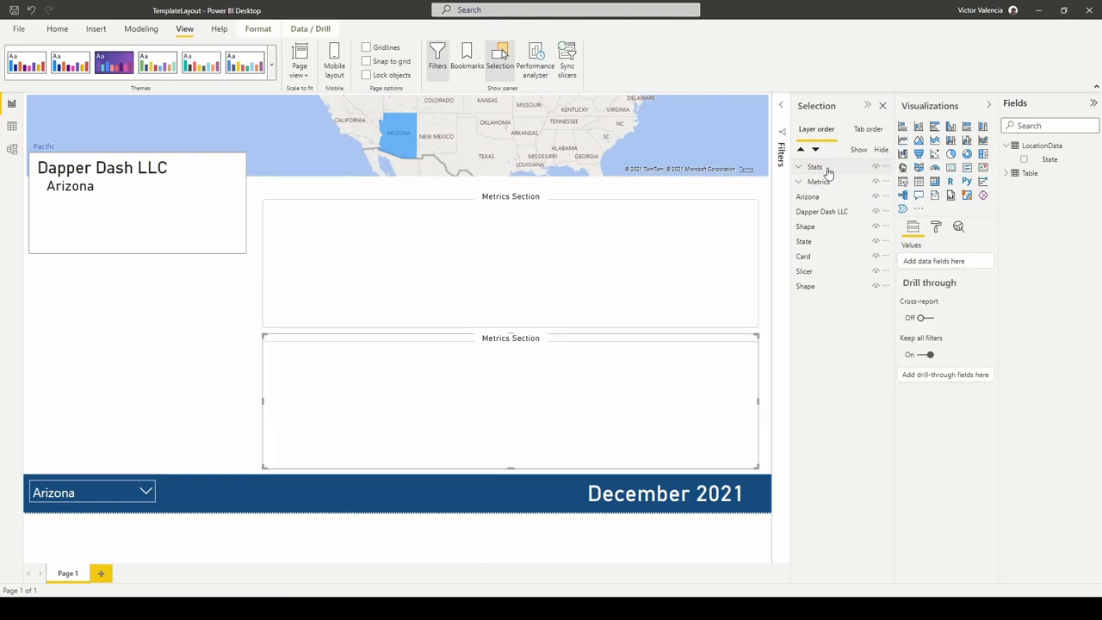
click(799, 167)
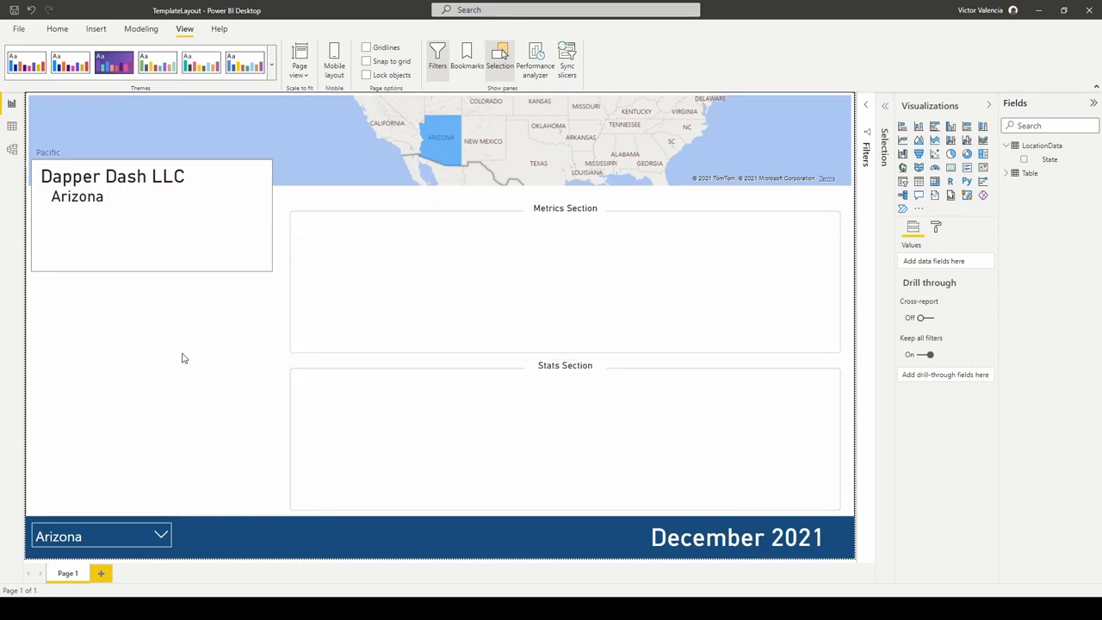
mouse_move(361, 372)
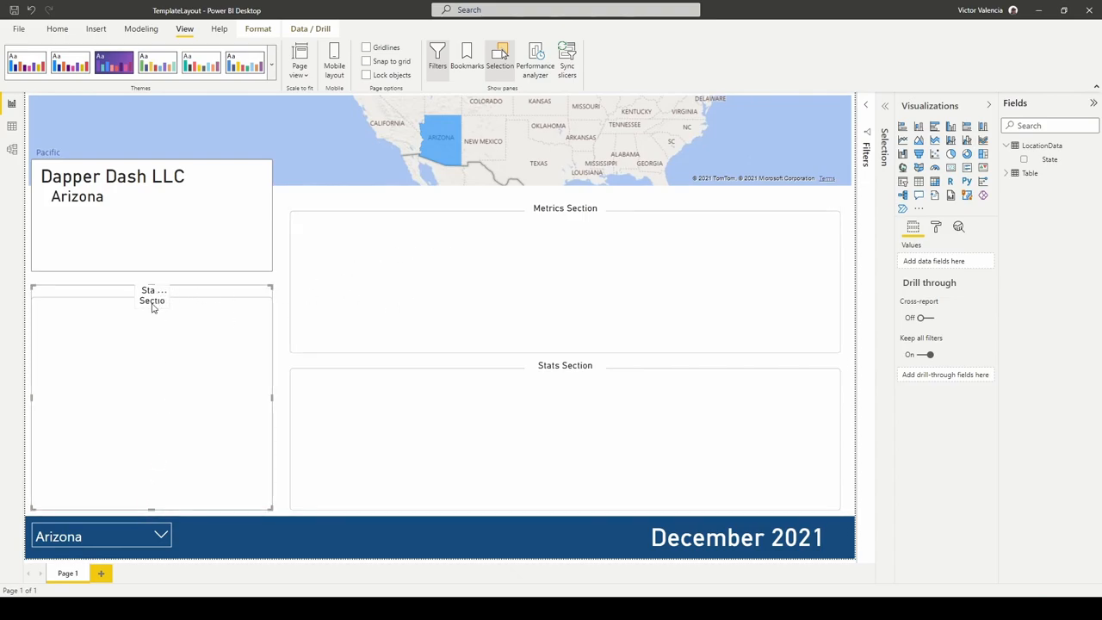
- Retitle the pasted left-column panel's label 'Demographics', then widen and center it
click(153, 295)
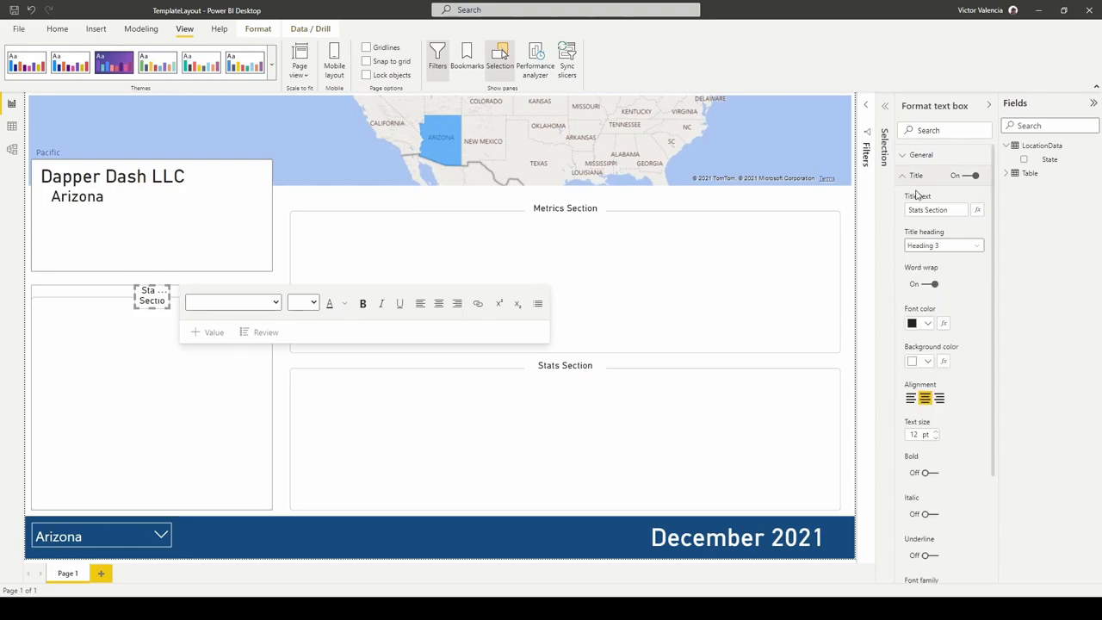
click(937, 209)
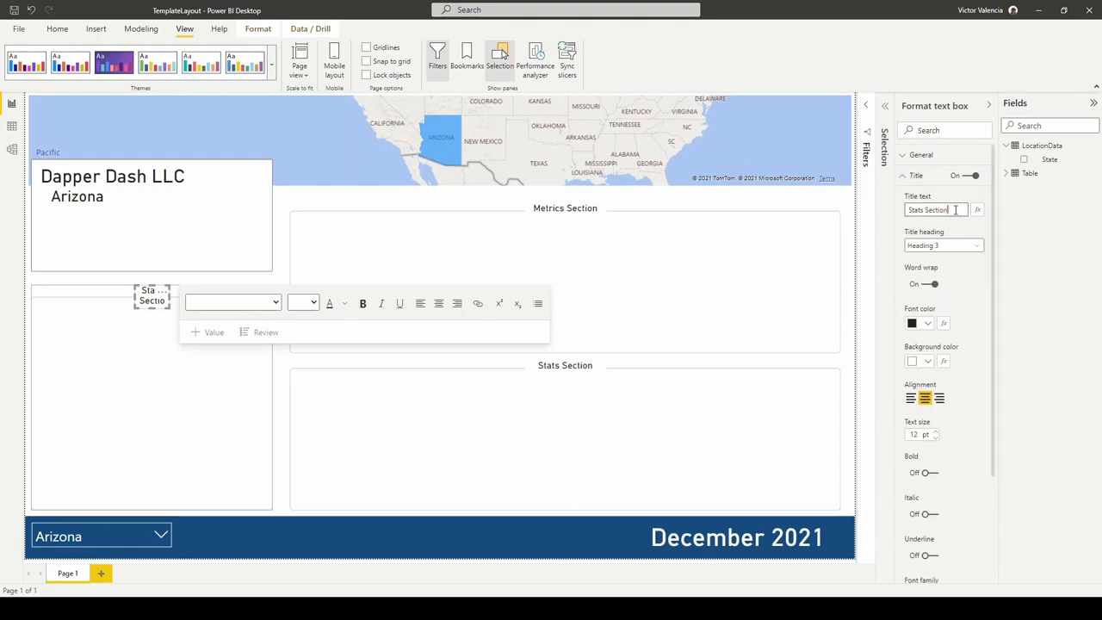
text(Demo)
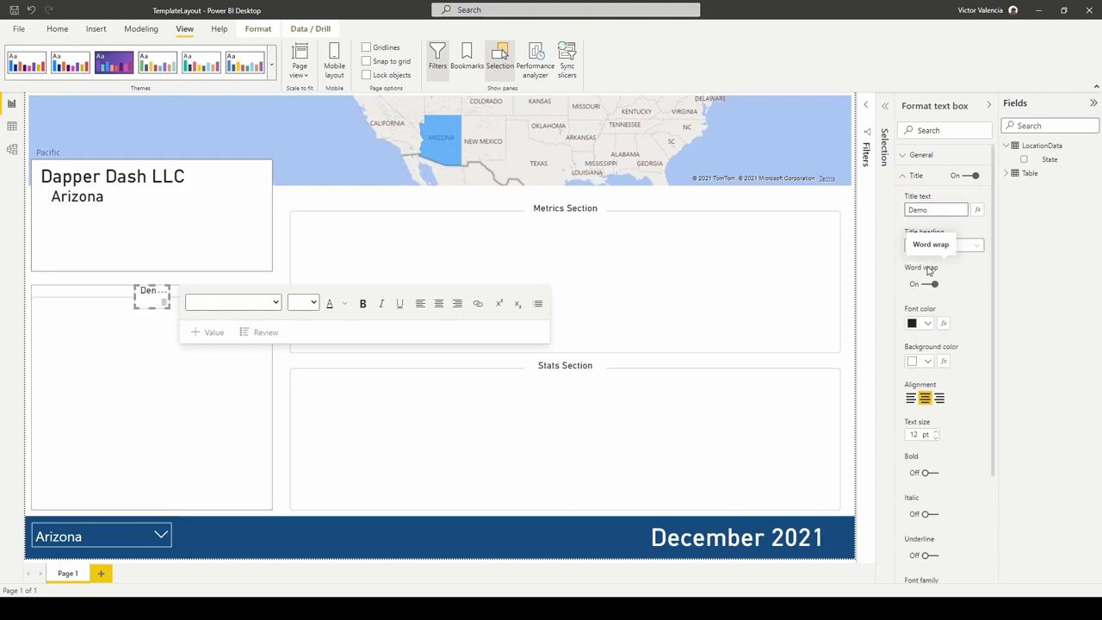
text(Demographics)
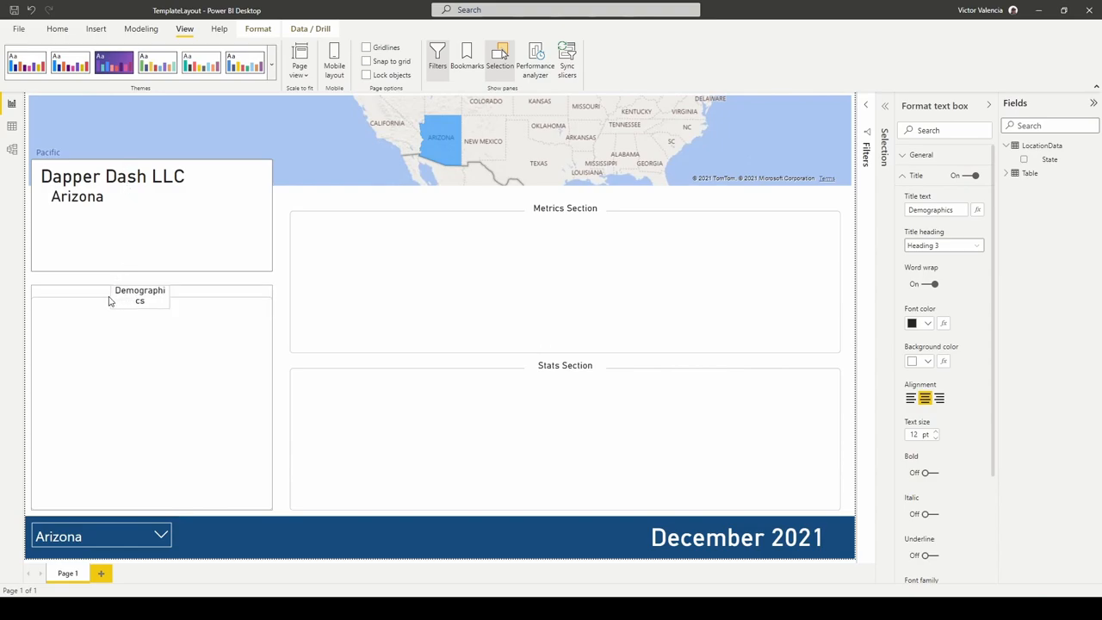
click(139, 295)
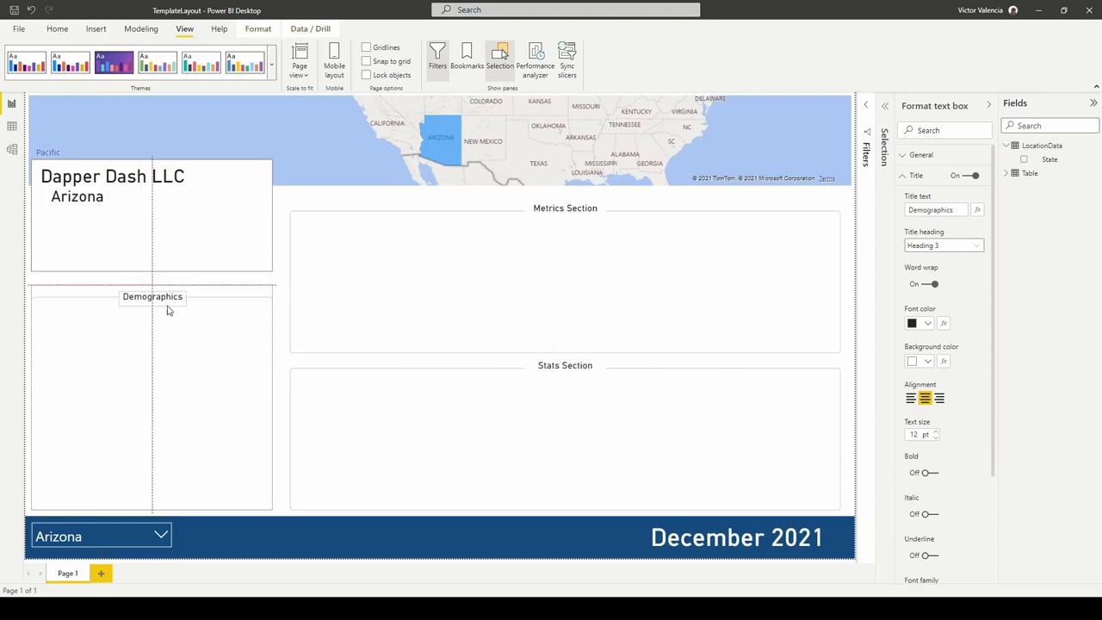
click(152, 296)
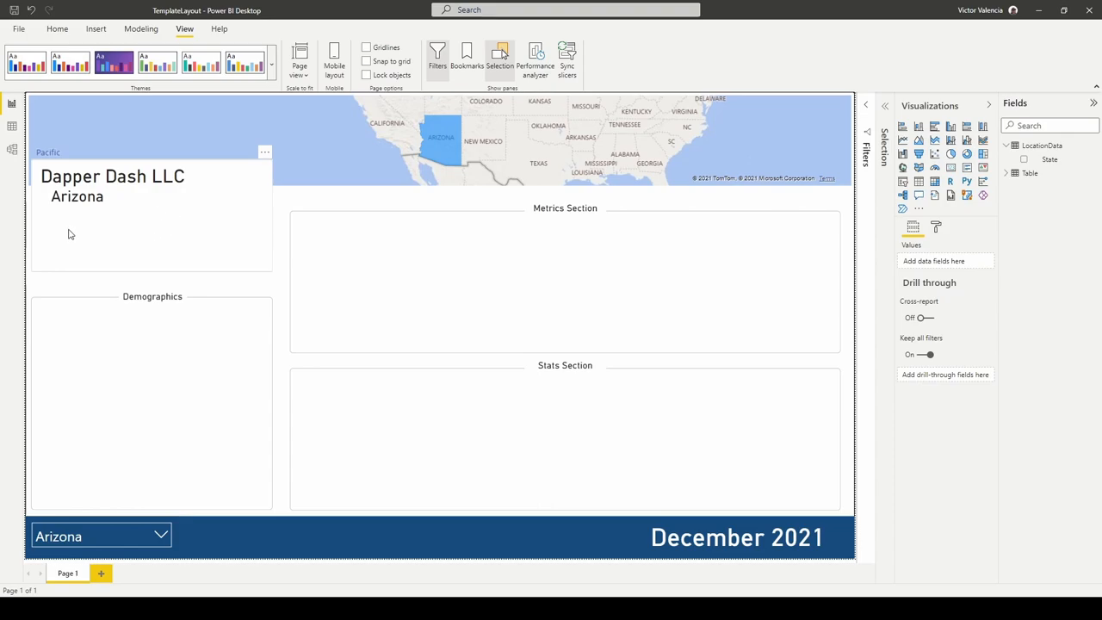
mouse_move(176, 252)
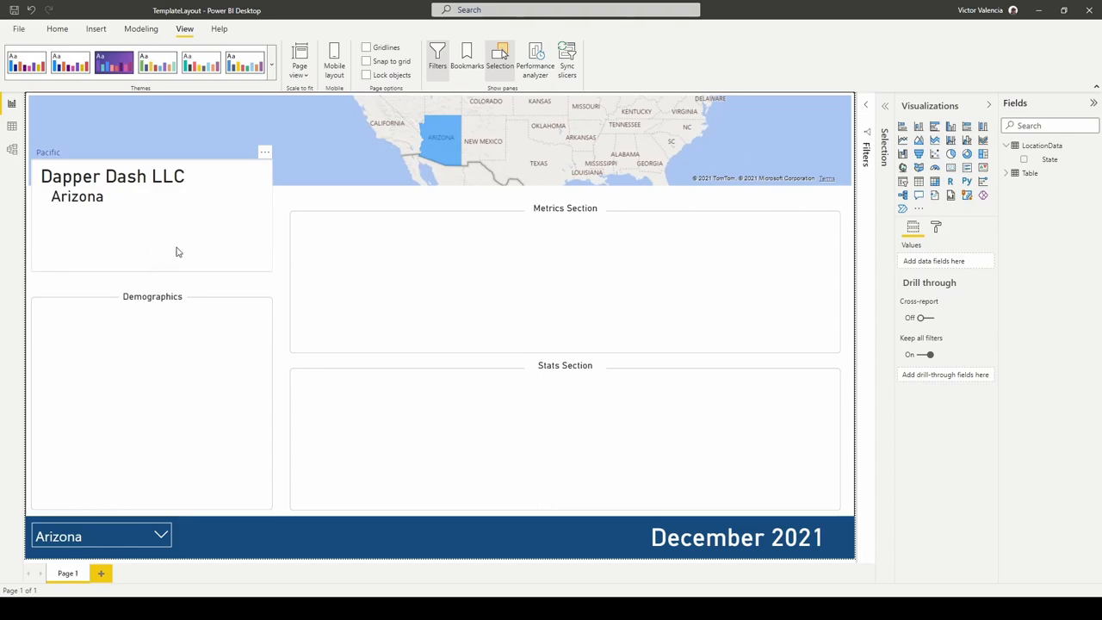
mouse_move(190, 250)
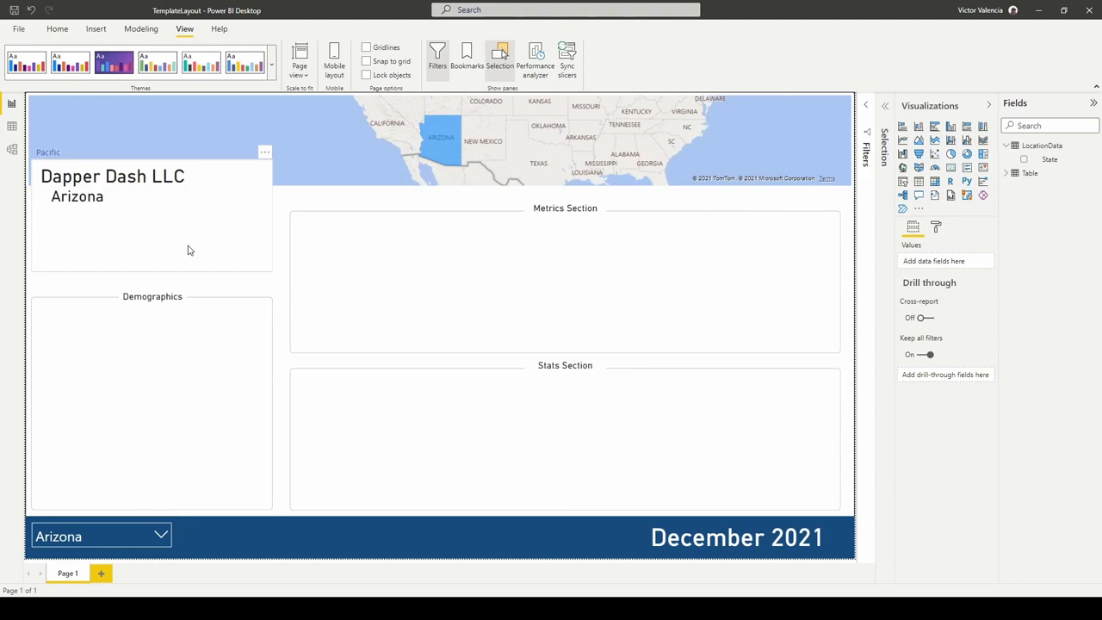
mouse_move(268, 207)
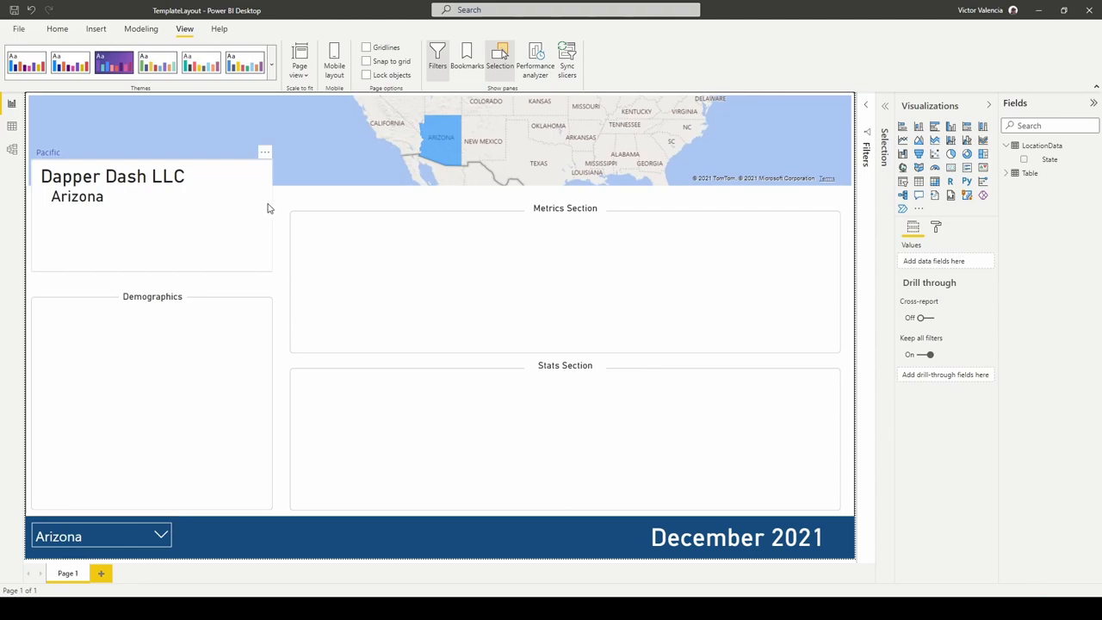
click(112, 181)
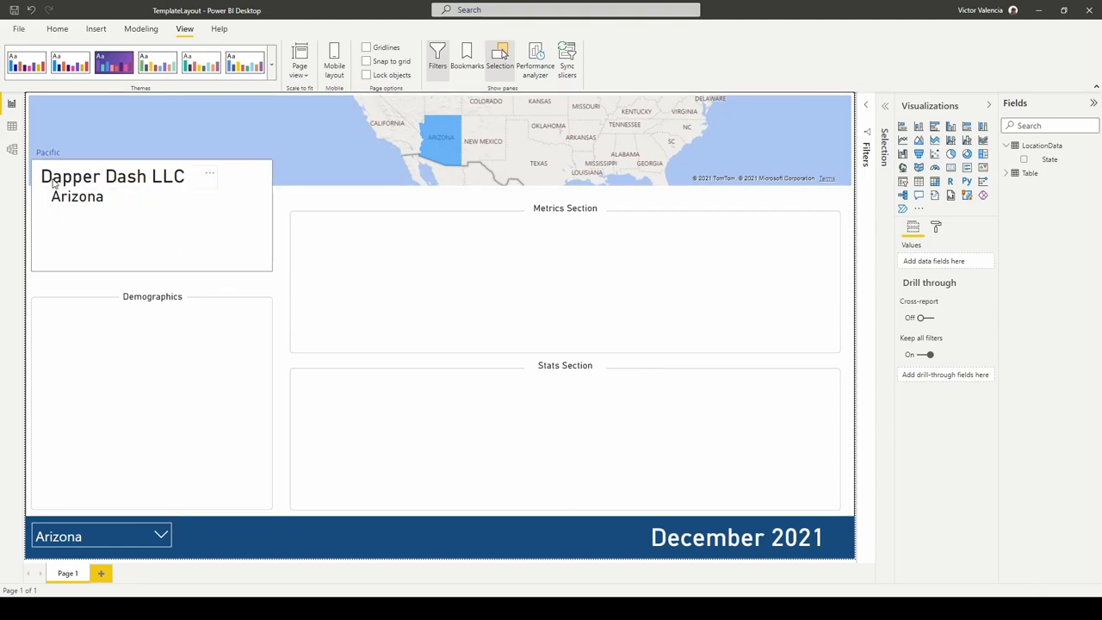
mouse_move(69, 181)
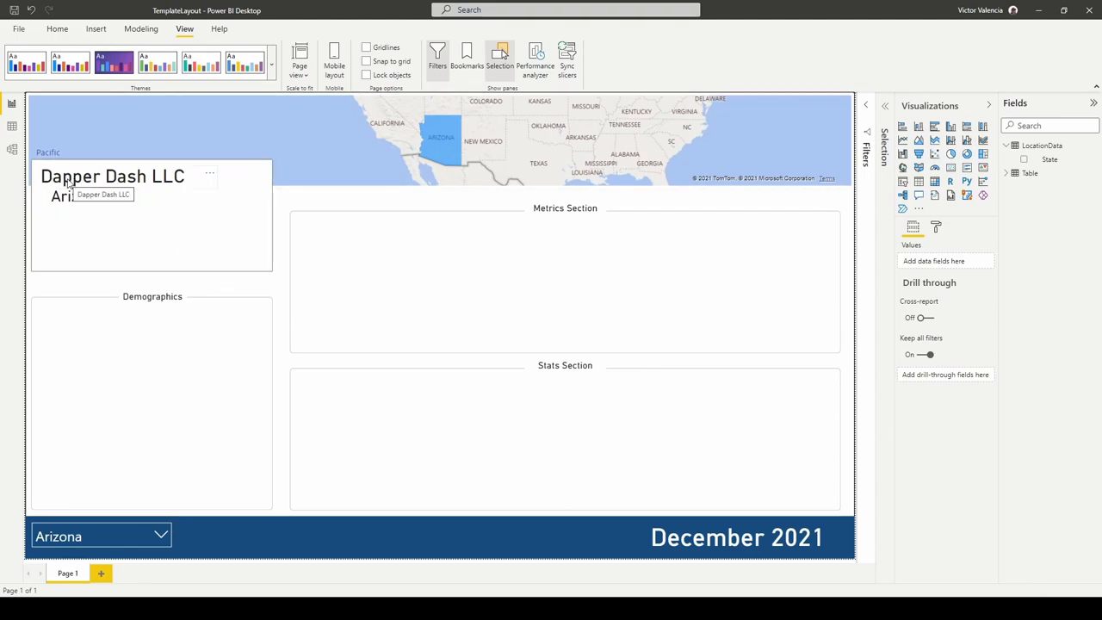
mouse_move(153, 192)
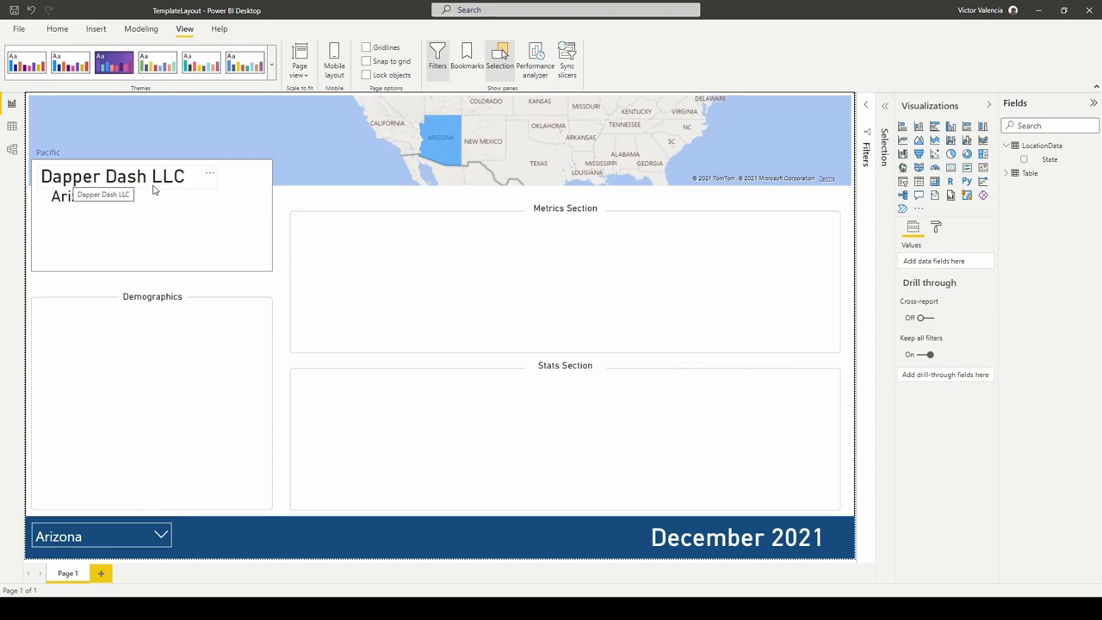
mouse_move(87, 213)
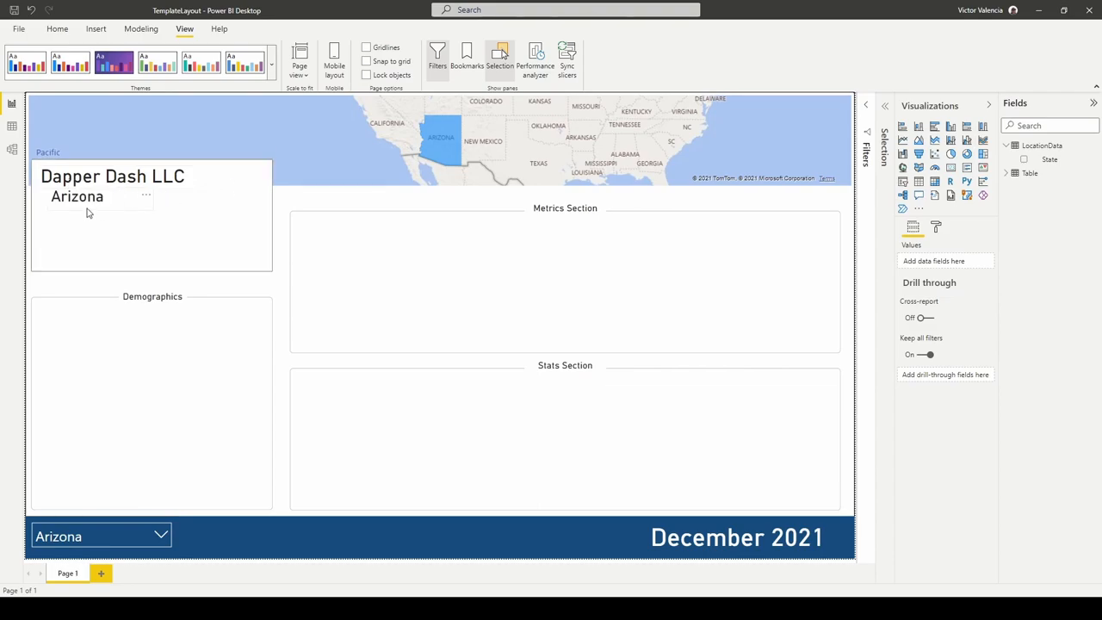
mouse_move(73, 205)
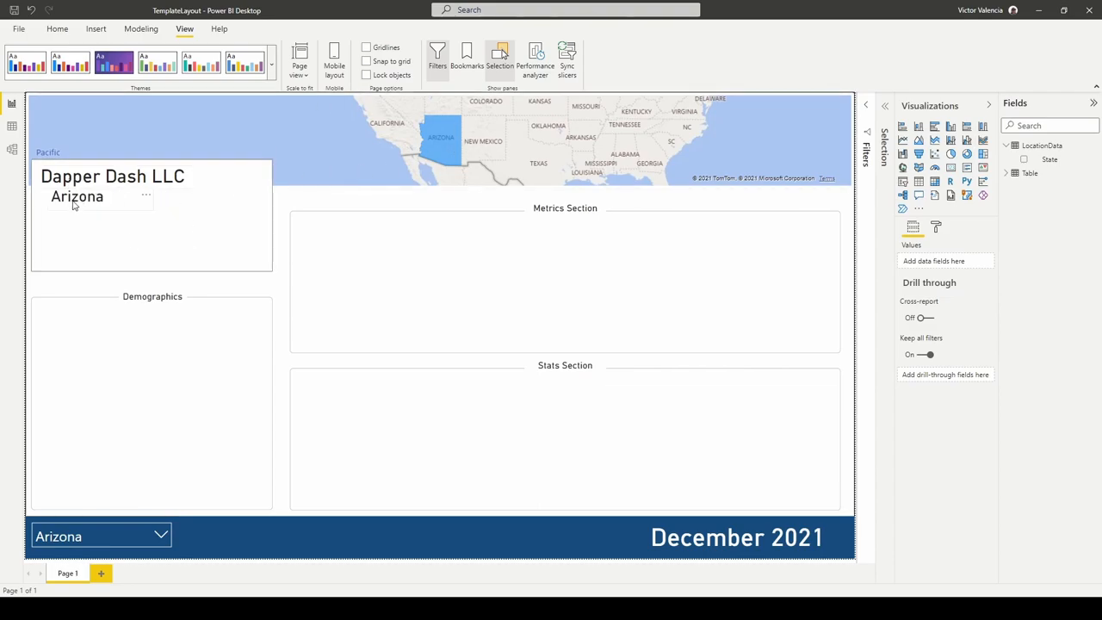
mouse_move(85, 202)
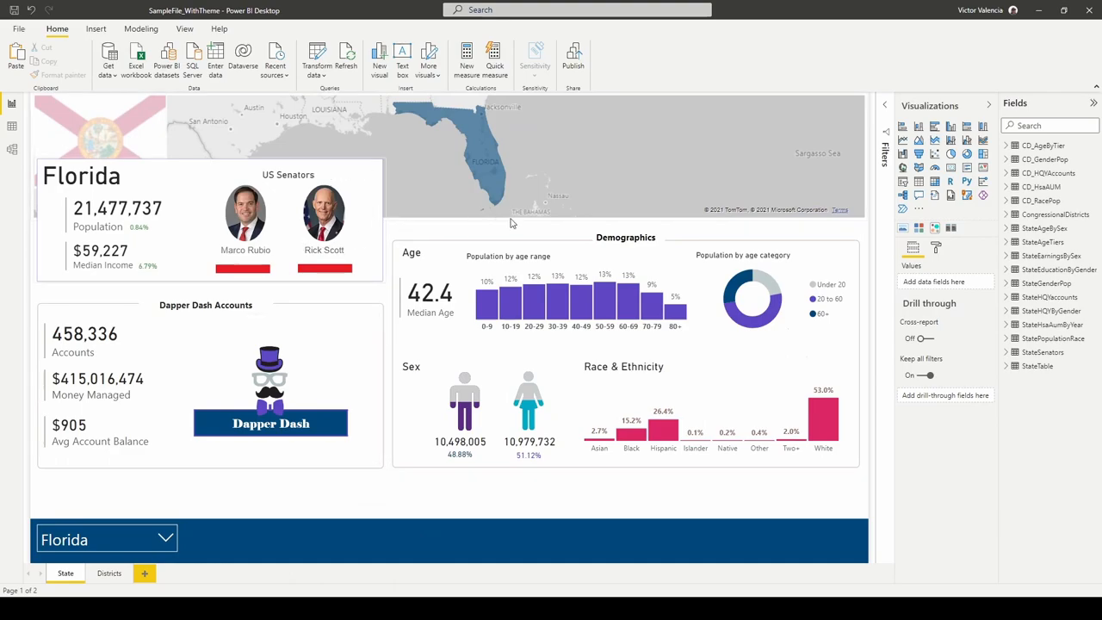
mouse_move(246, 550)
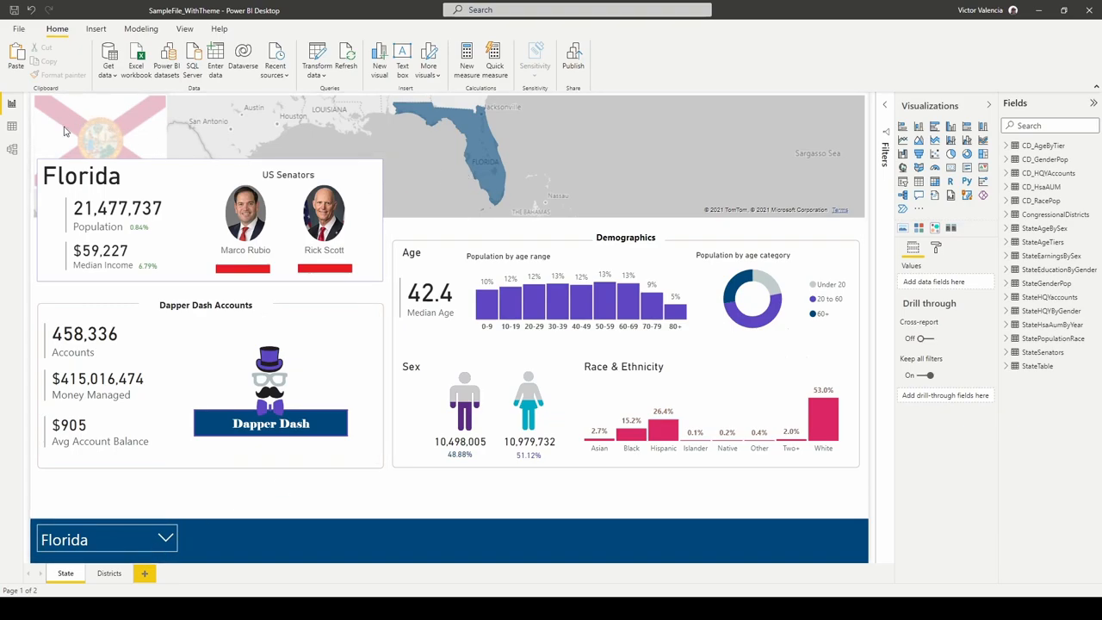
mouse_move(121, 114)
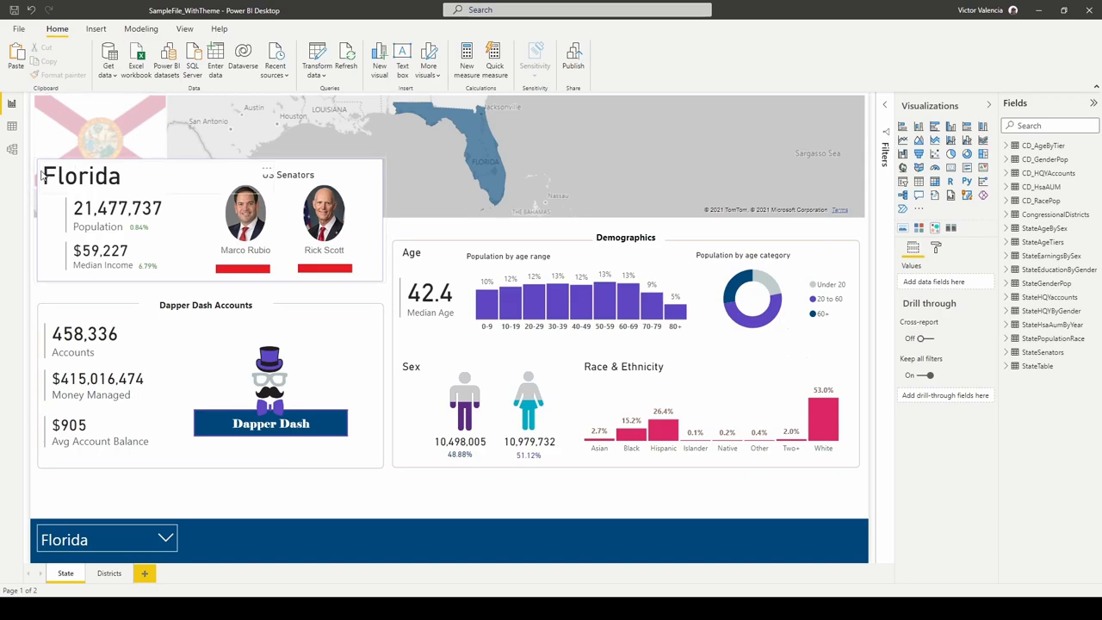
mouse_move(134, 288)
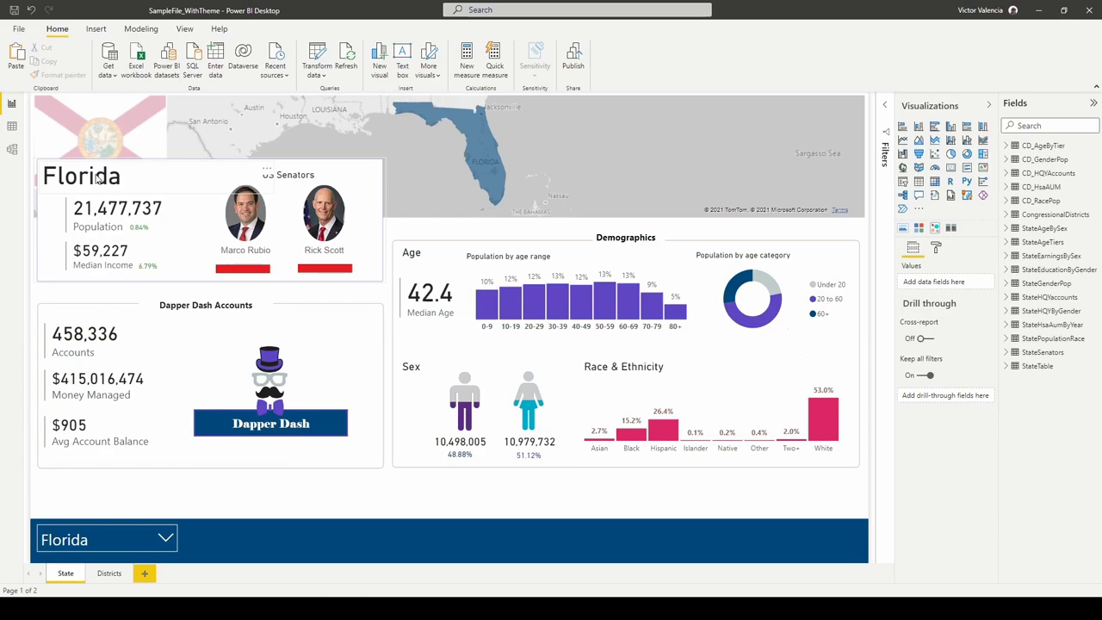
mouse_move(344, 222)
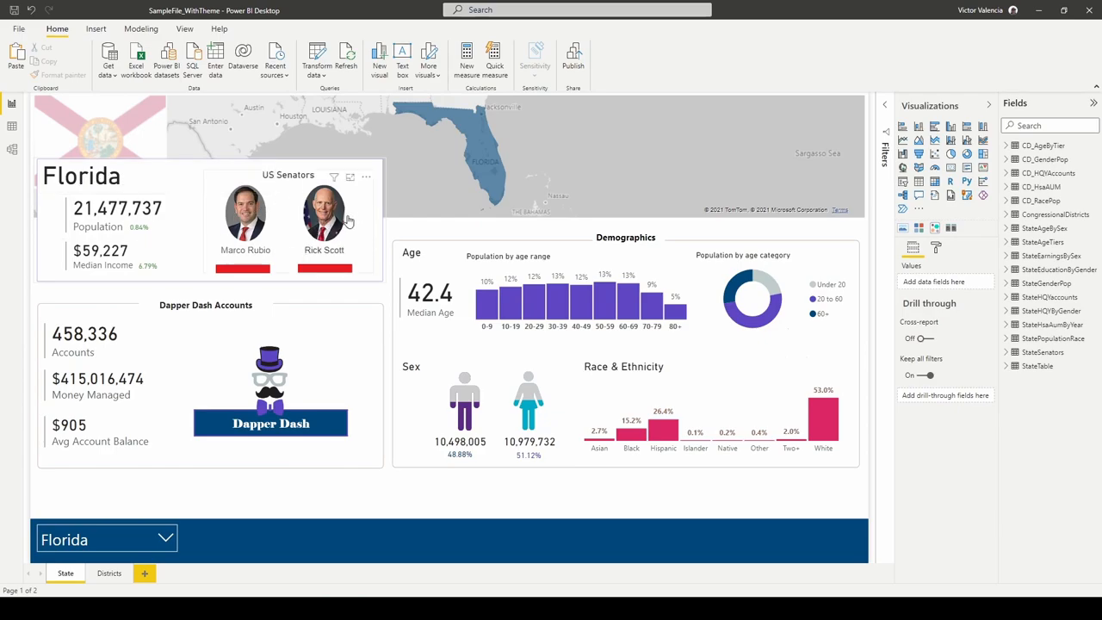
mouse_move(95, 180)
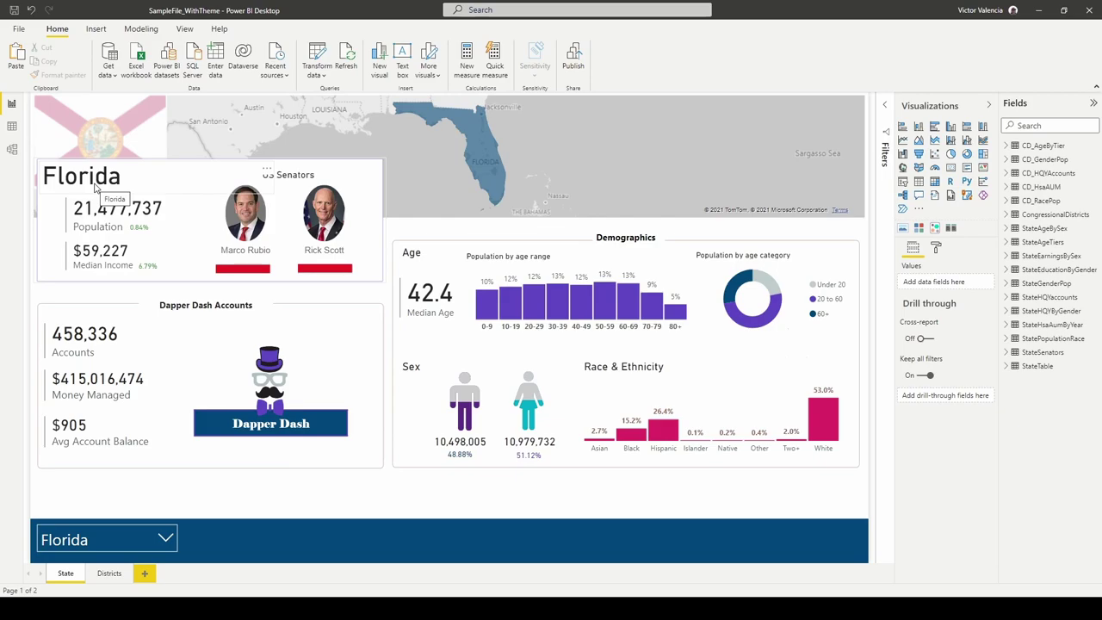
mouse_move(190, 239)
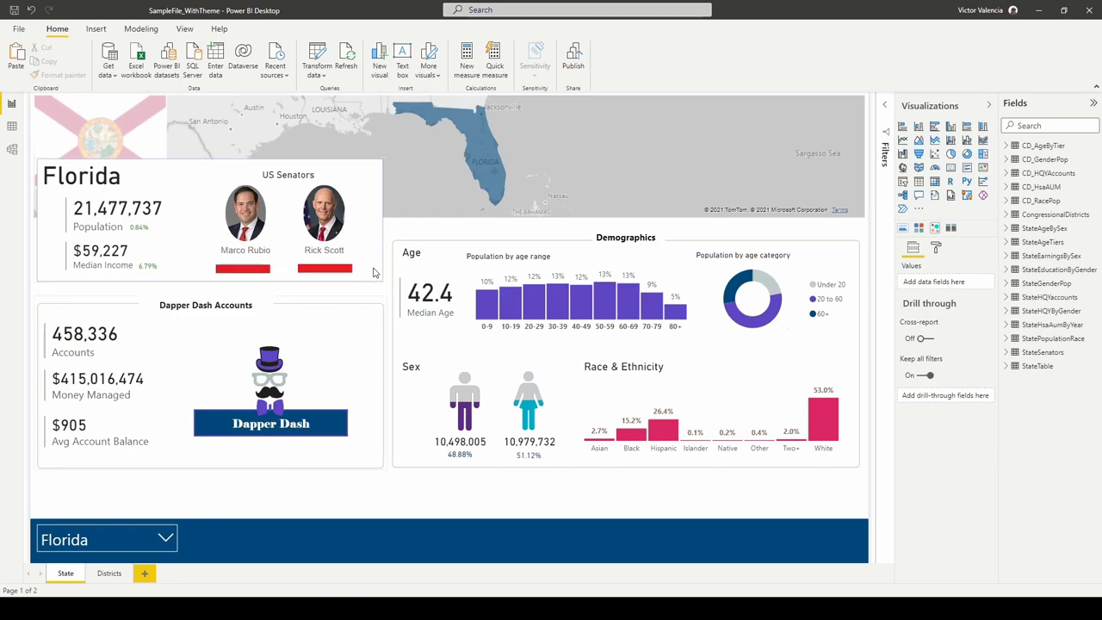
mouse_move(384, 296)
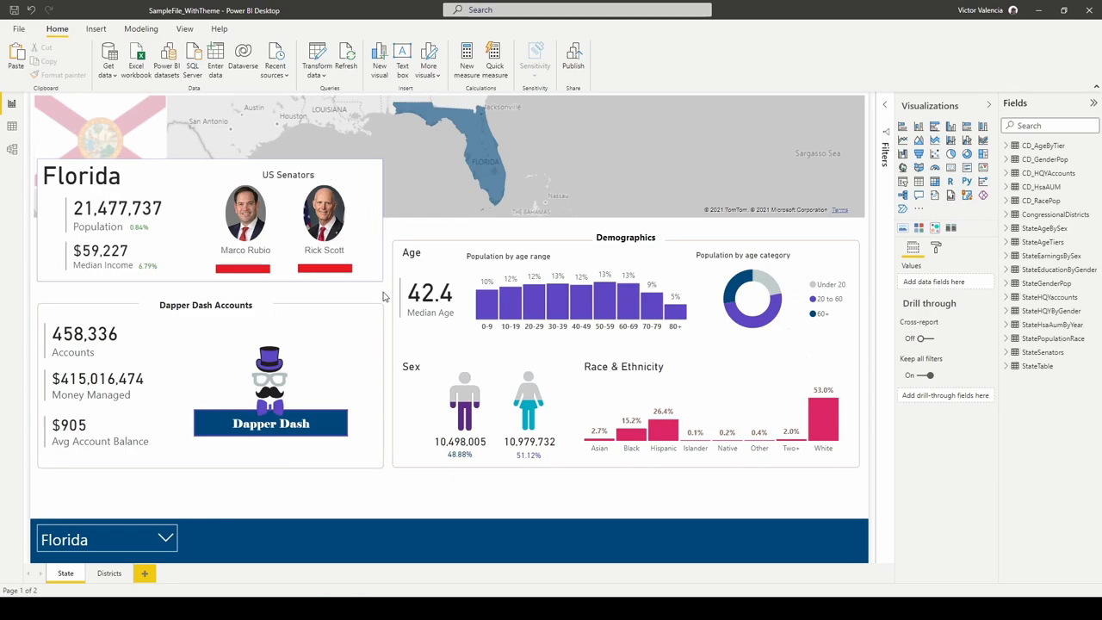
mouse_move(329, 490)
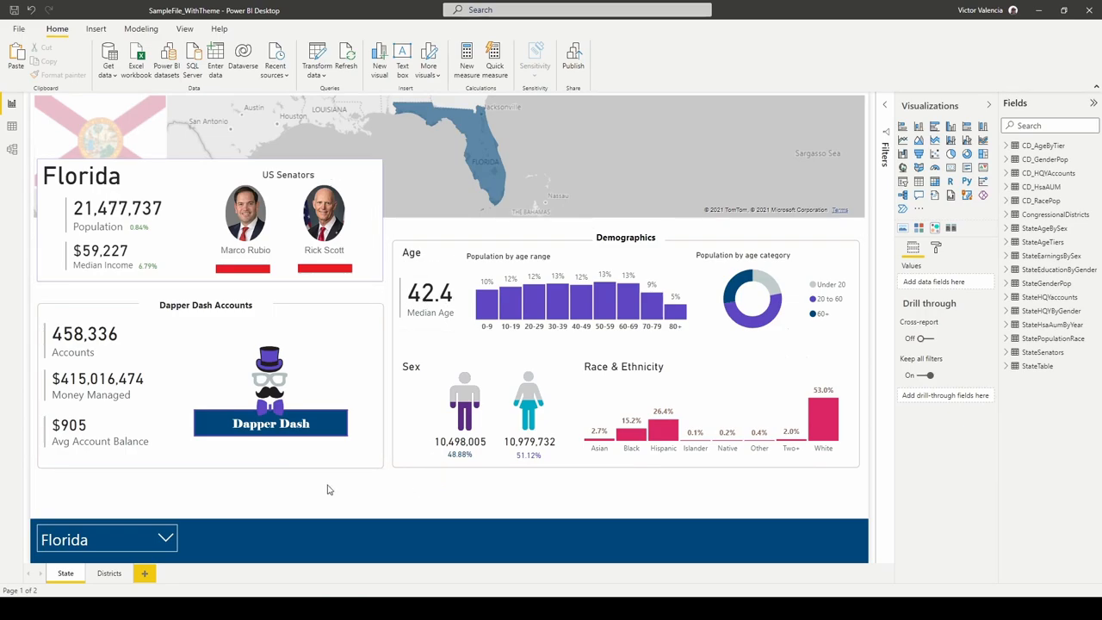
mouse_move(35, 310)
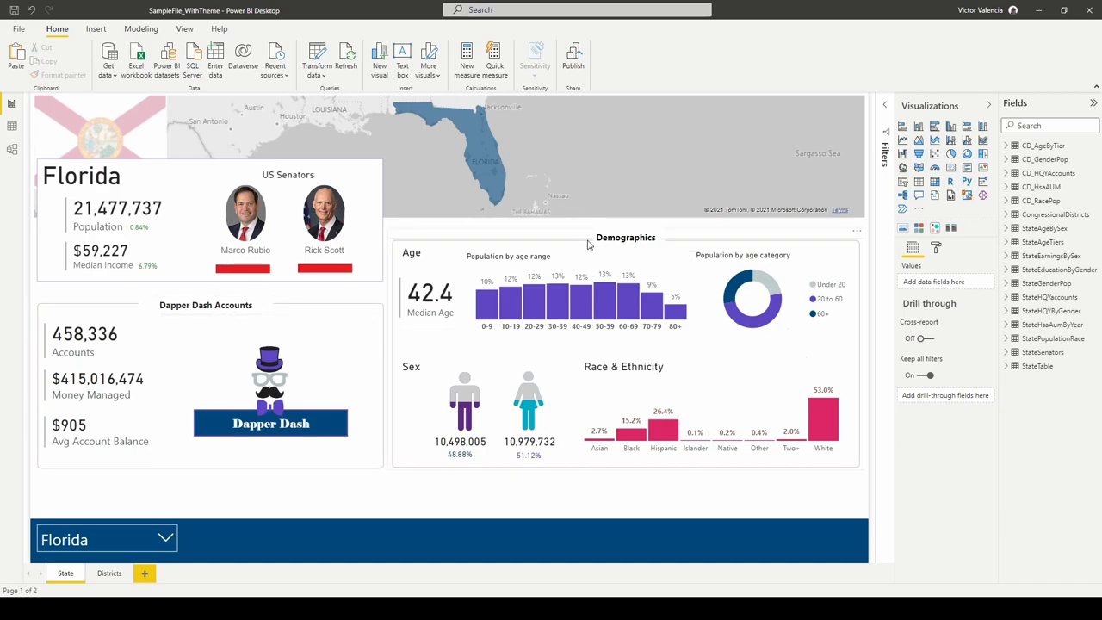
mouse_move(634, 492)
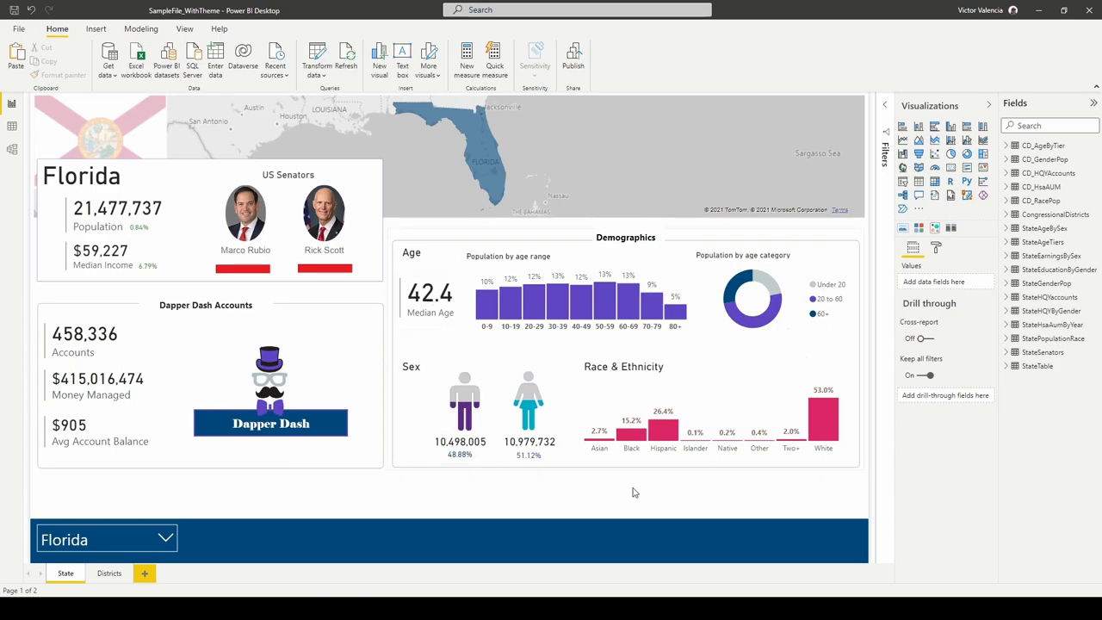
mouse_move(209, 379)
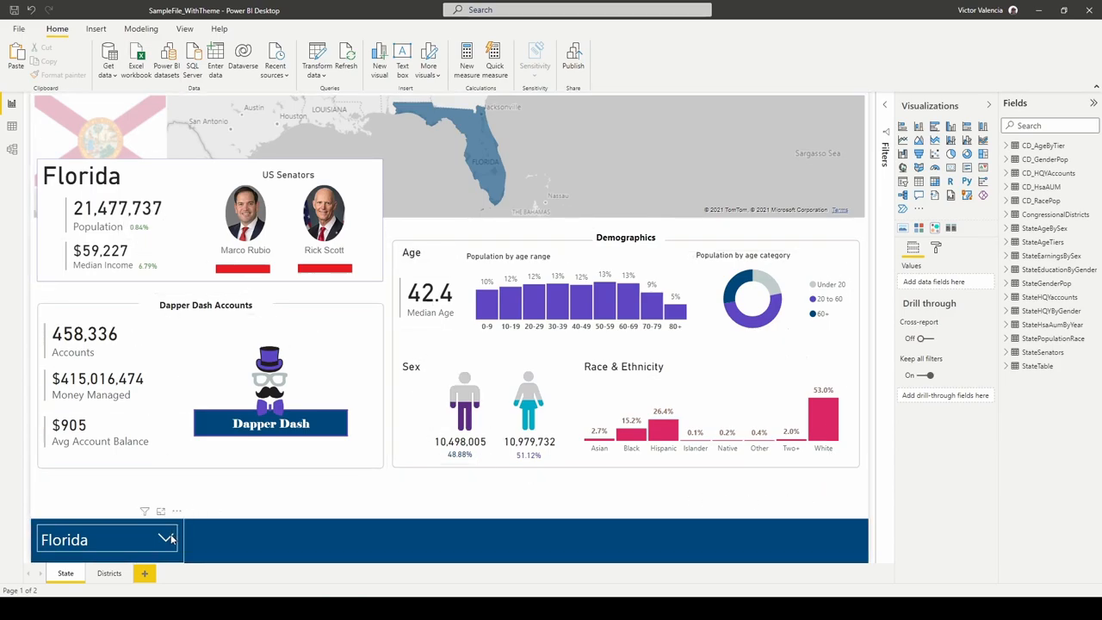
- Filter the report to California using the state slicer
click(169, 539)
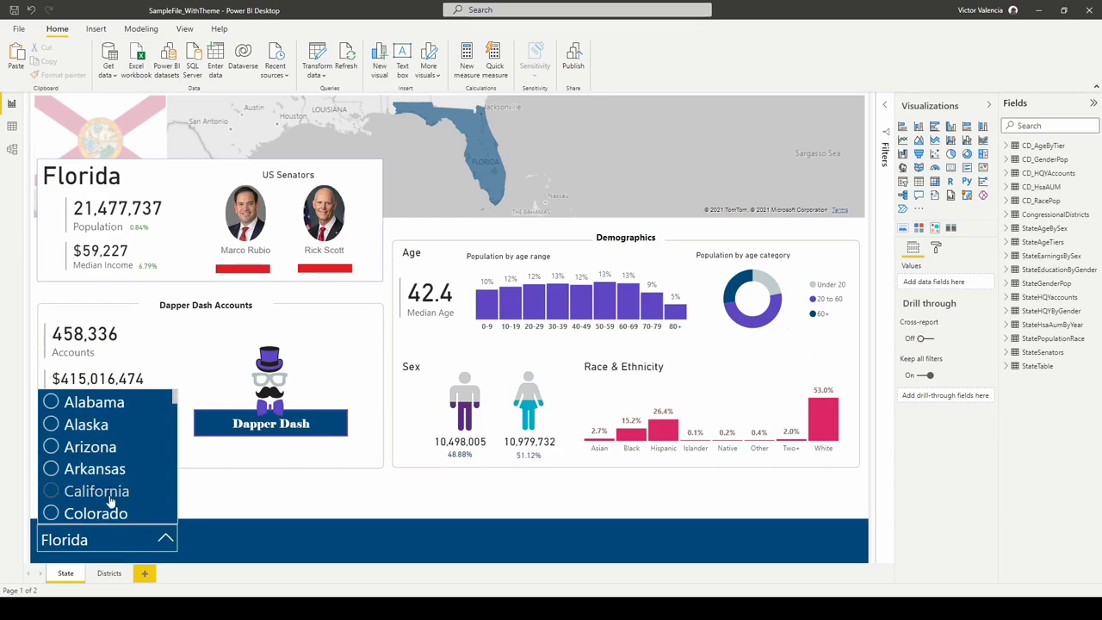
click(96, 490)
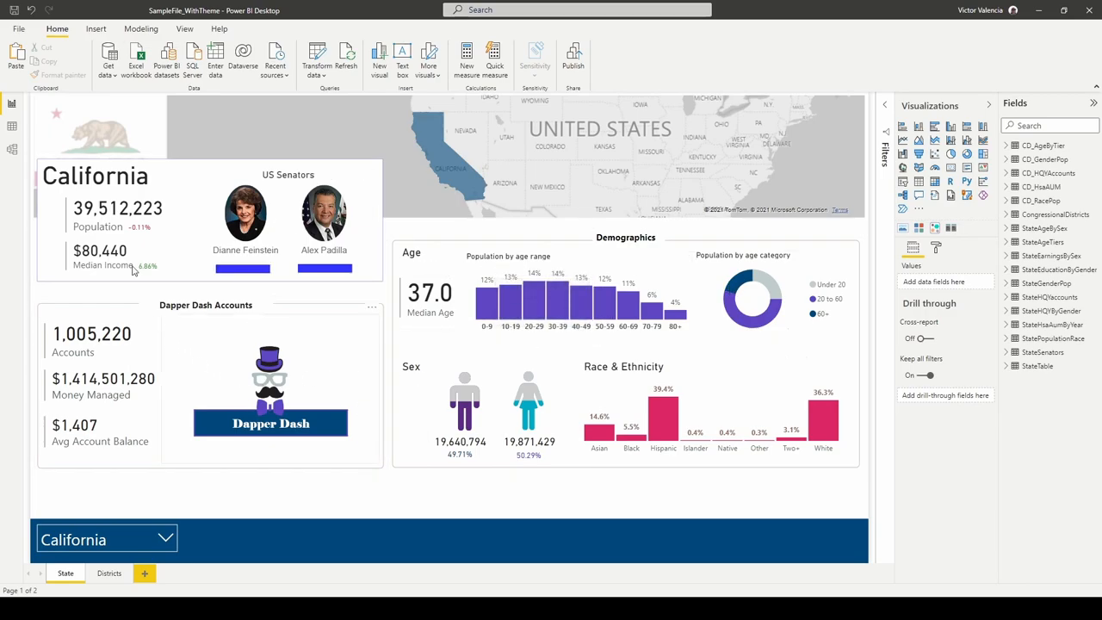
mouse_move(140, 129)
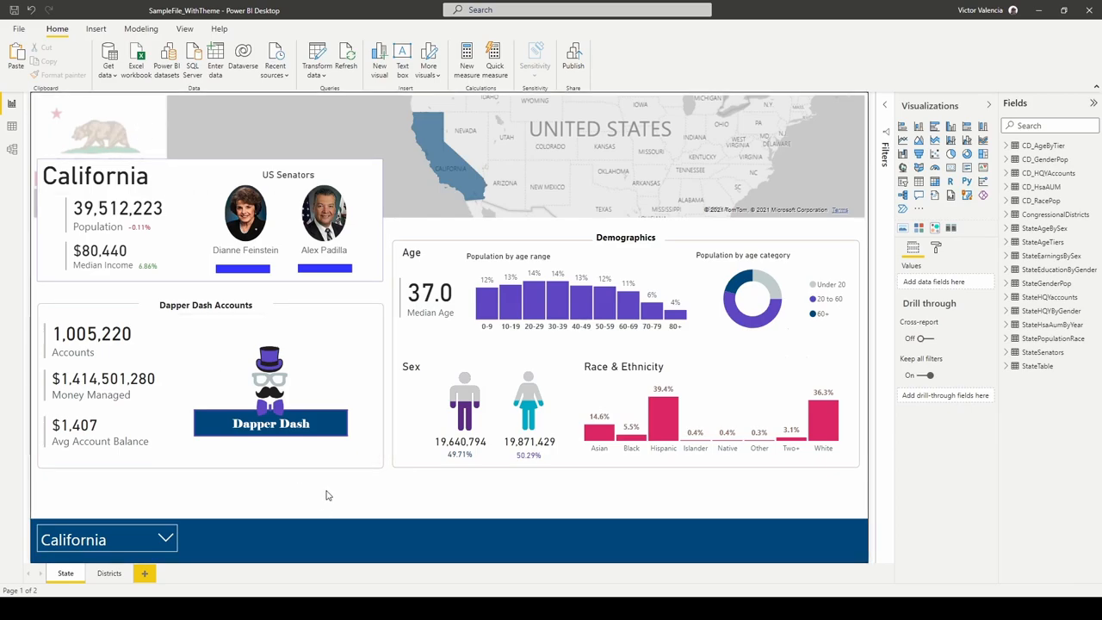
mouse_move(217, 508)
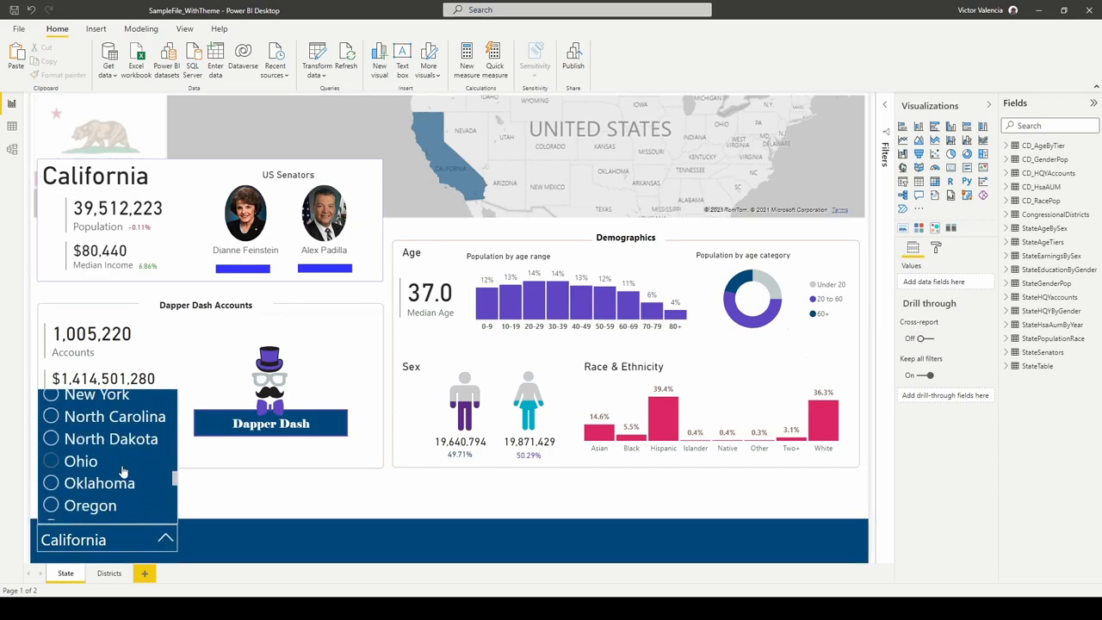
- Scroll the state slicer list and select New York
scroll(down, 3)
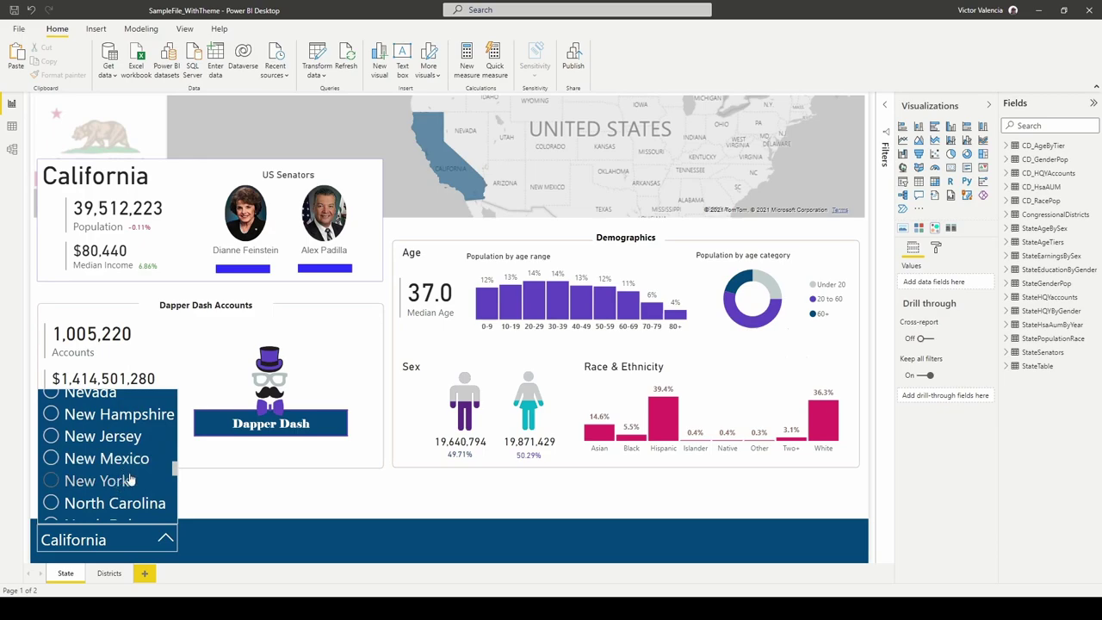
click(96, 480)
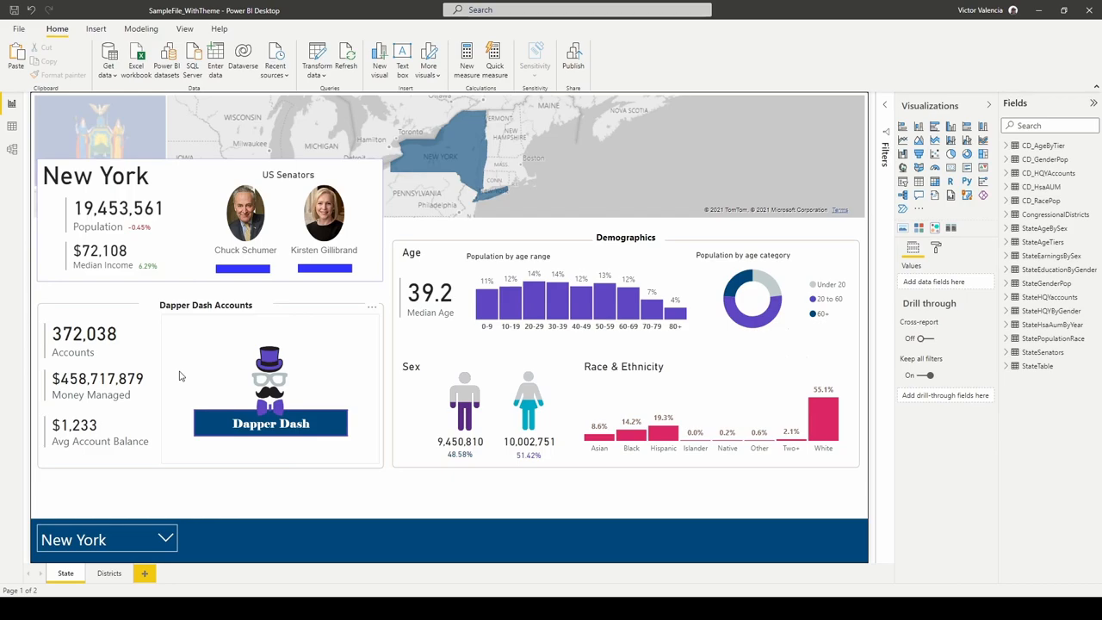
mouse_move(390, 285)
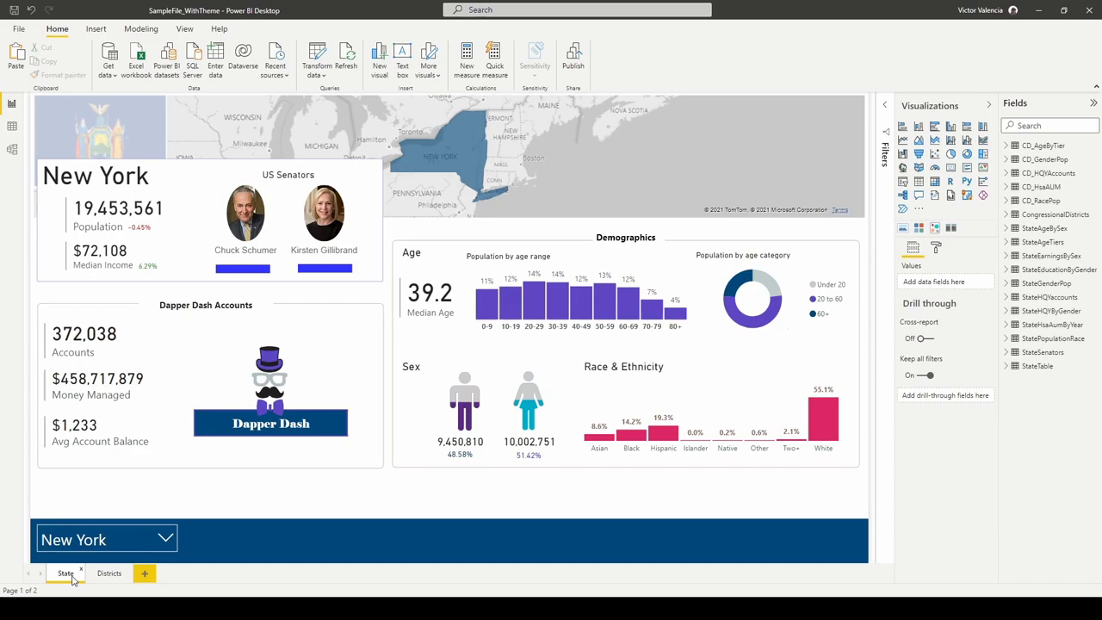
mouse_move(431, 126)
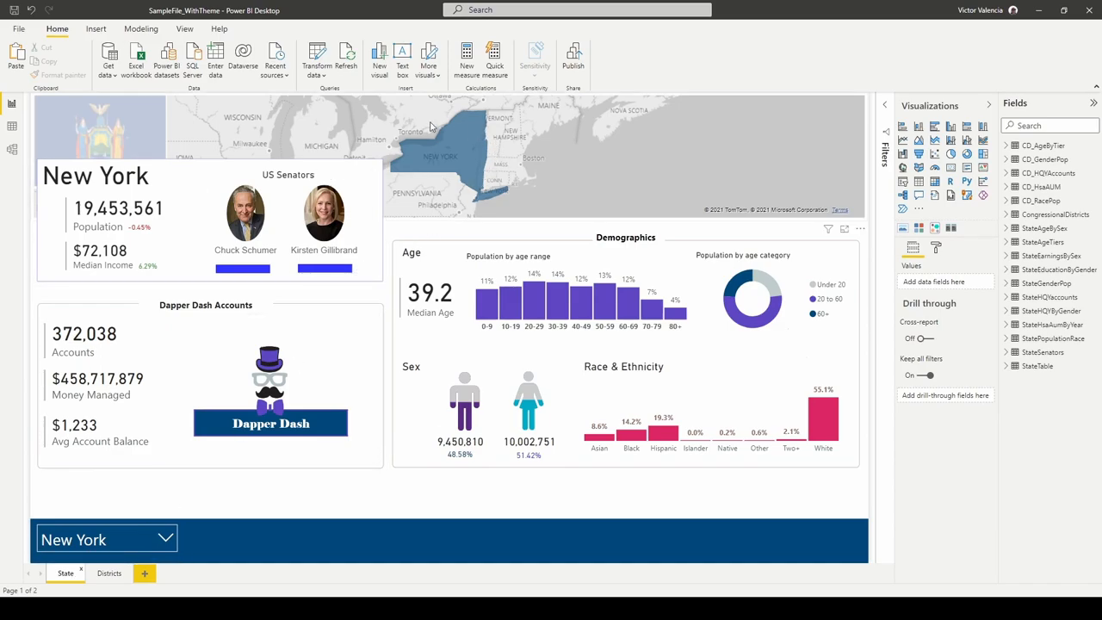
mouse_move(779, 139)
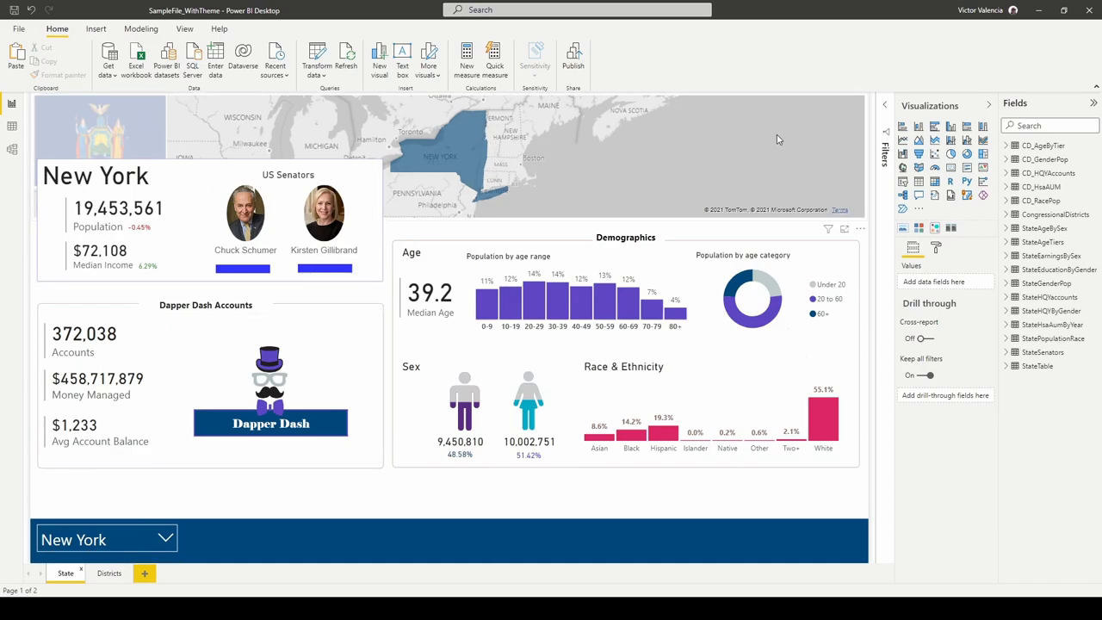
mouse_move(681, 170)
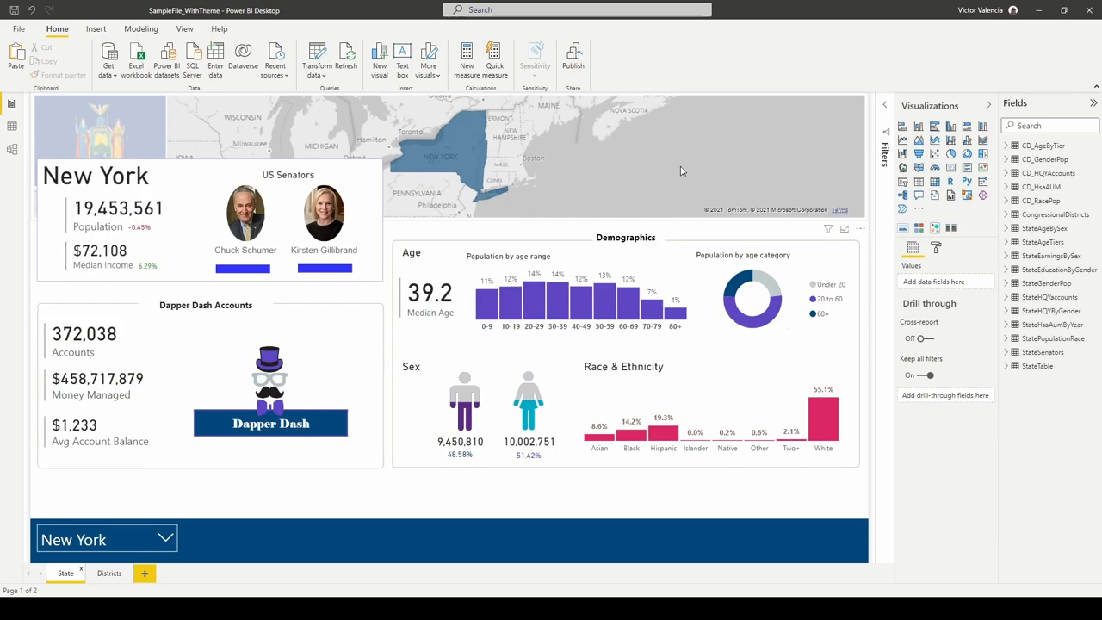
mouse_move(401, 239)
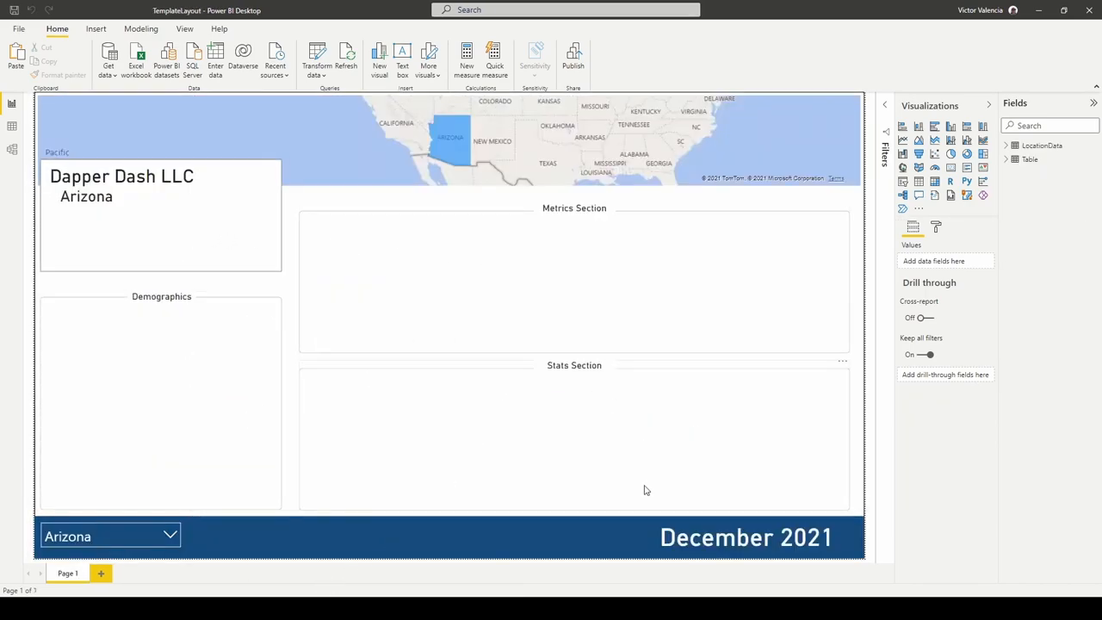
mouse_move(387, 136)
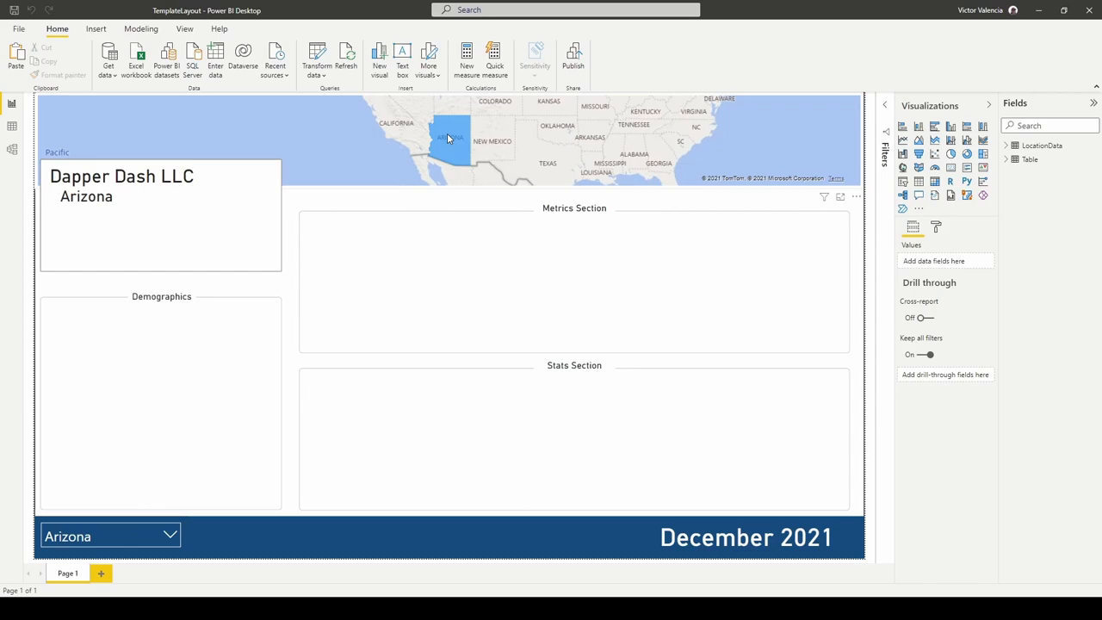
mouse_move(469, 152)
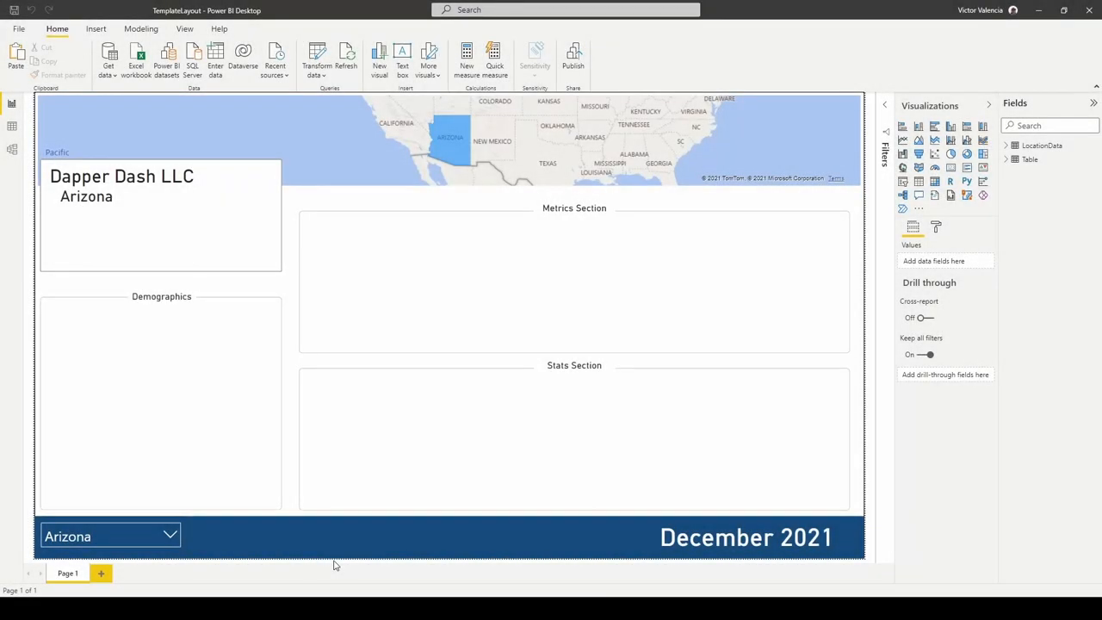
mouse_move(356, 508)
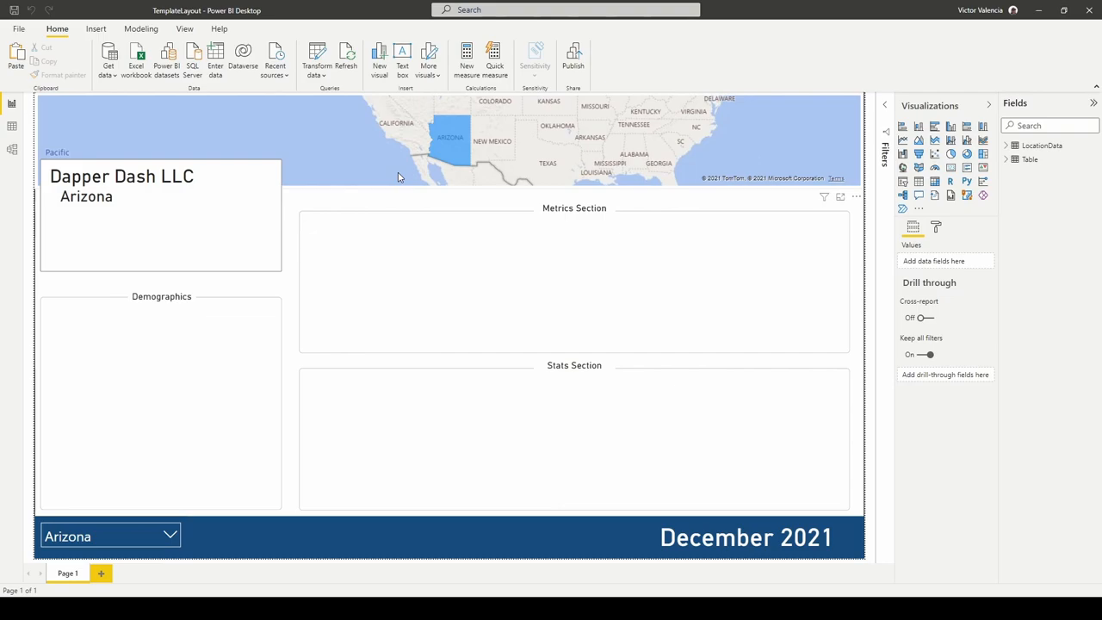
mouse_move(65, 158)
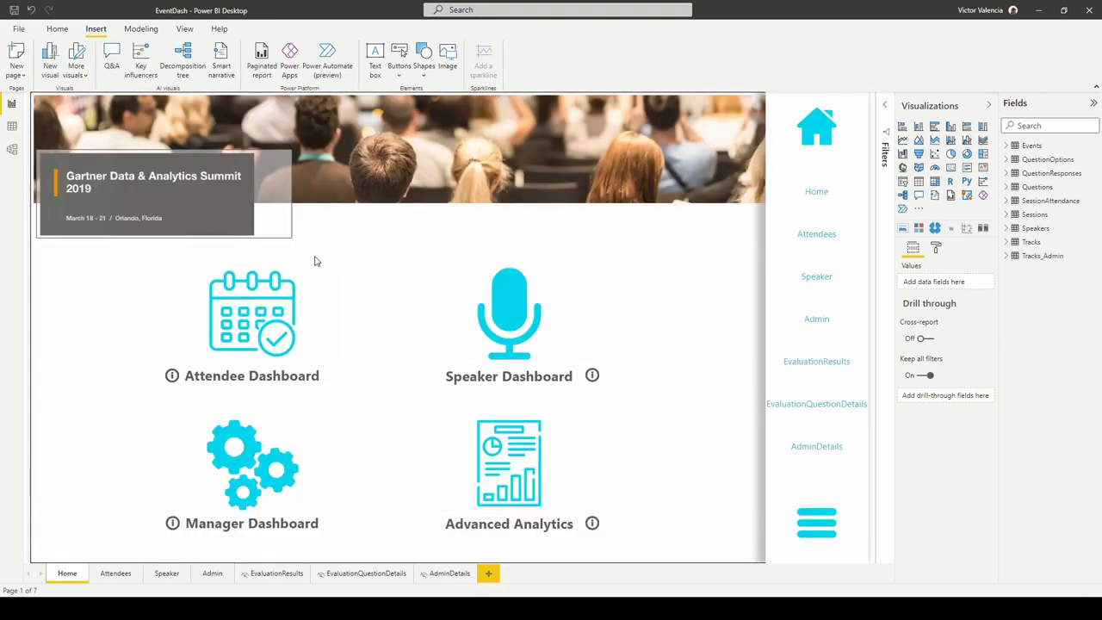
mouse_move(272, 544)
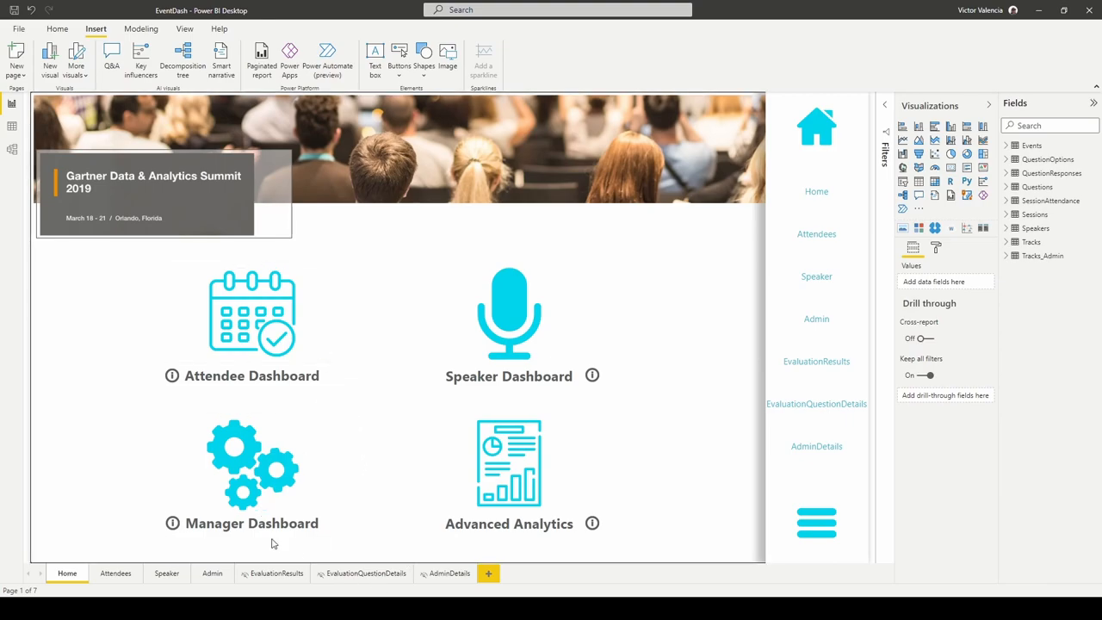
mouse_move(737, 575)
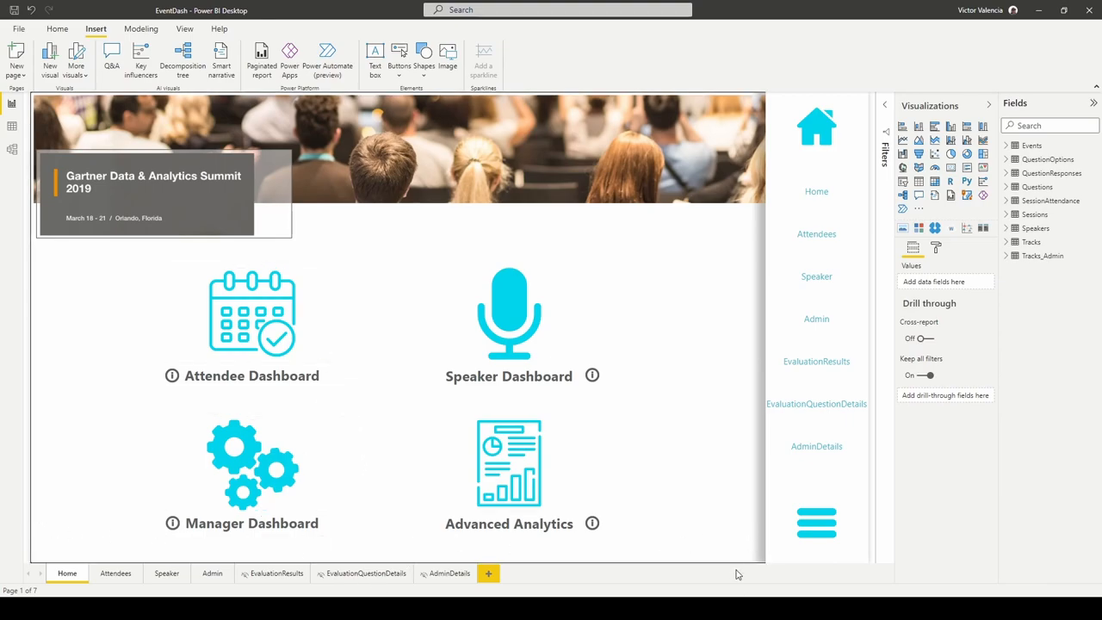
mouse_move(799, 159)
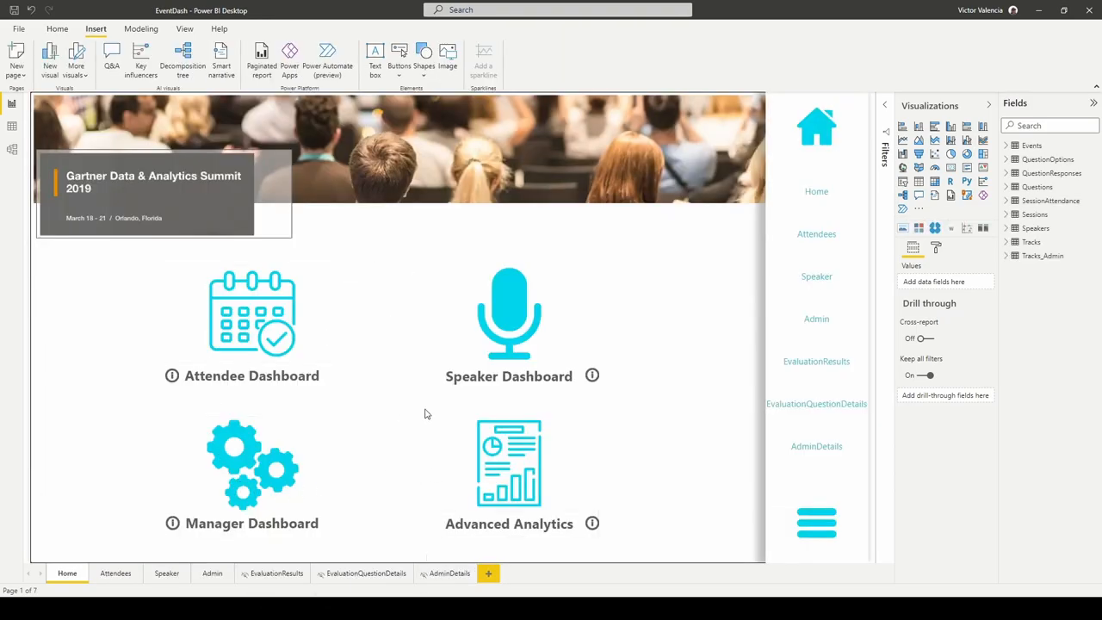
mouse_move(497, 392)
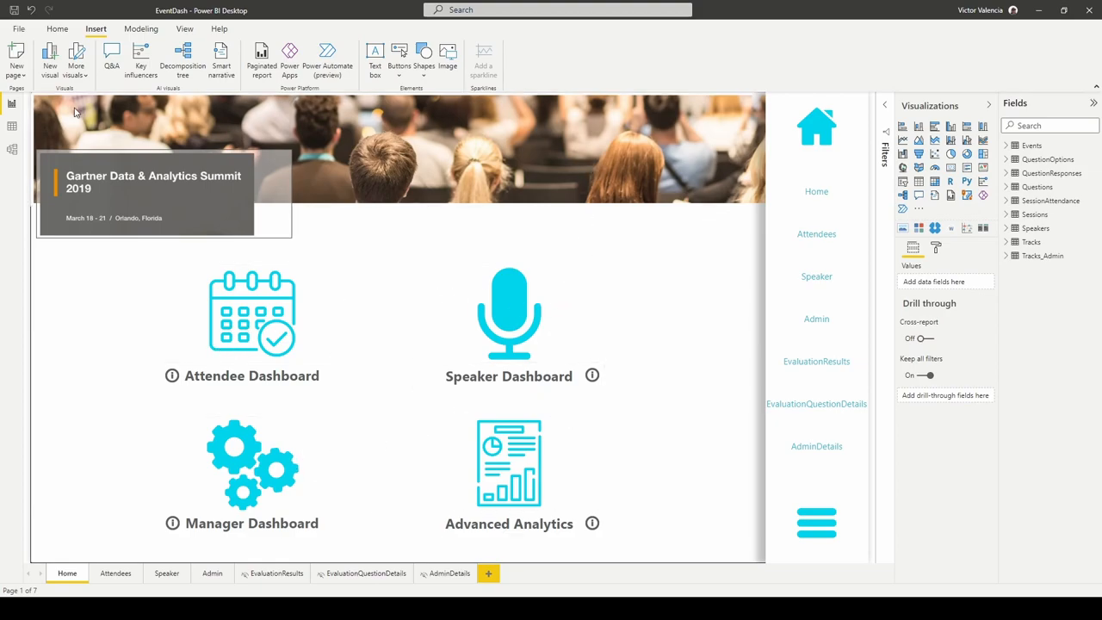
mouse_move(152, 123)
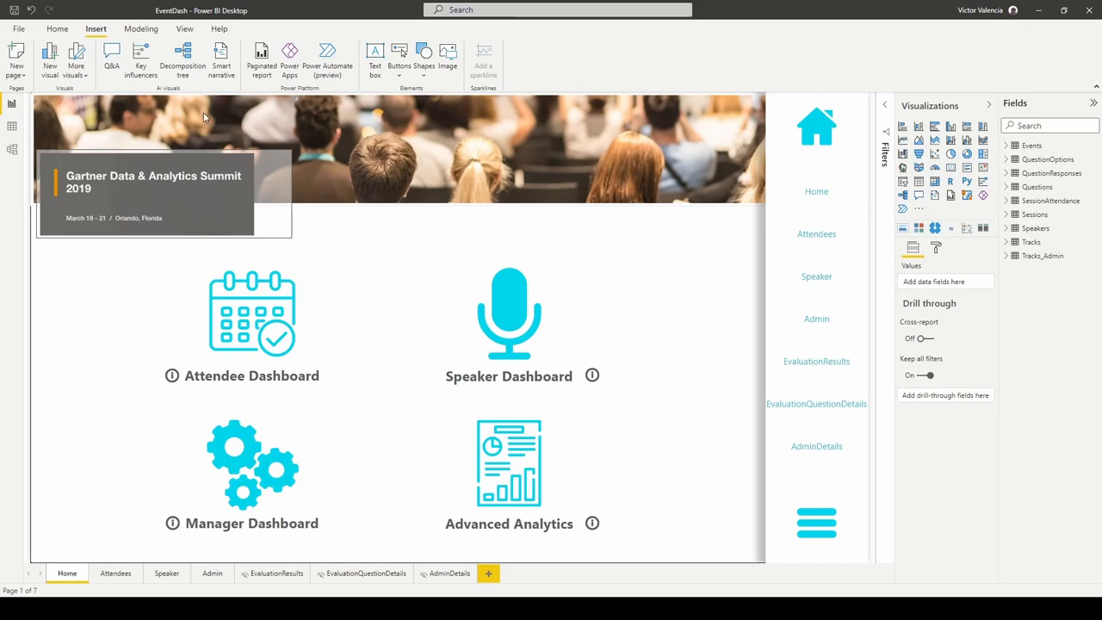
mouse_move(488, 160)
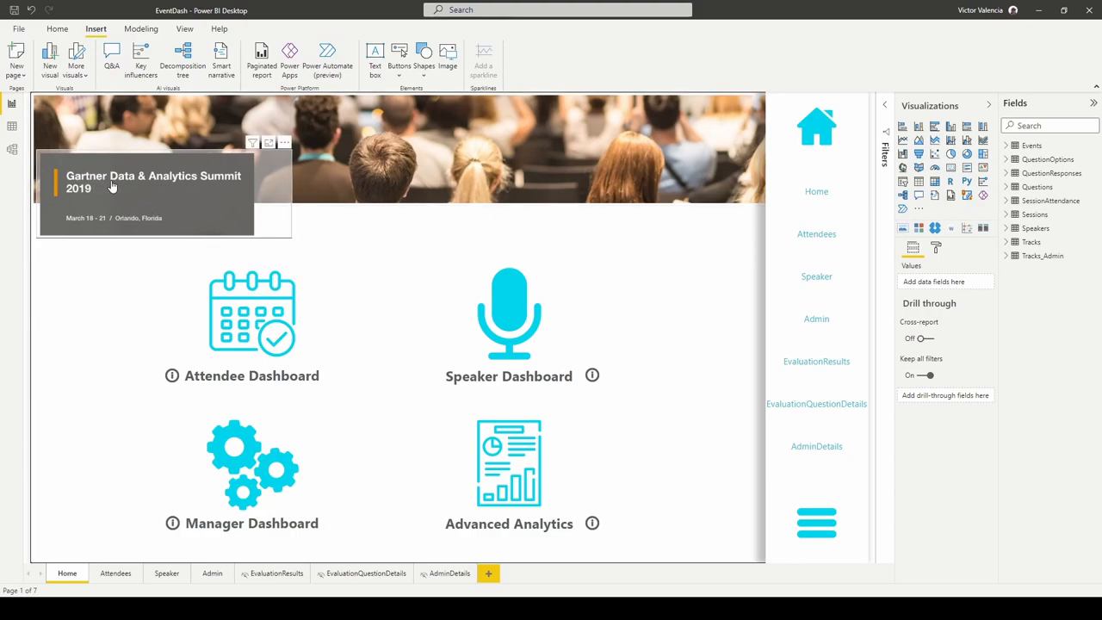
mouse_move(92, 218)
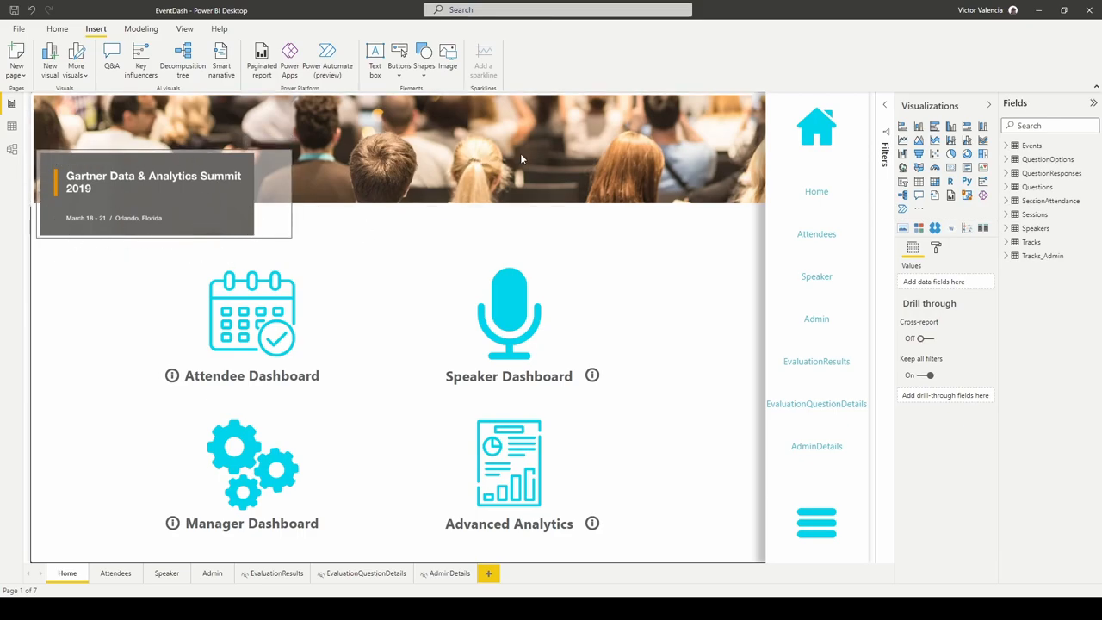
mouse_move(181, 473)
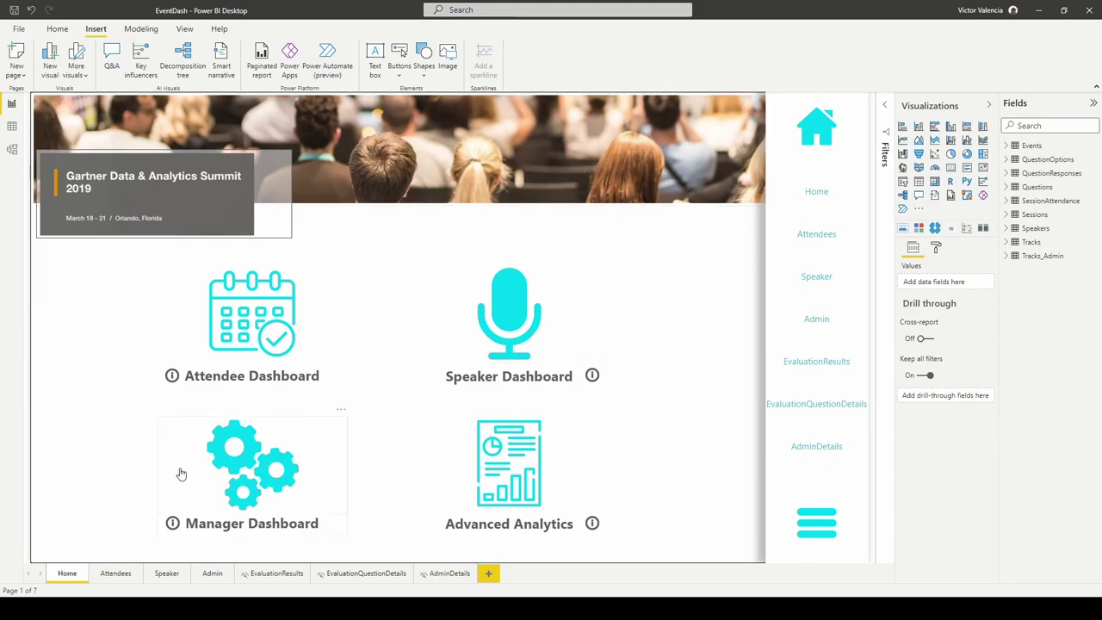
mouse_move(731, 348)
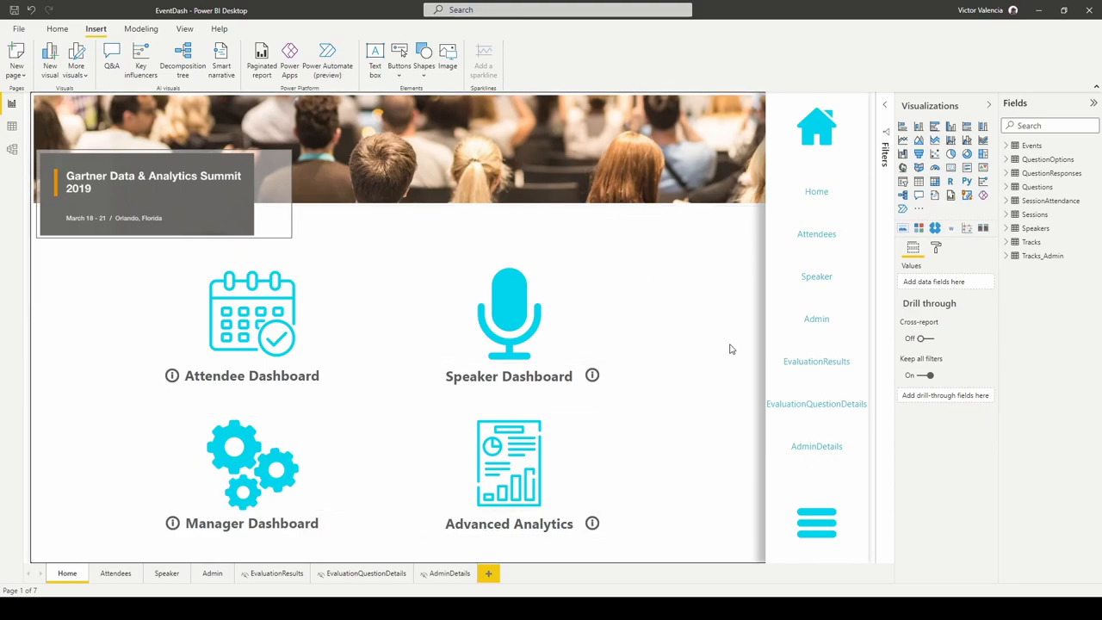
mouse_move(828, 245)
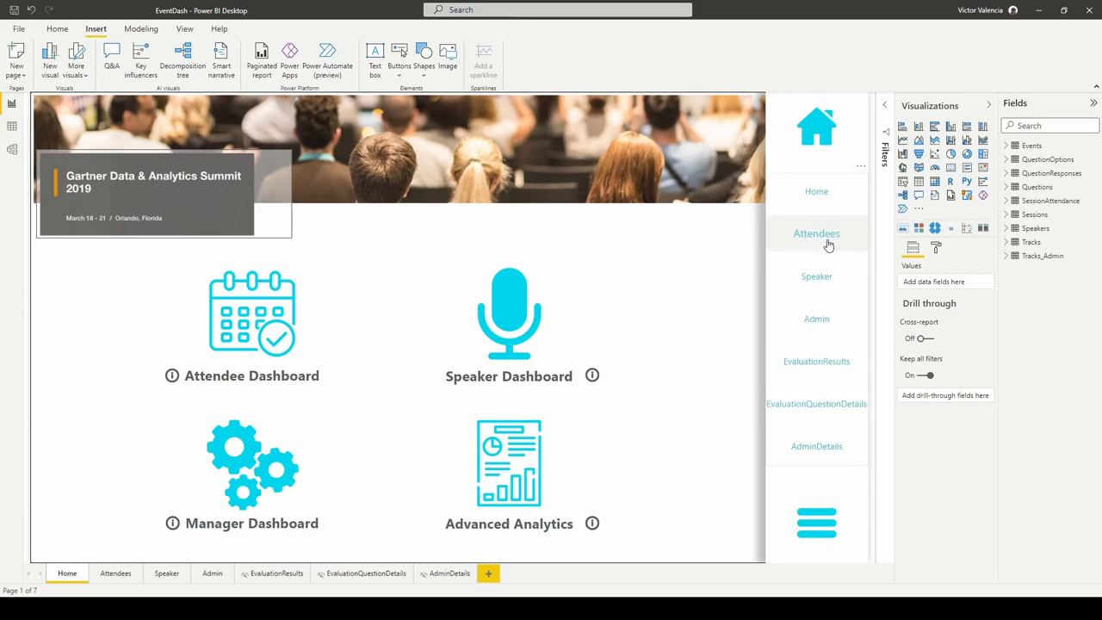
mouse_move(818, 333)
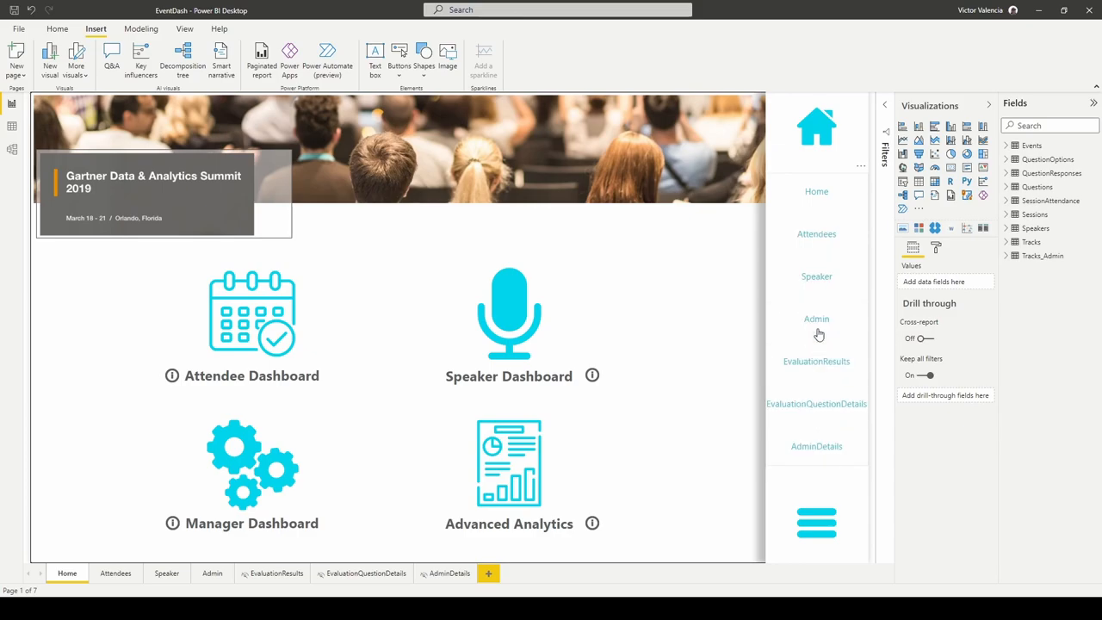
mouse_move(763, 464)
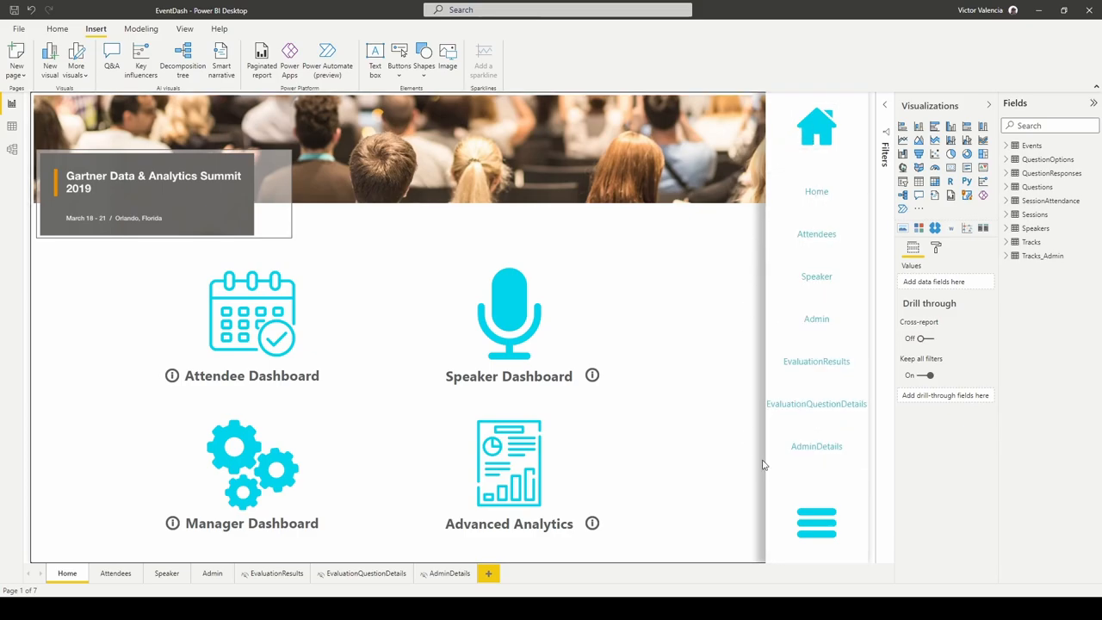
mouse_move(679, 479)
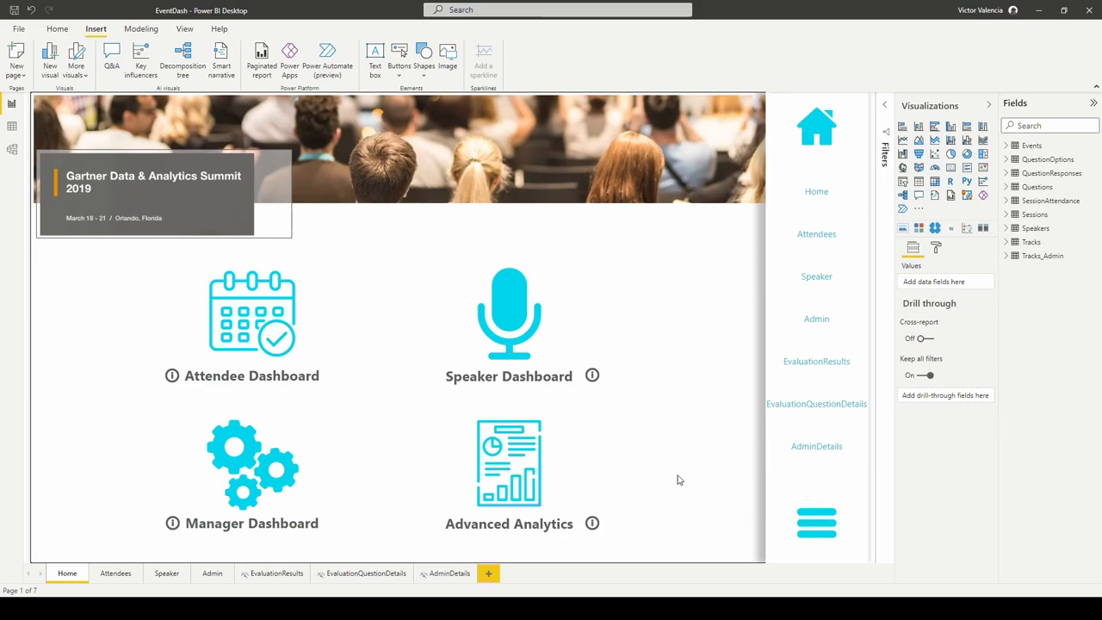
mouse_move(700, 303)
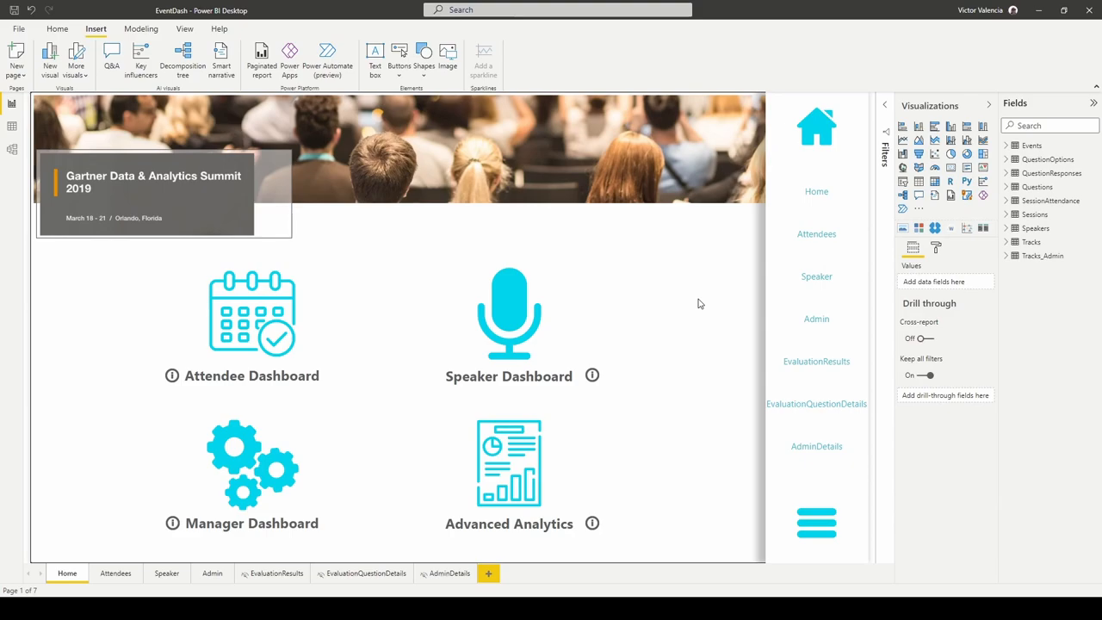
mouse_move(693, 303)
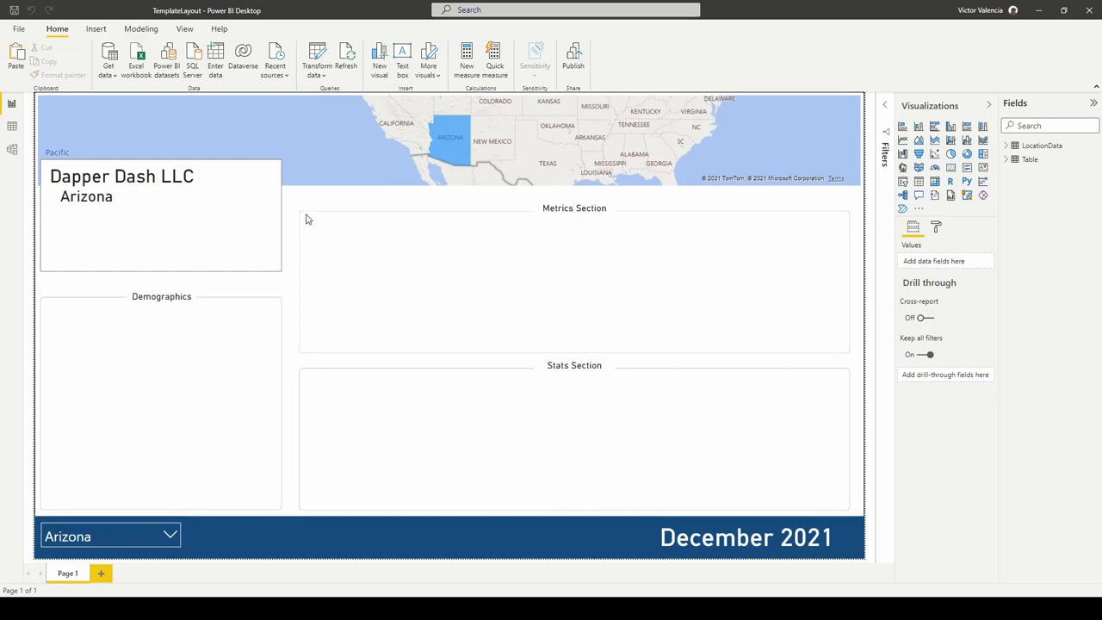
mouse_move(353, 365)
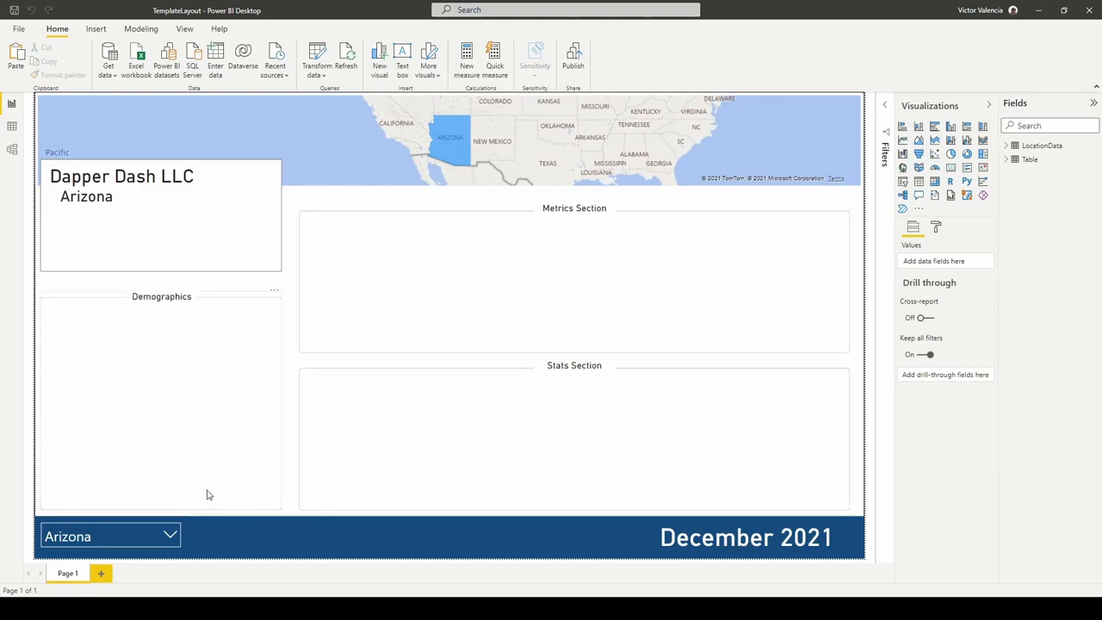
mouse_move(441, 550)
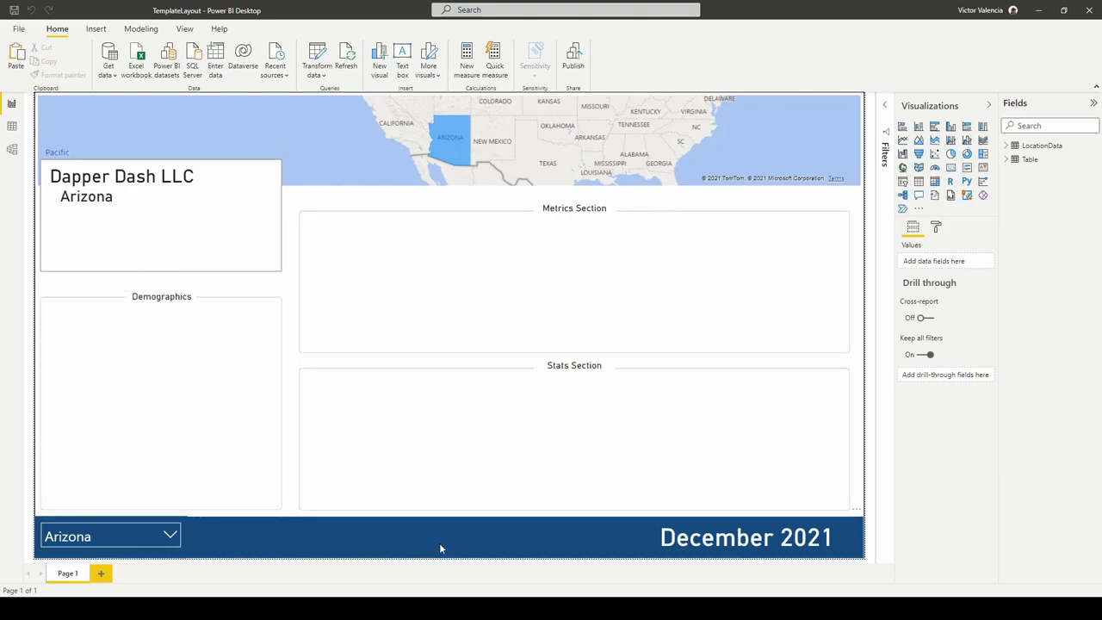
mouse_move(407, 151)
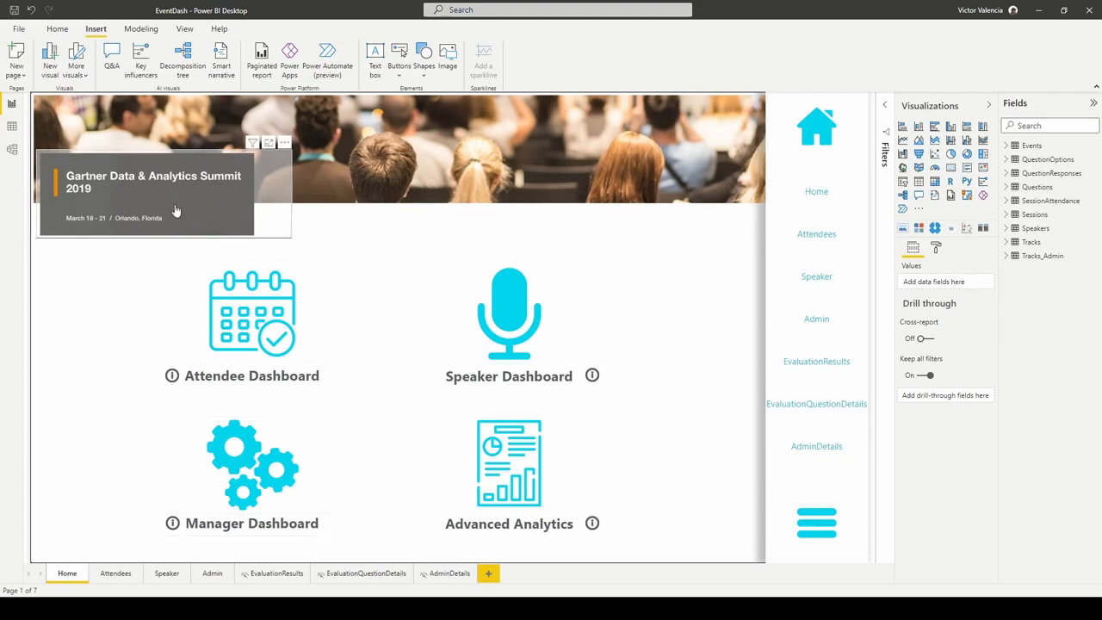
mouse_move(181, 200)
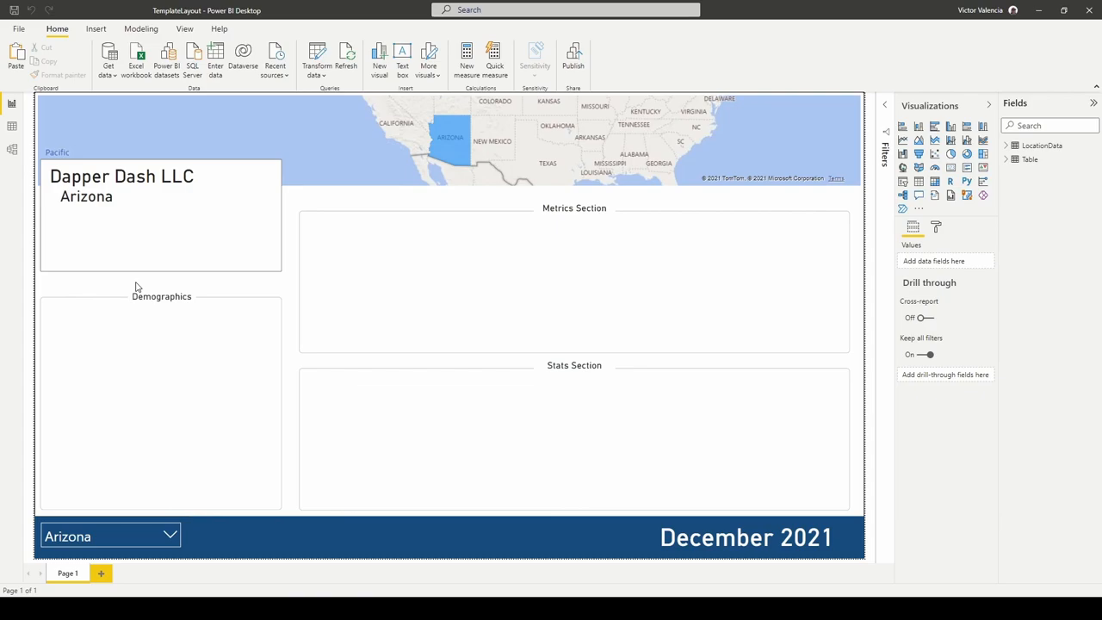
mouse_move(272, 289)
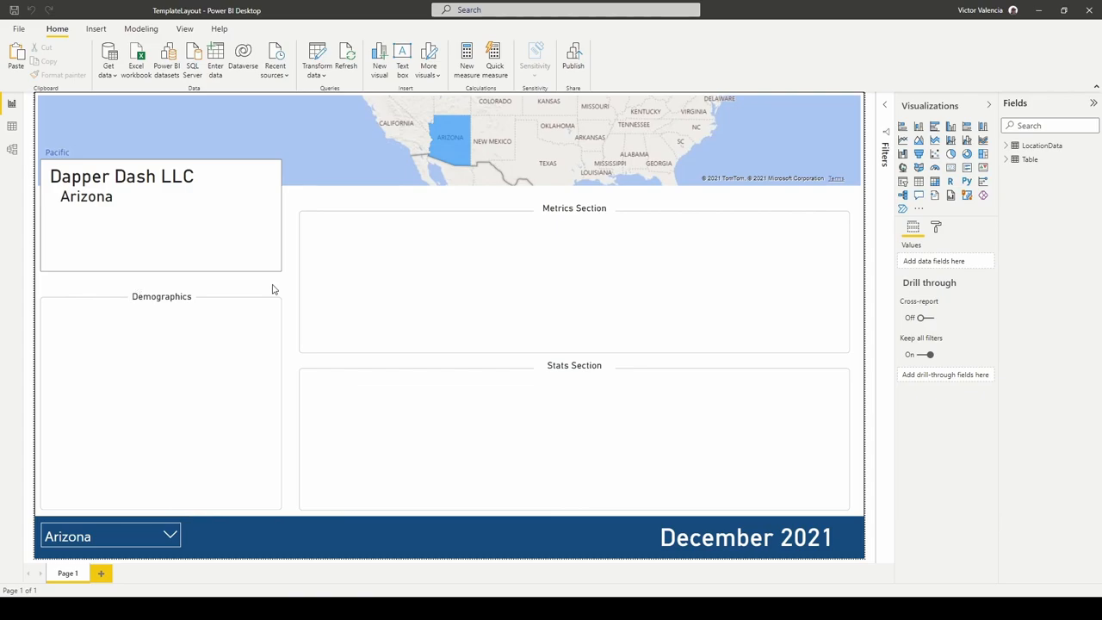